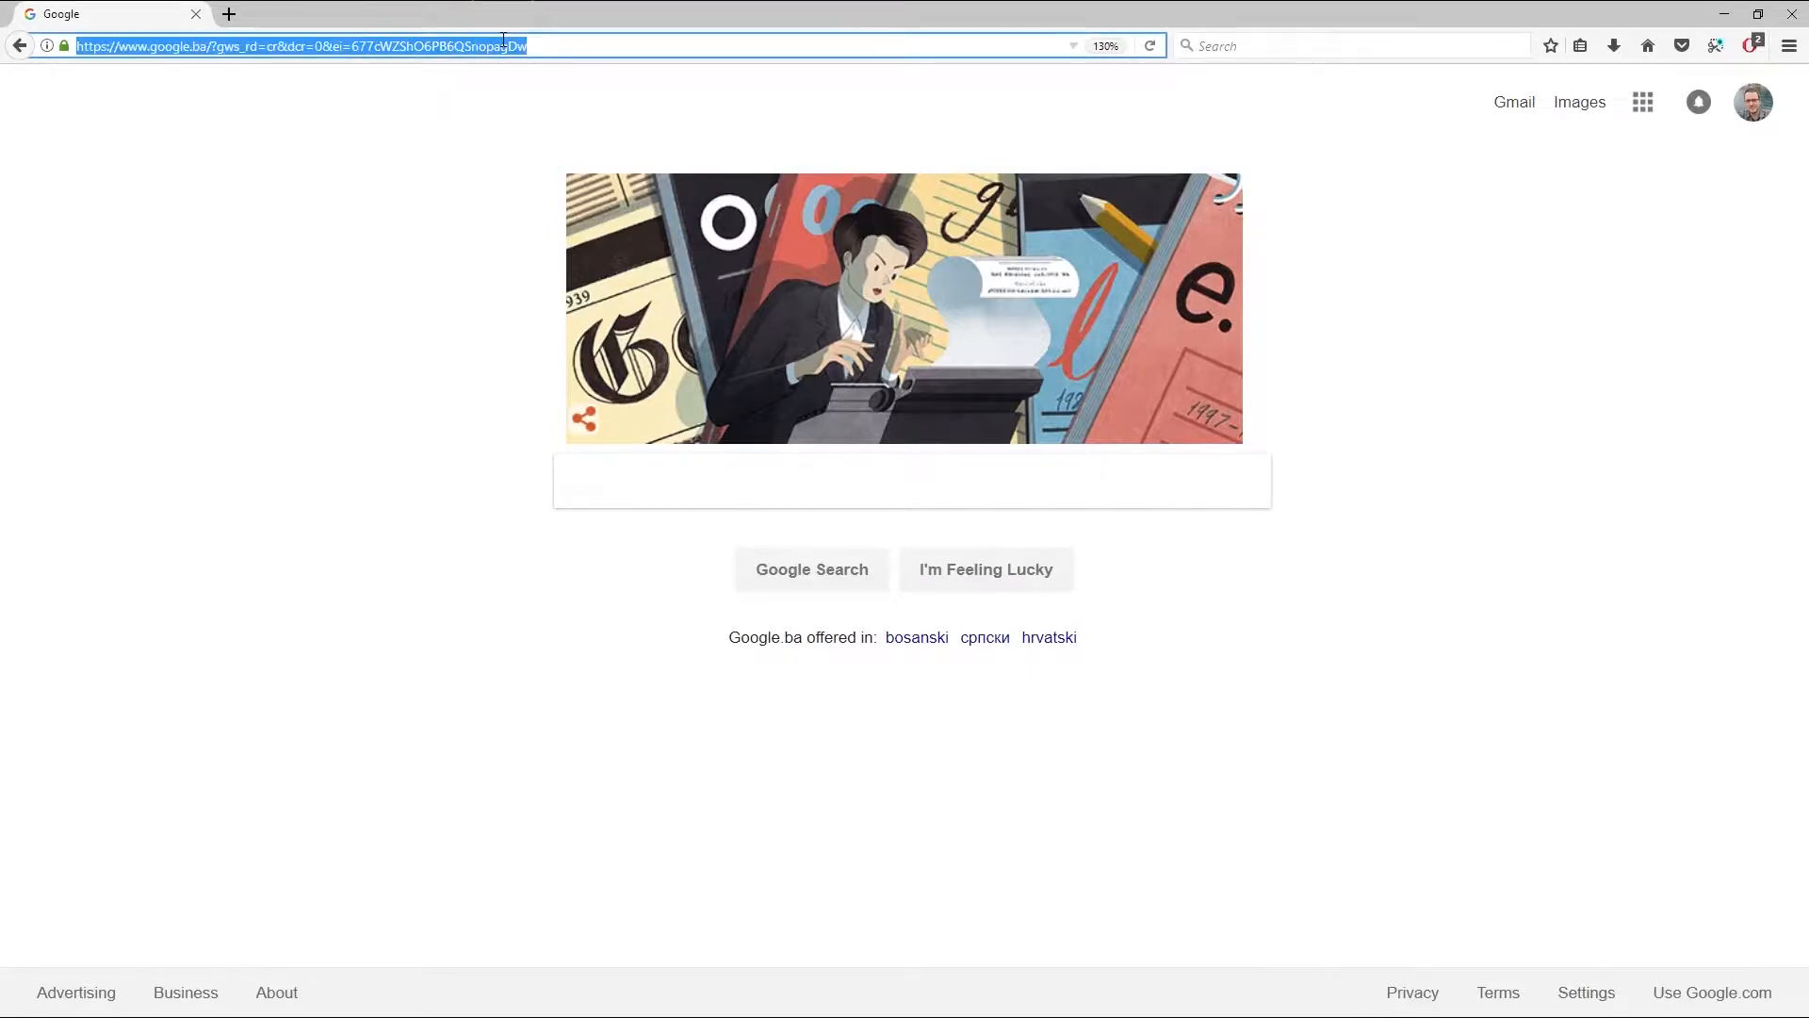
text(https://10.1.0.245)
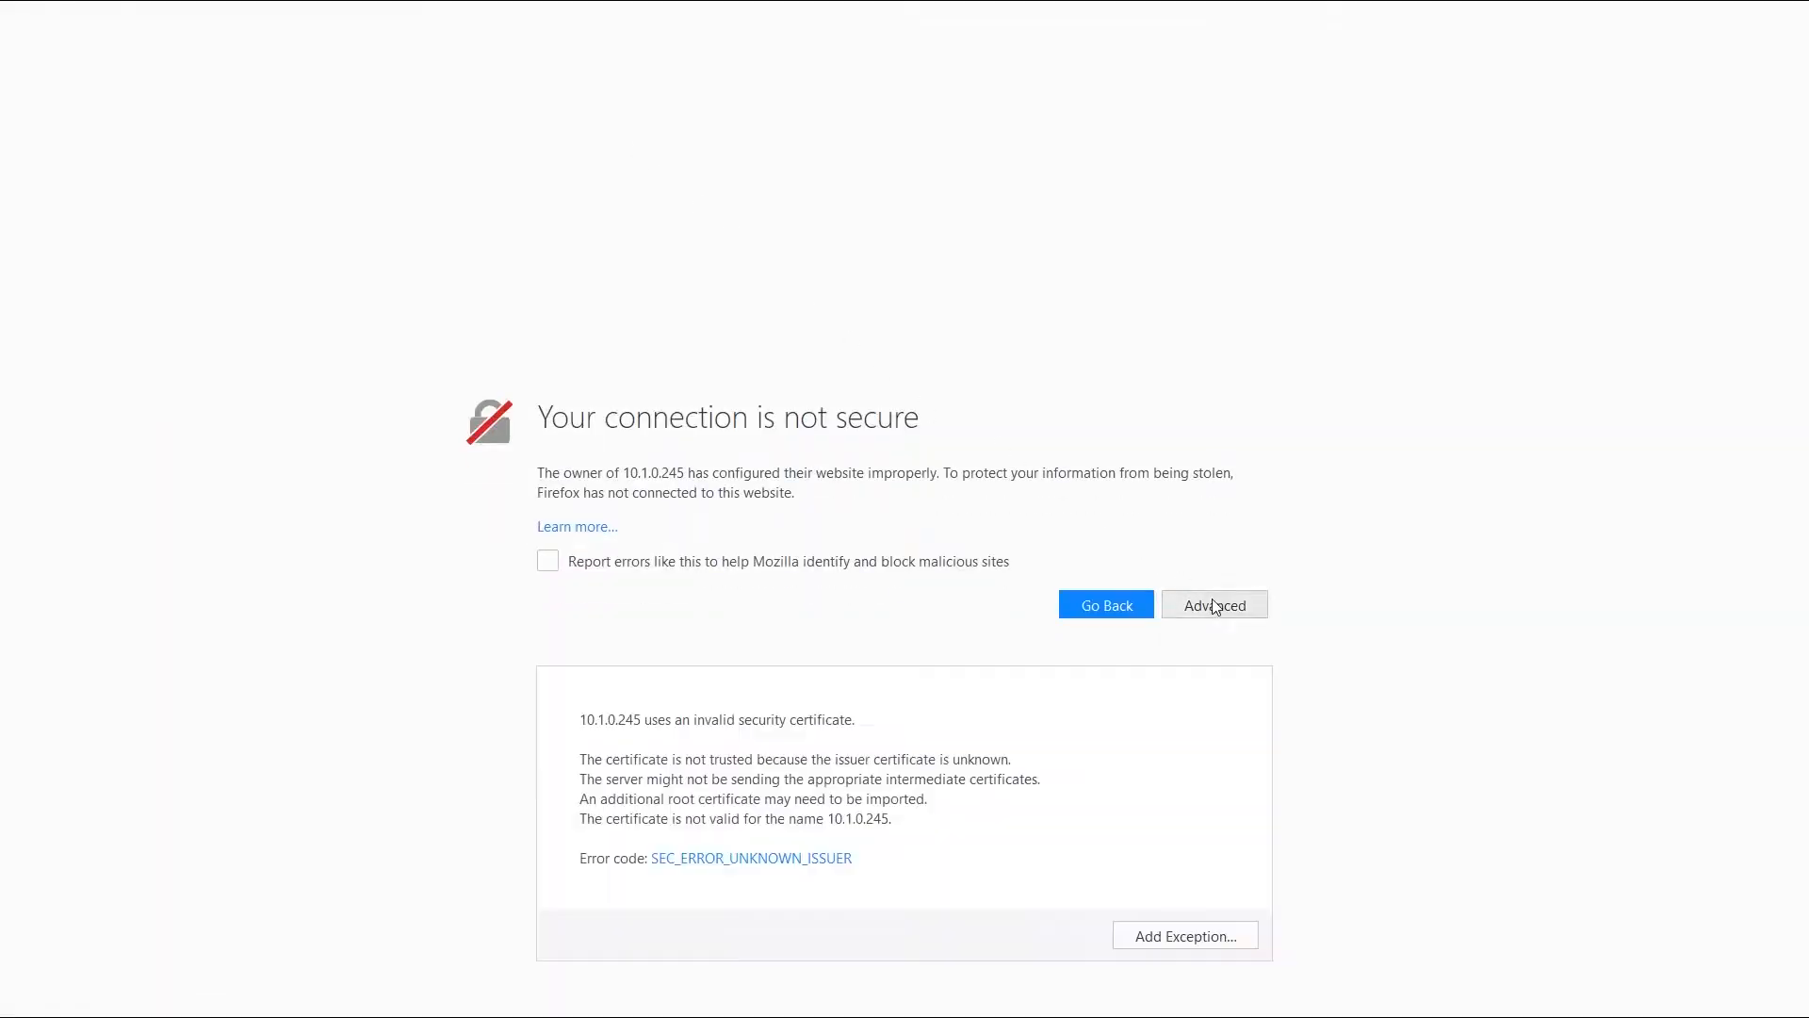
click(1186, 935)
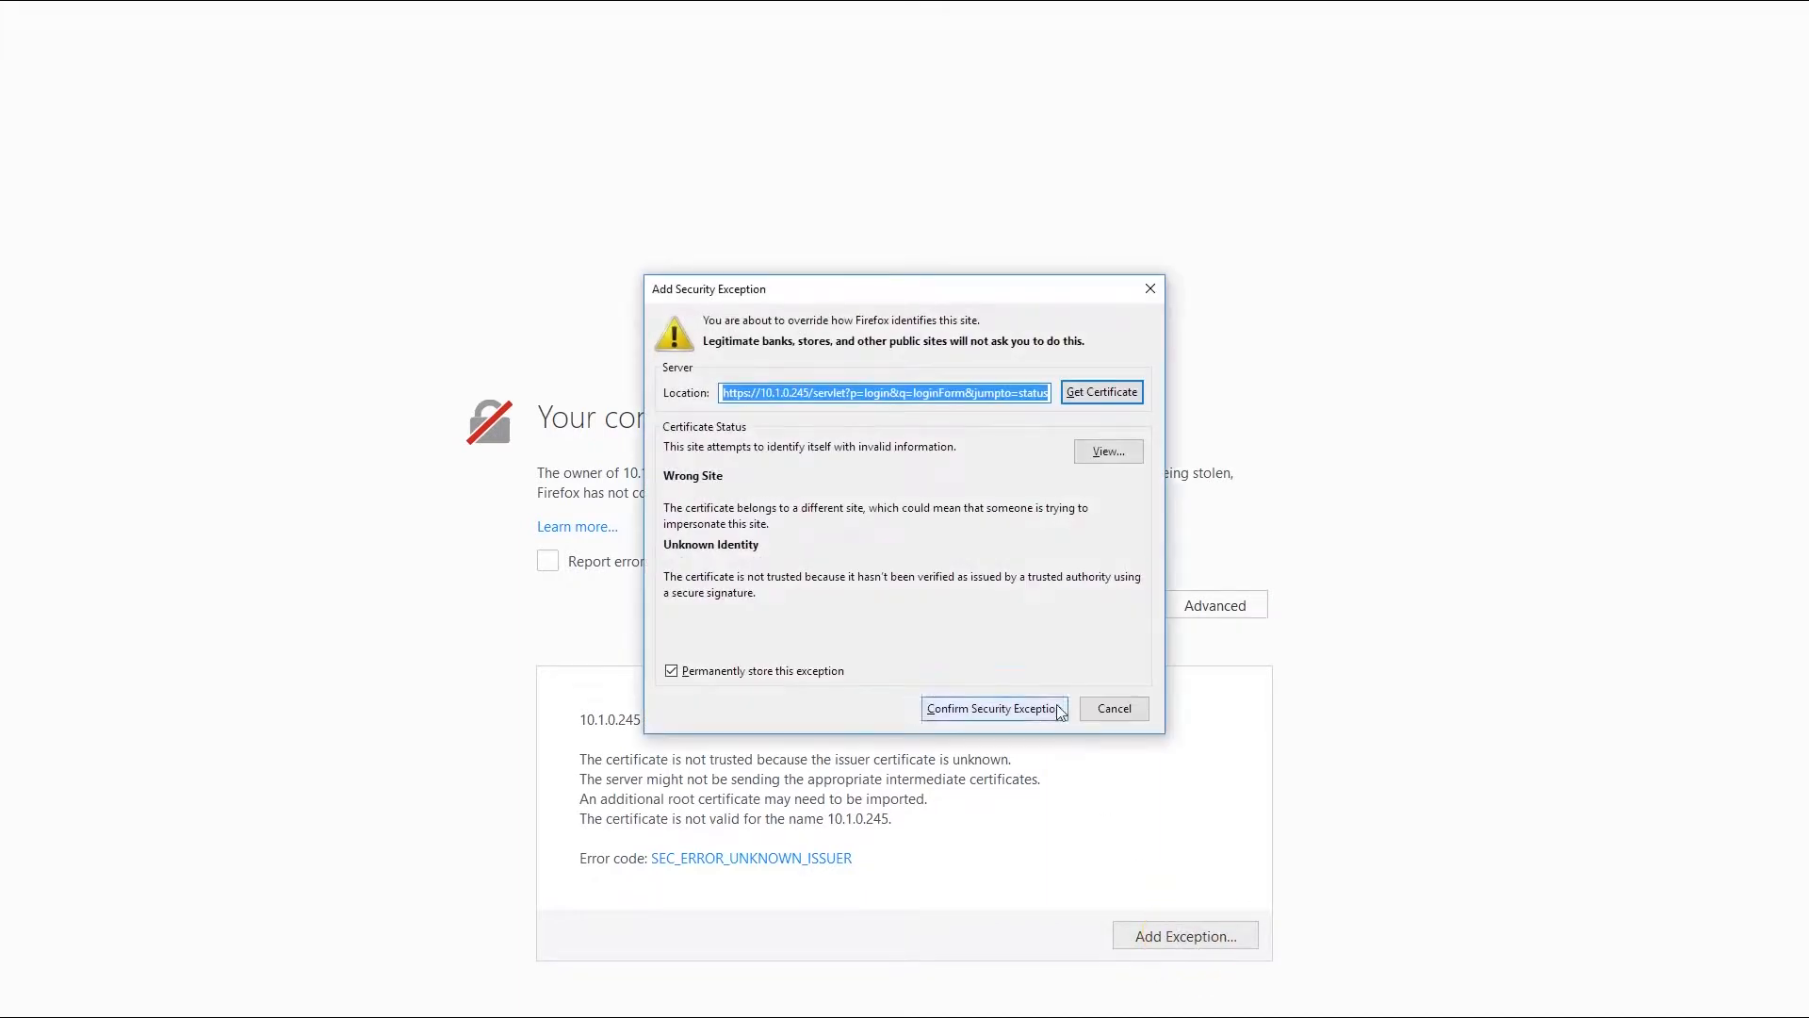
click(991, 708)
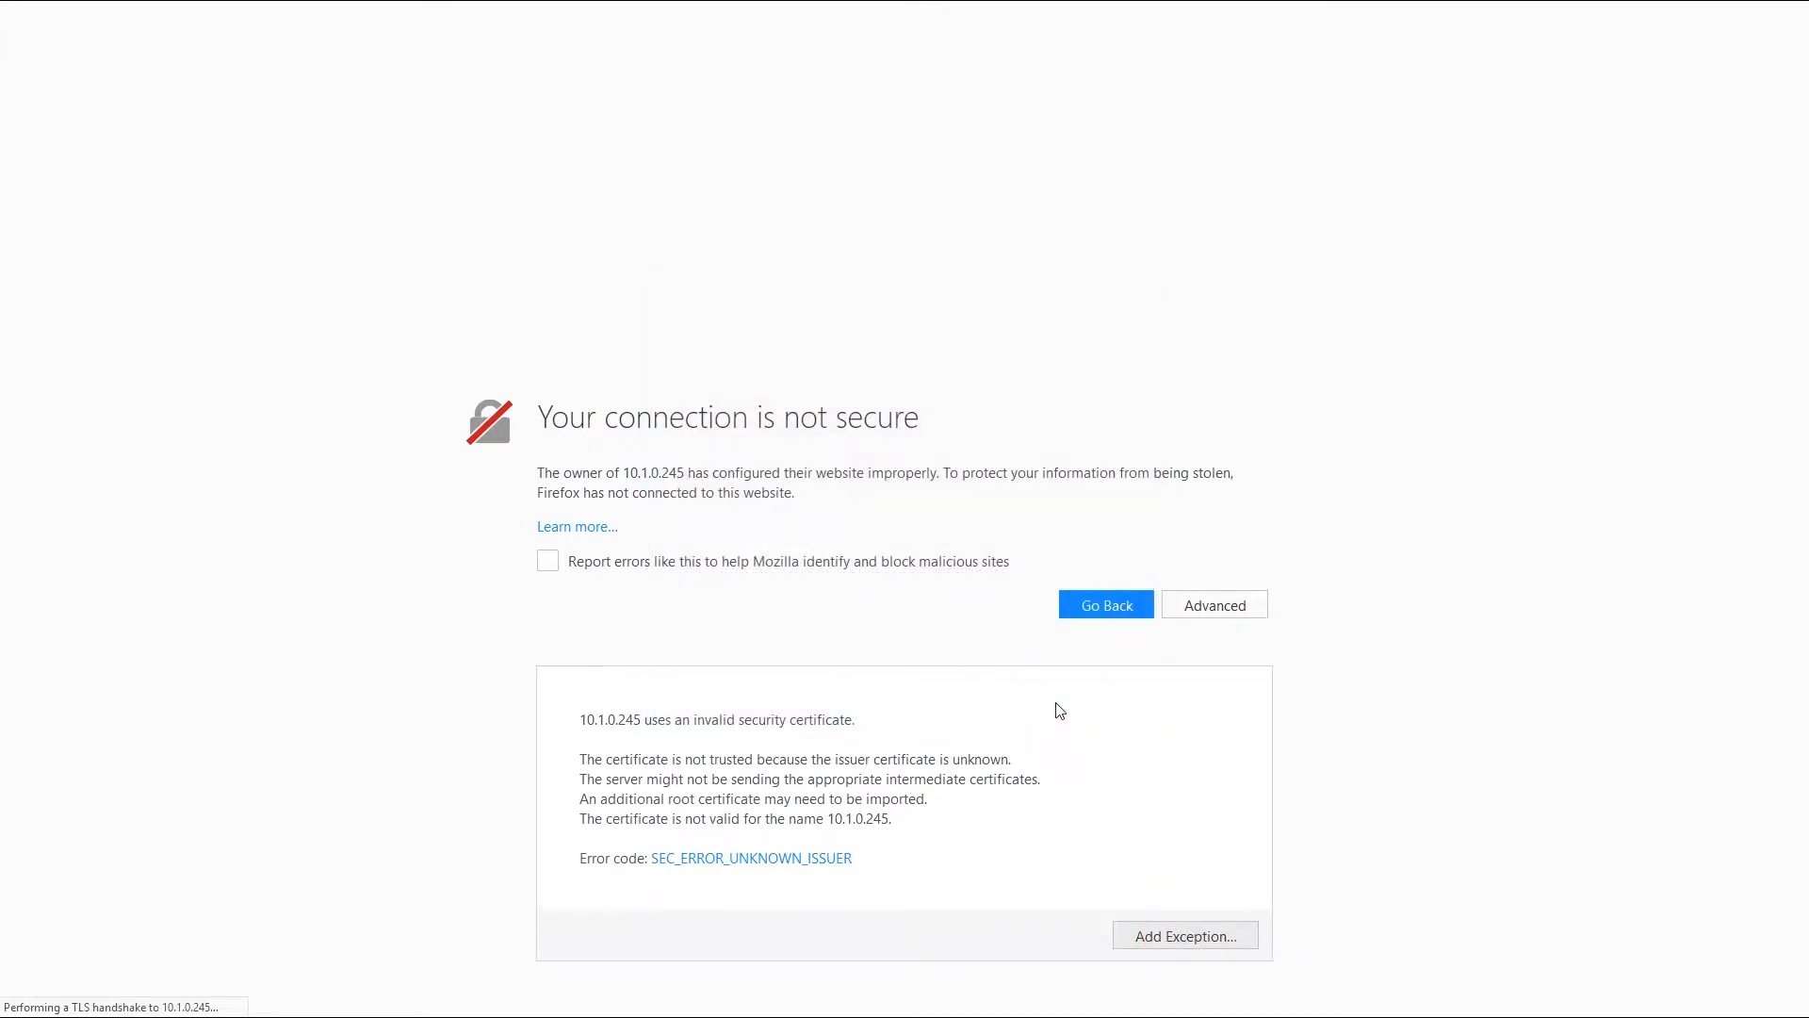
click(1185, 934)
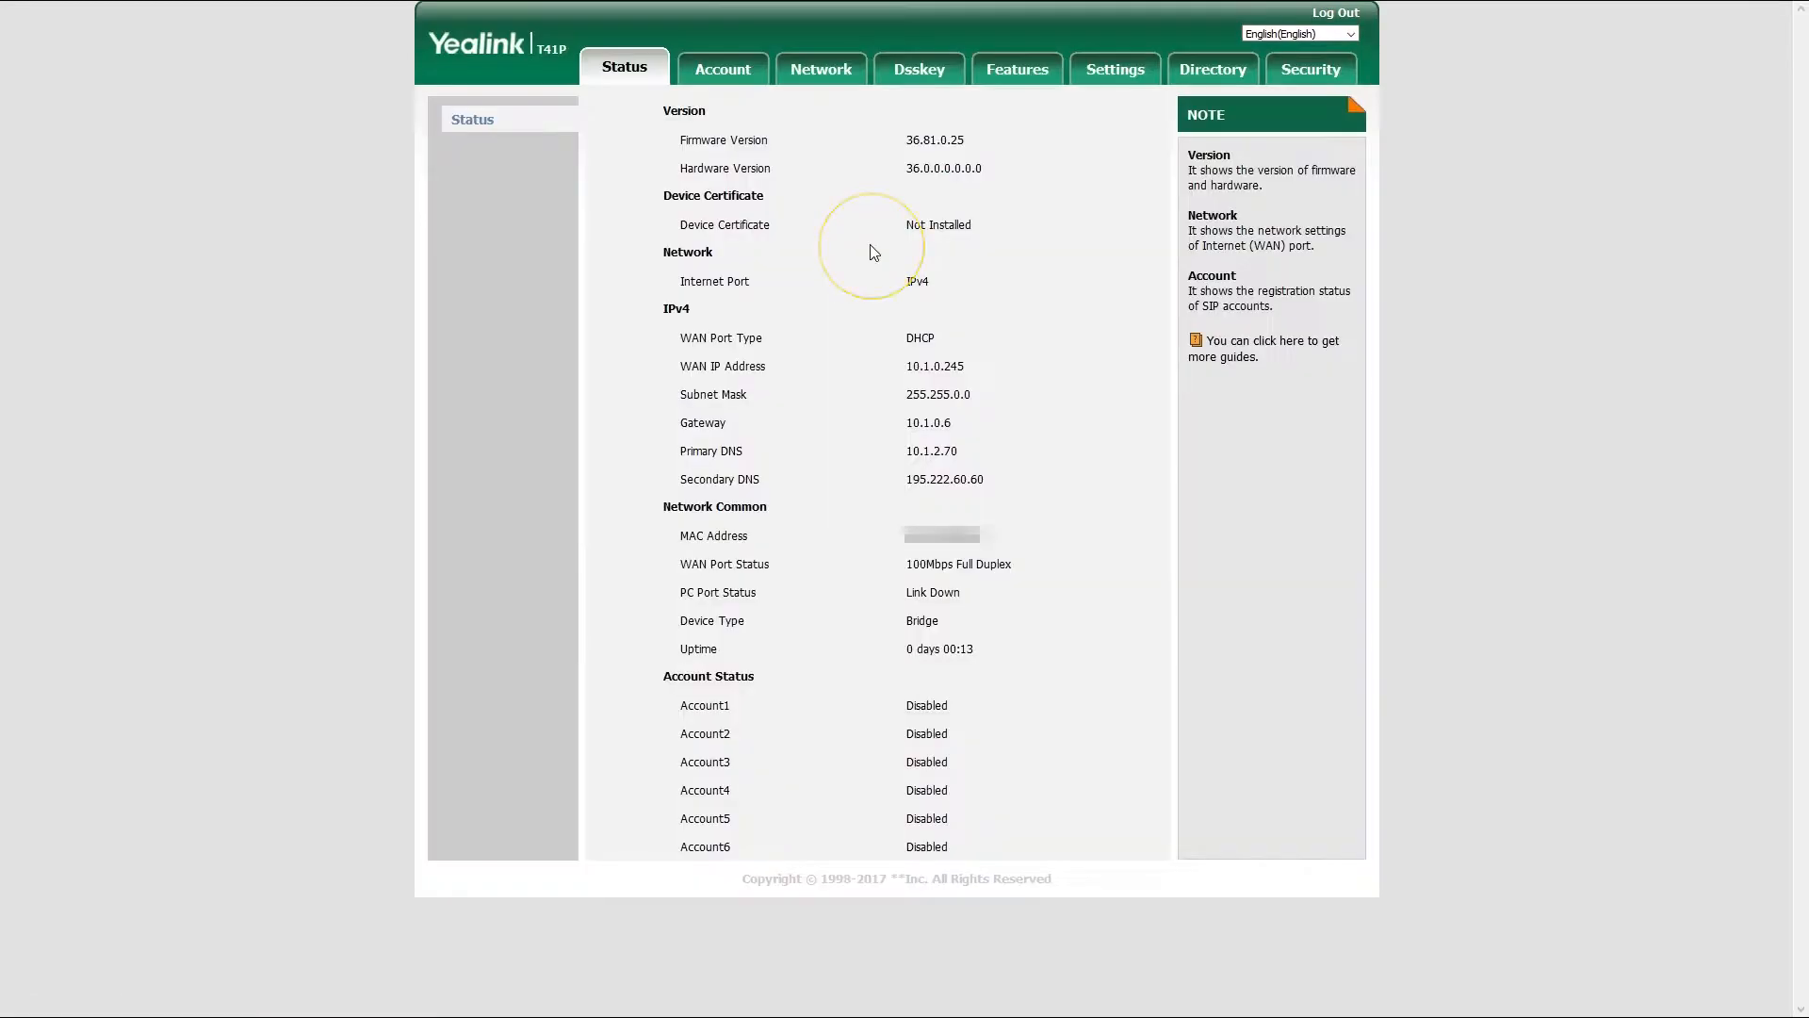
From Settings > Upgrade, run Reset to factory and confirm the prompt
click(1115, 68)
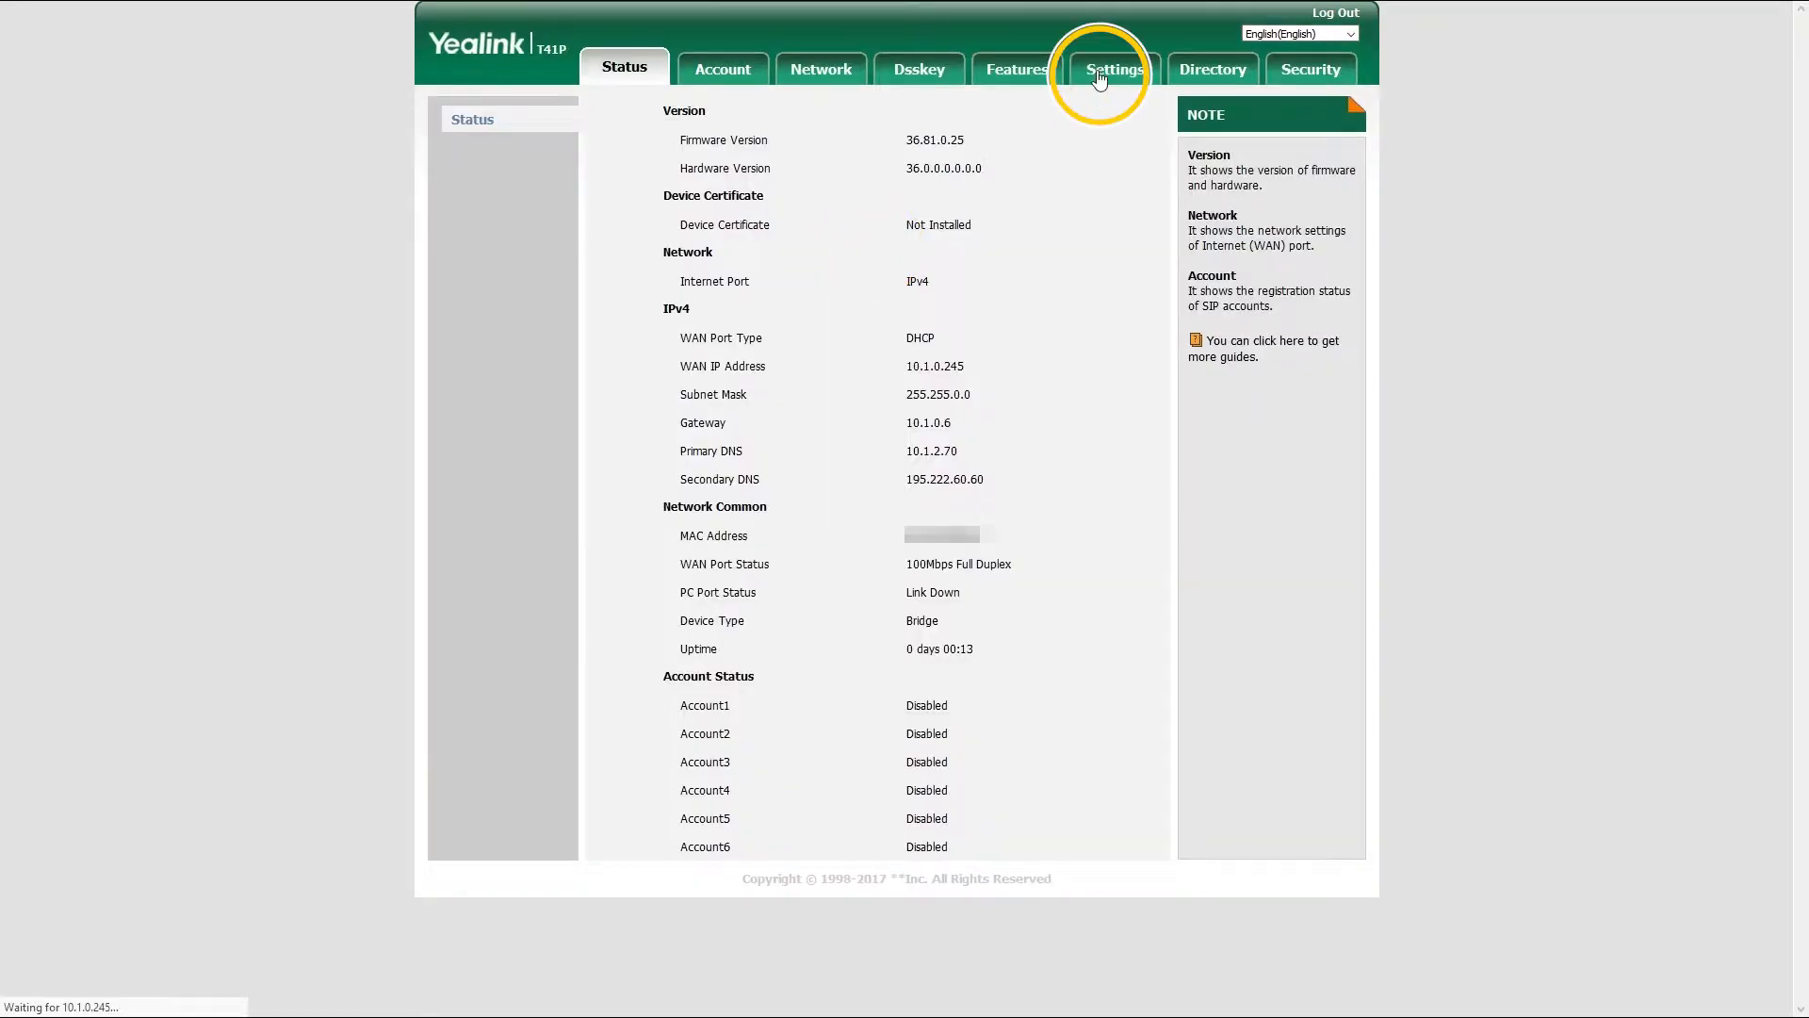
click(1114, 69)
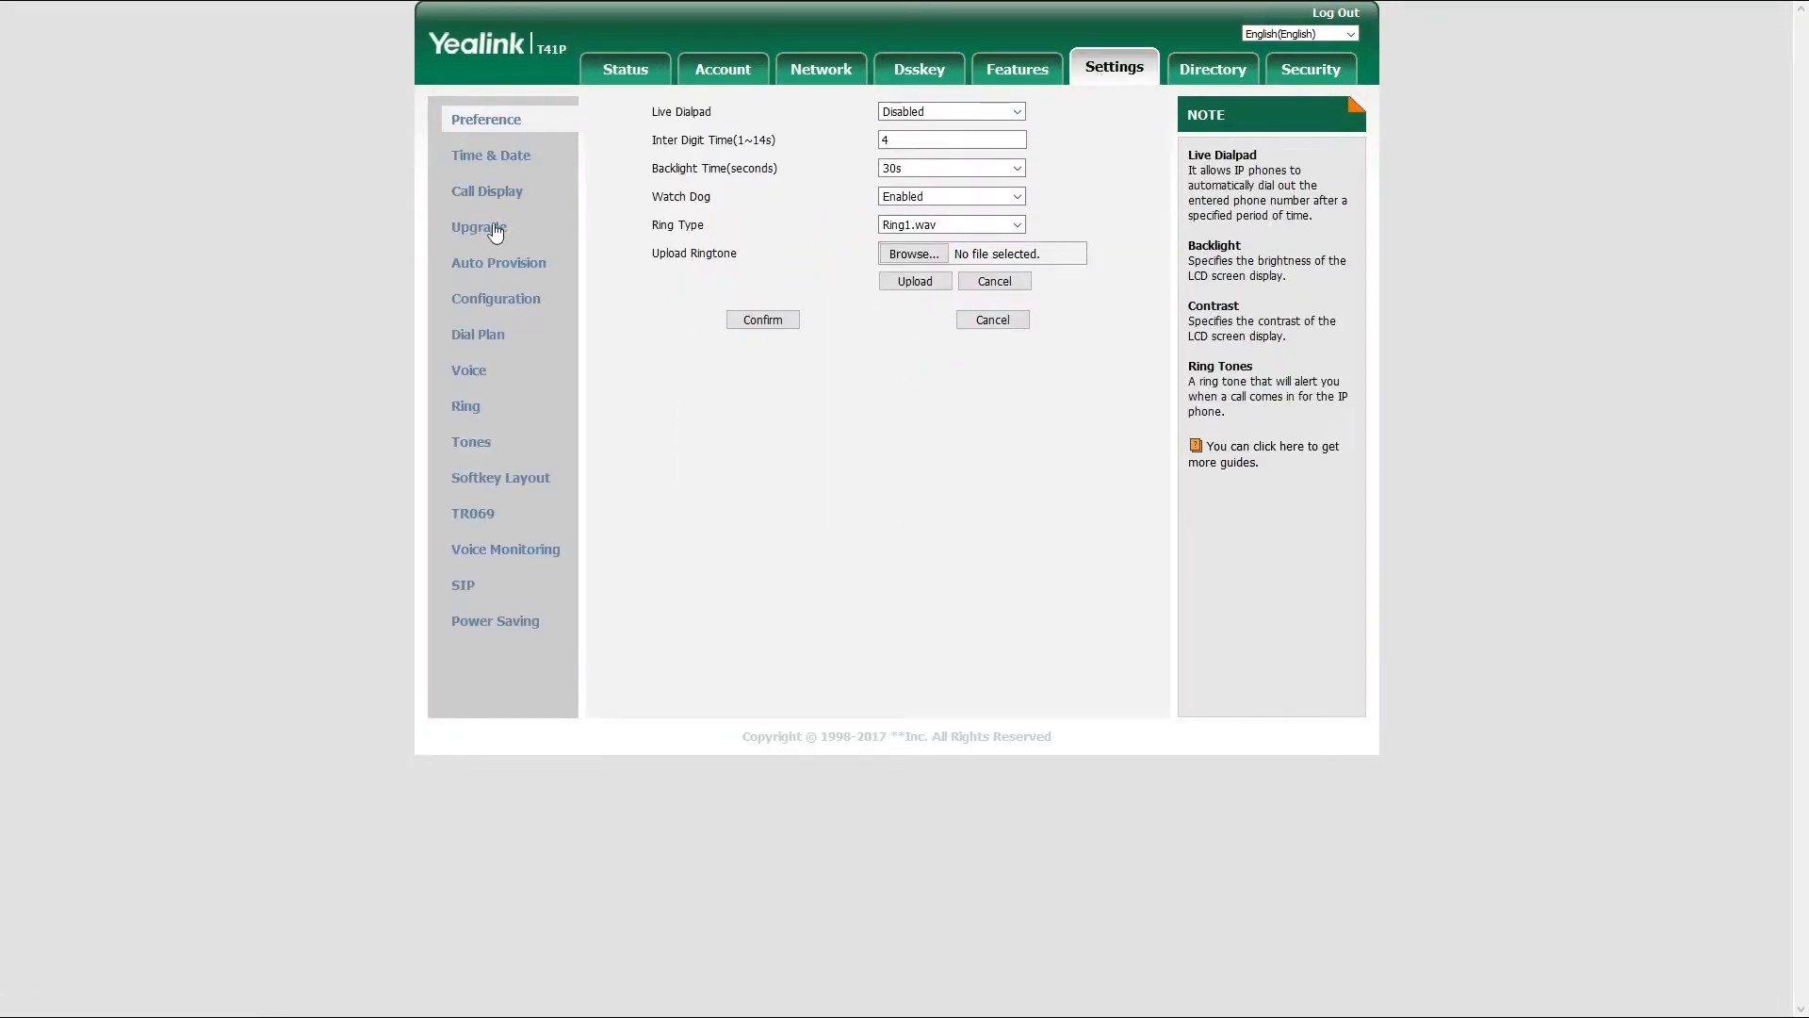
click(478, 227)
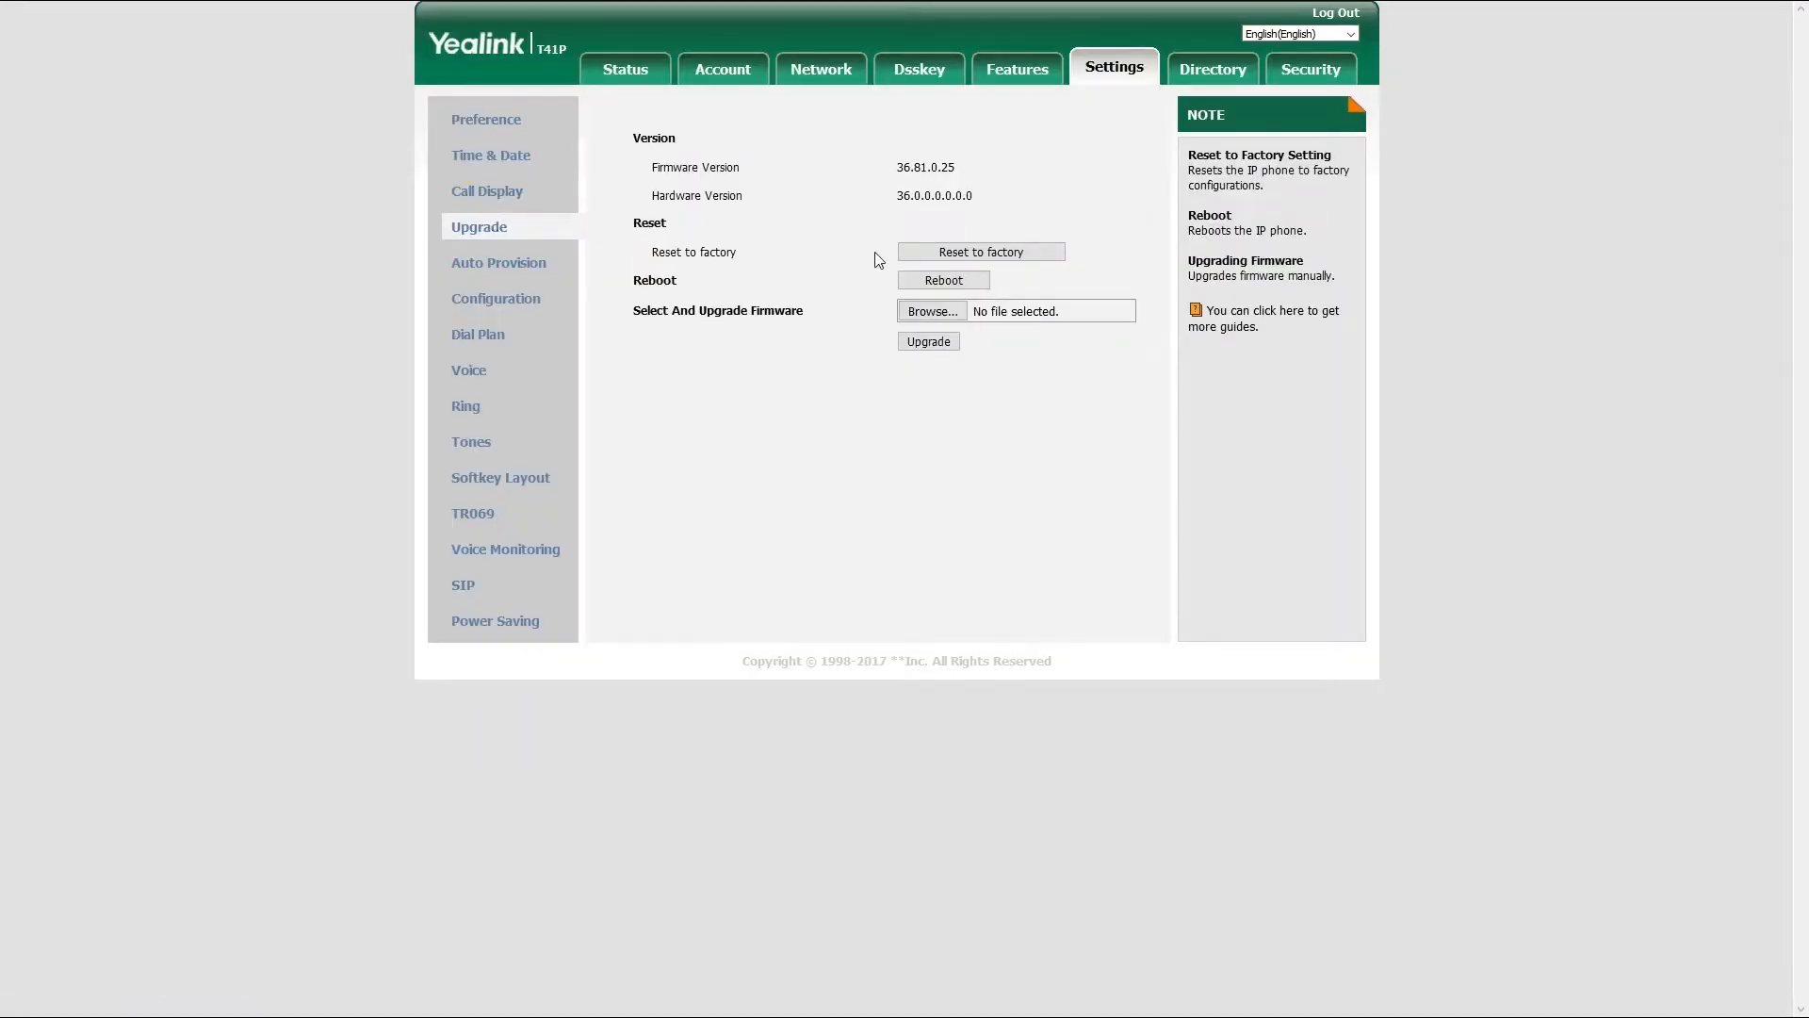
click(980, 252)
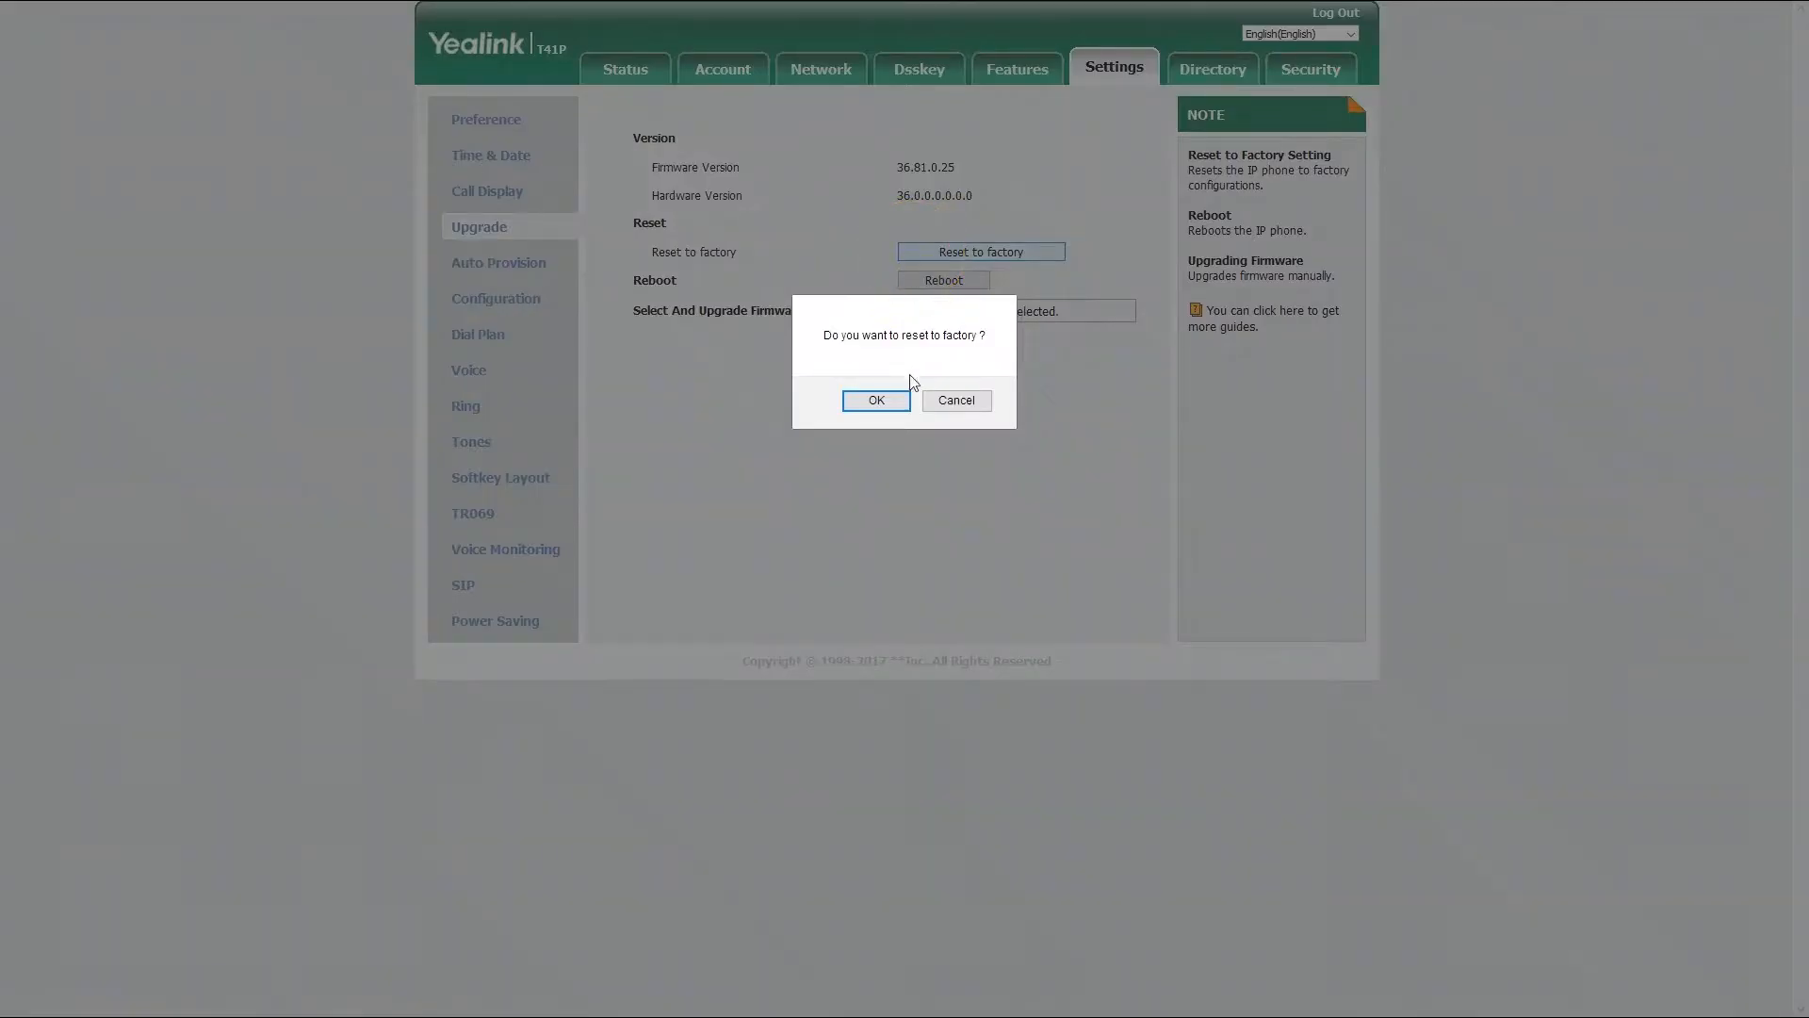
click(875, 401)
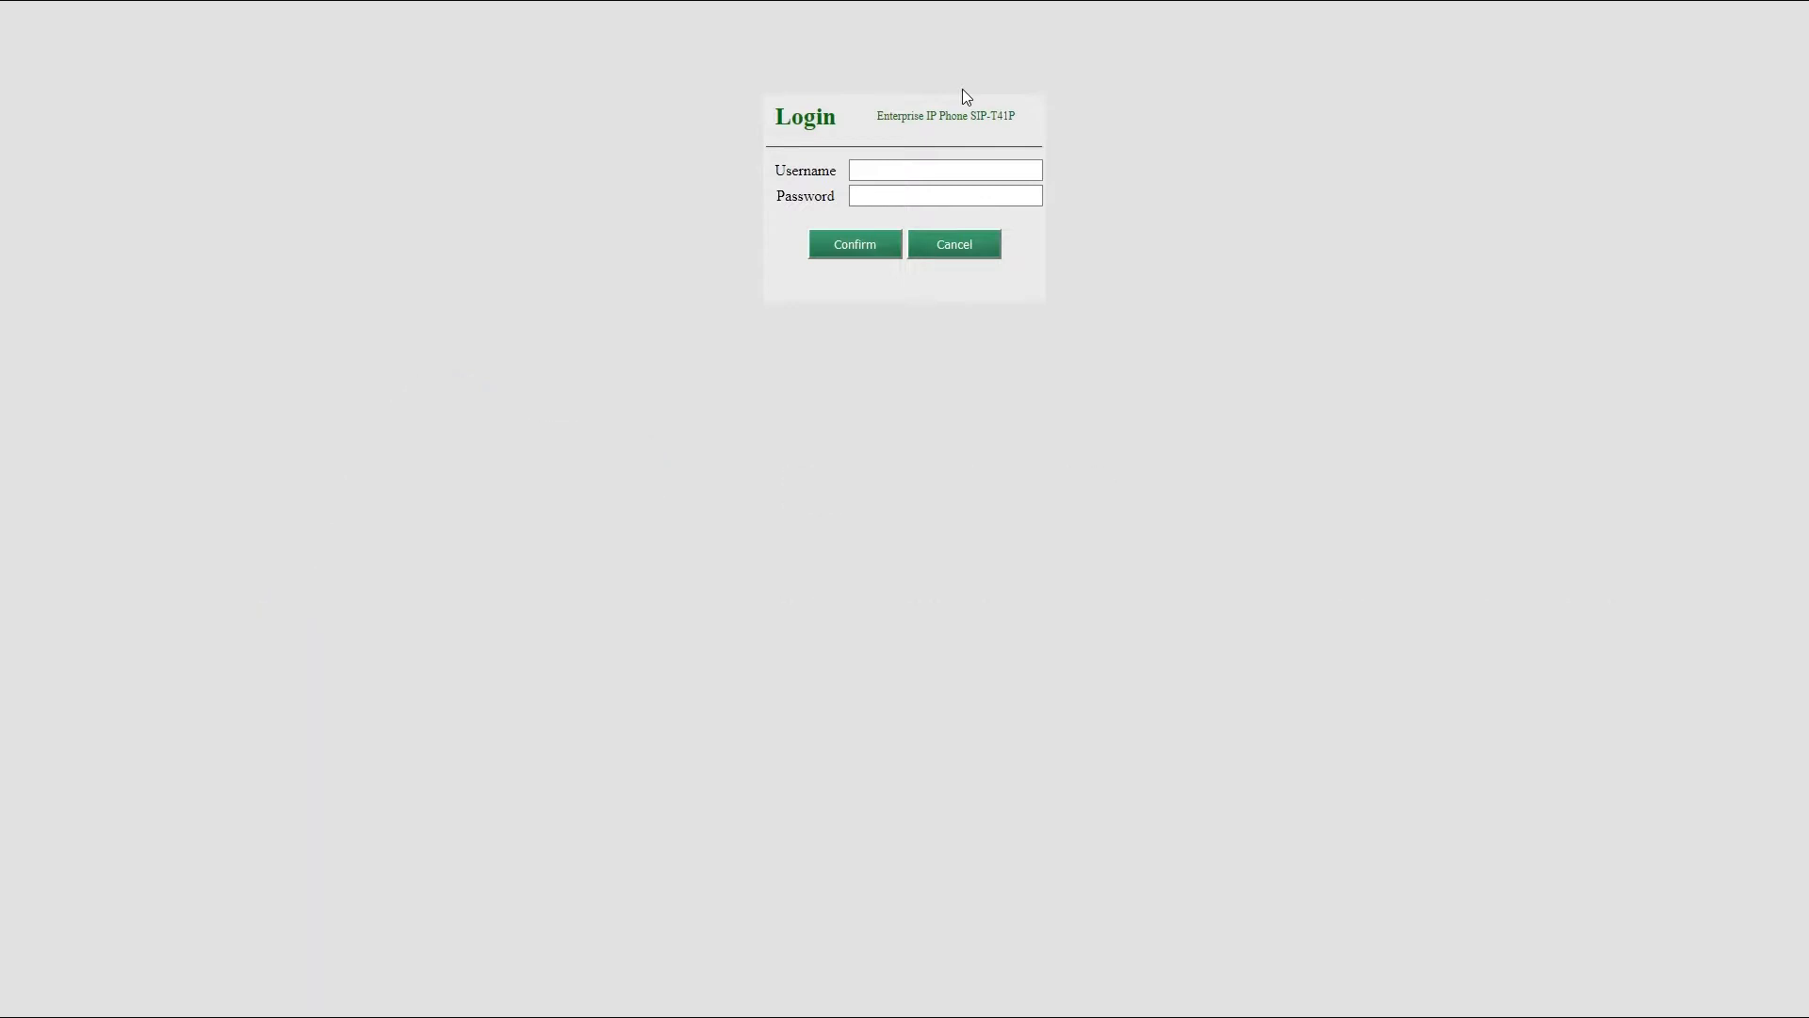
Log back into the reset phone, then switch over to the PBXware login page
click(854, 244)
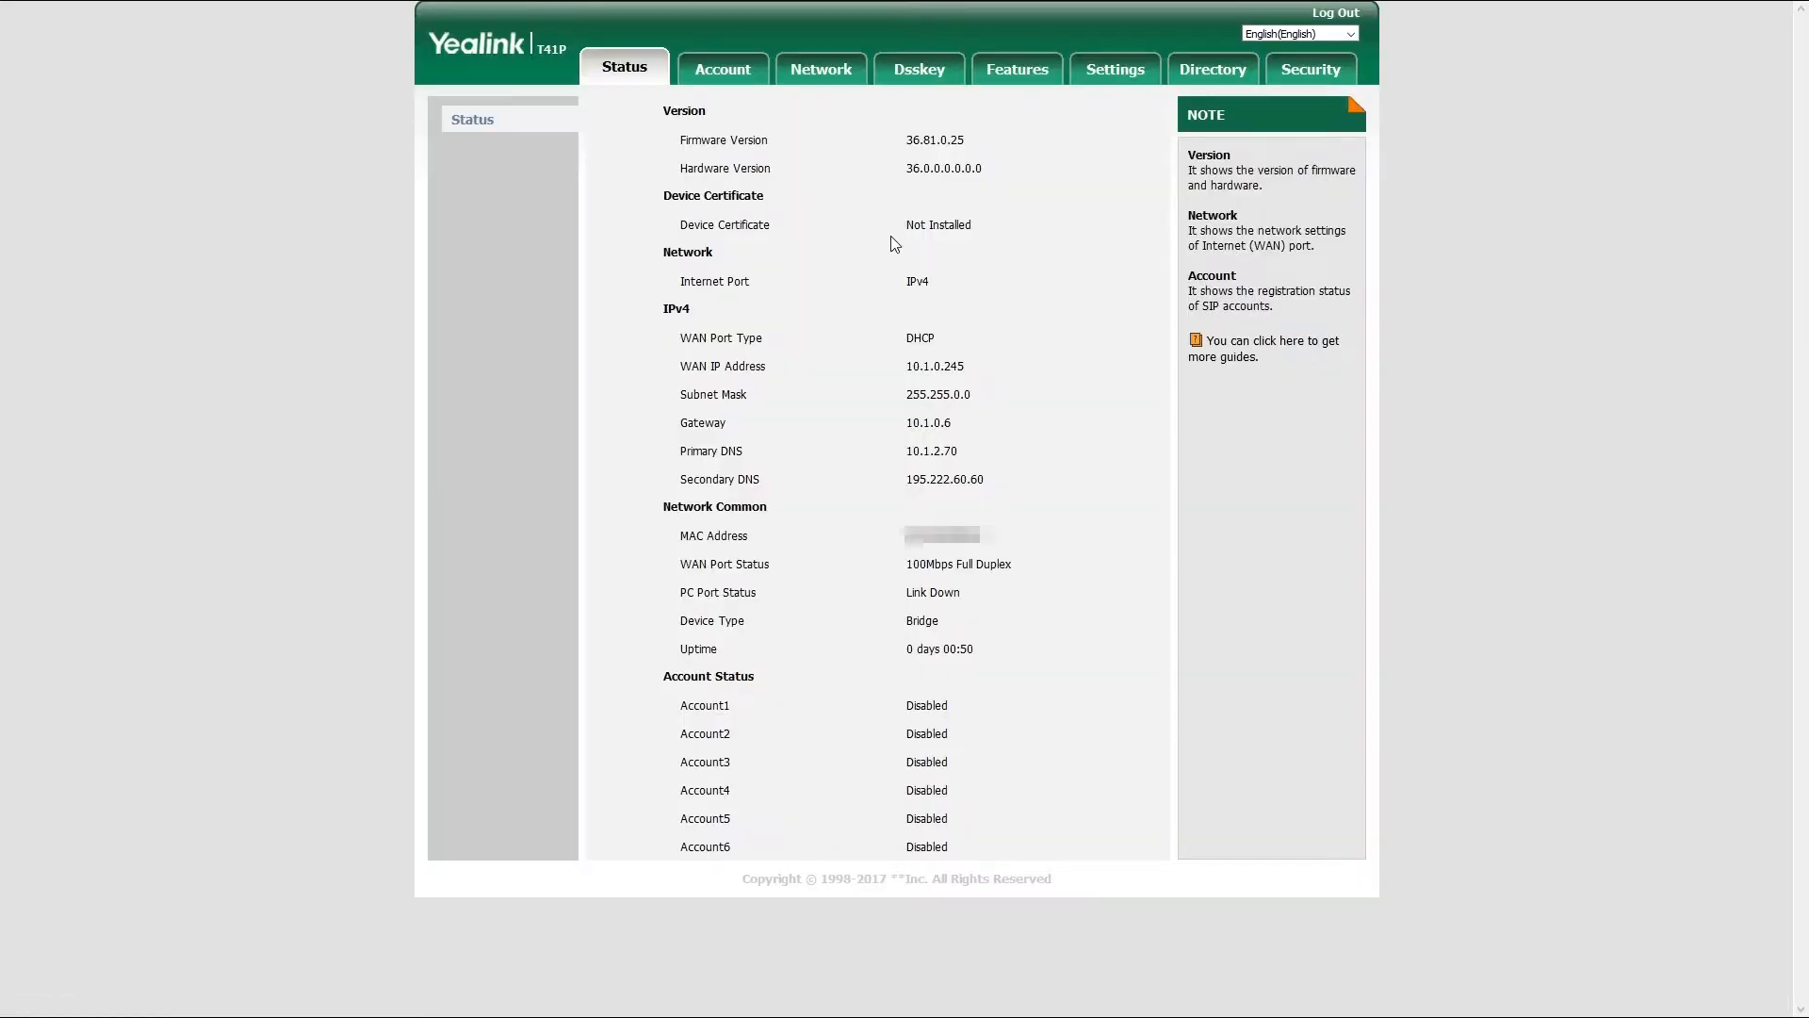
mouse_move(684, 128)
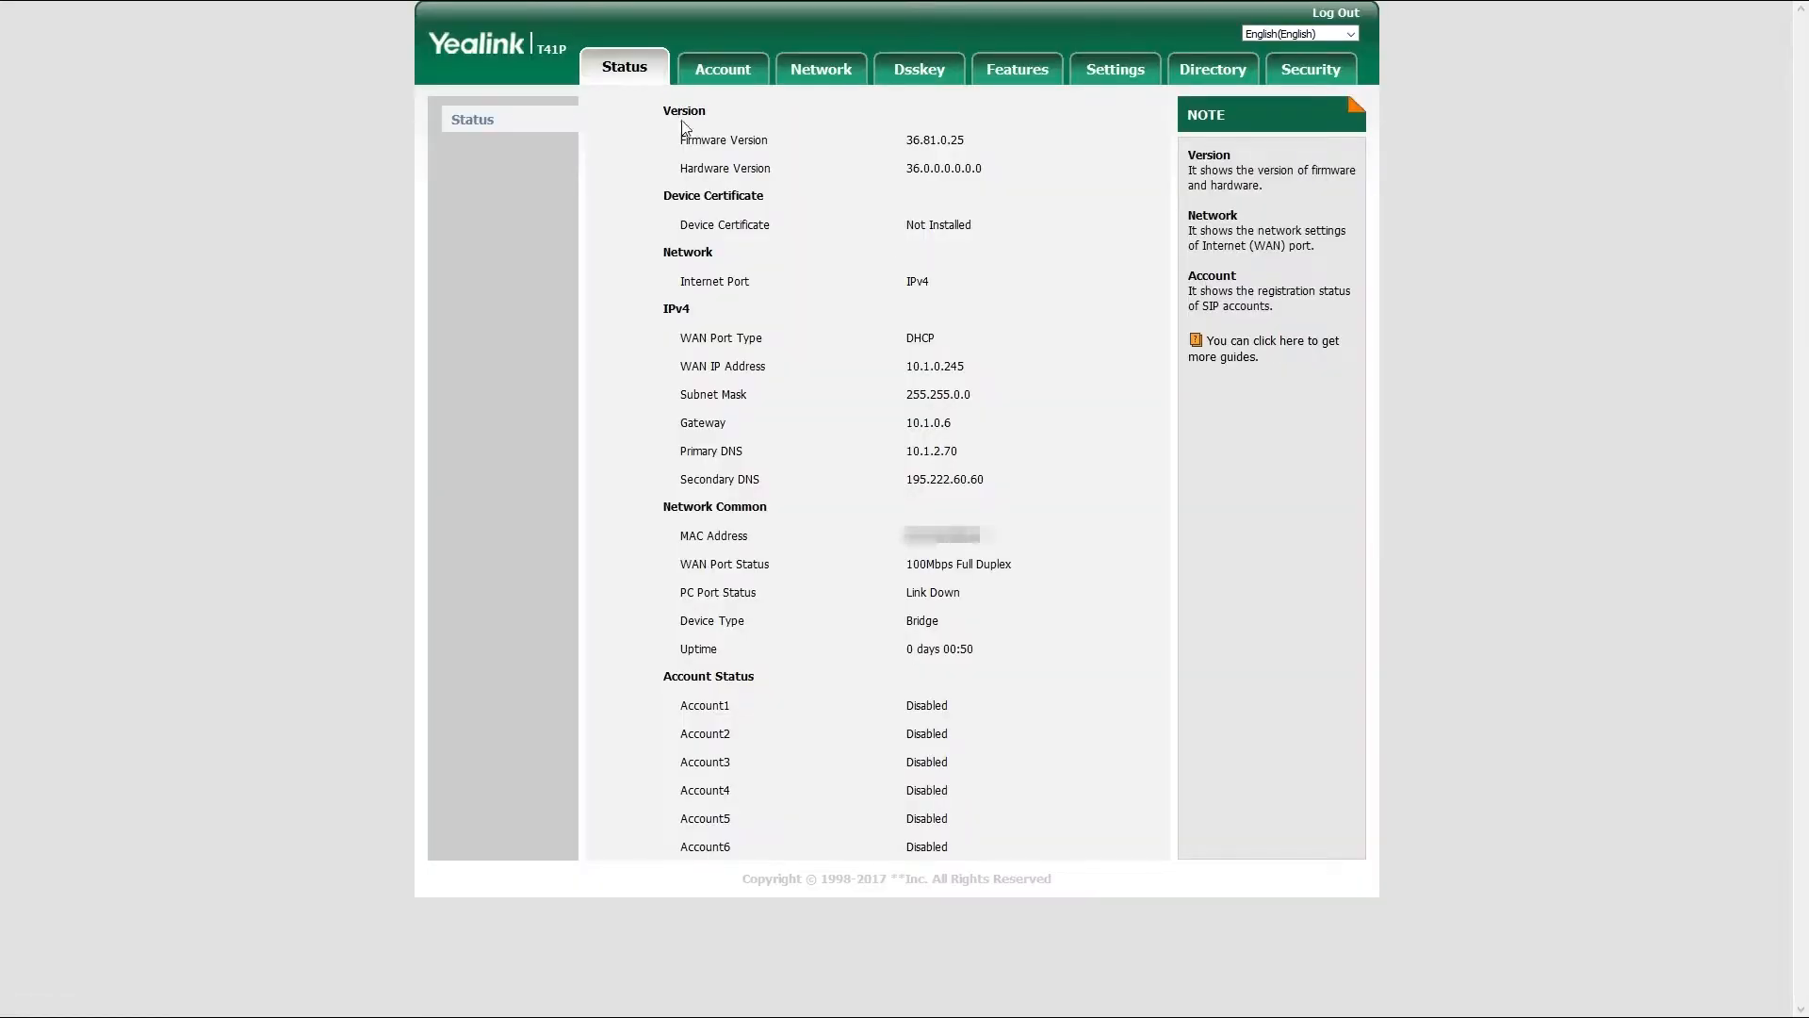
double_click(722, 140)
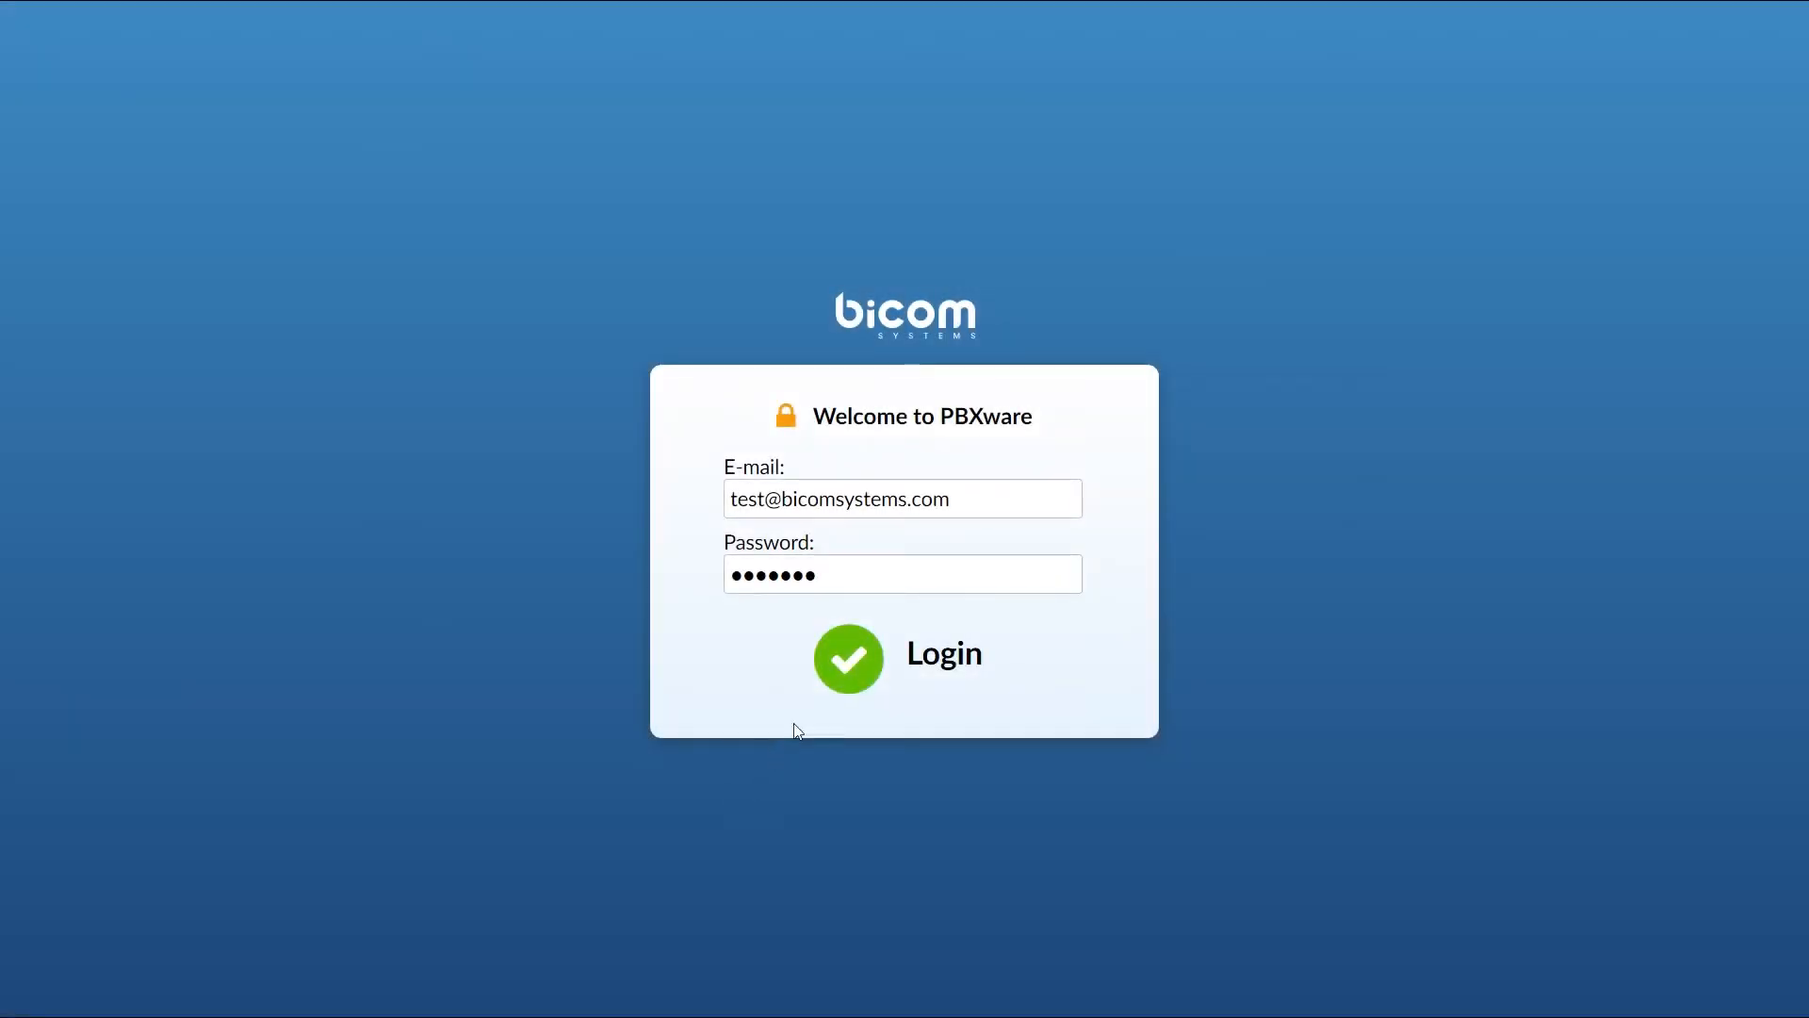
Sign in, edit Tenant01 under Settings > Tenants and save its auto provisioning HTTP credentials
click(848, 658)
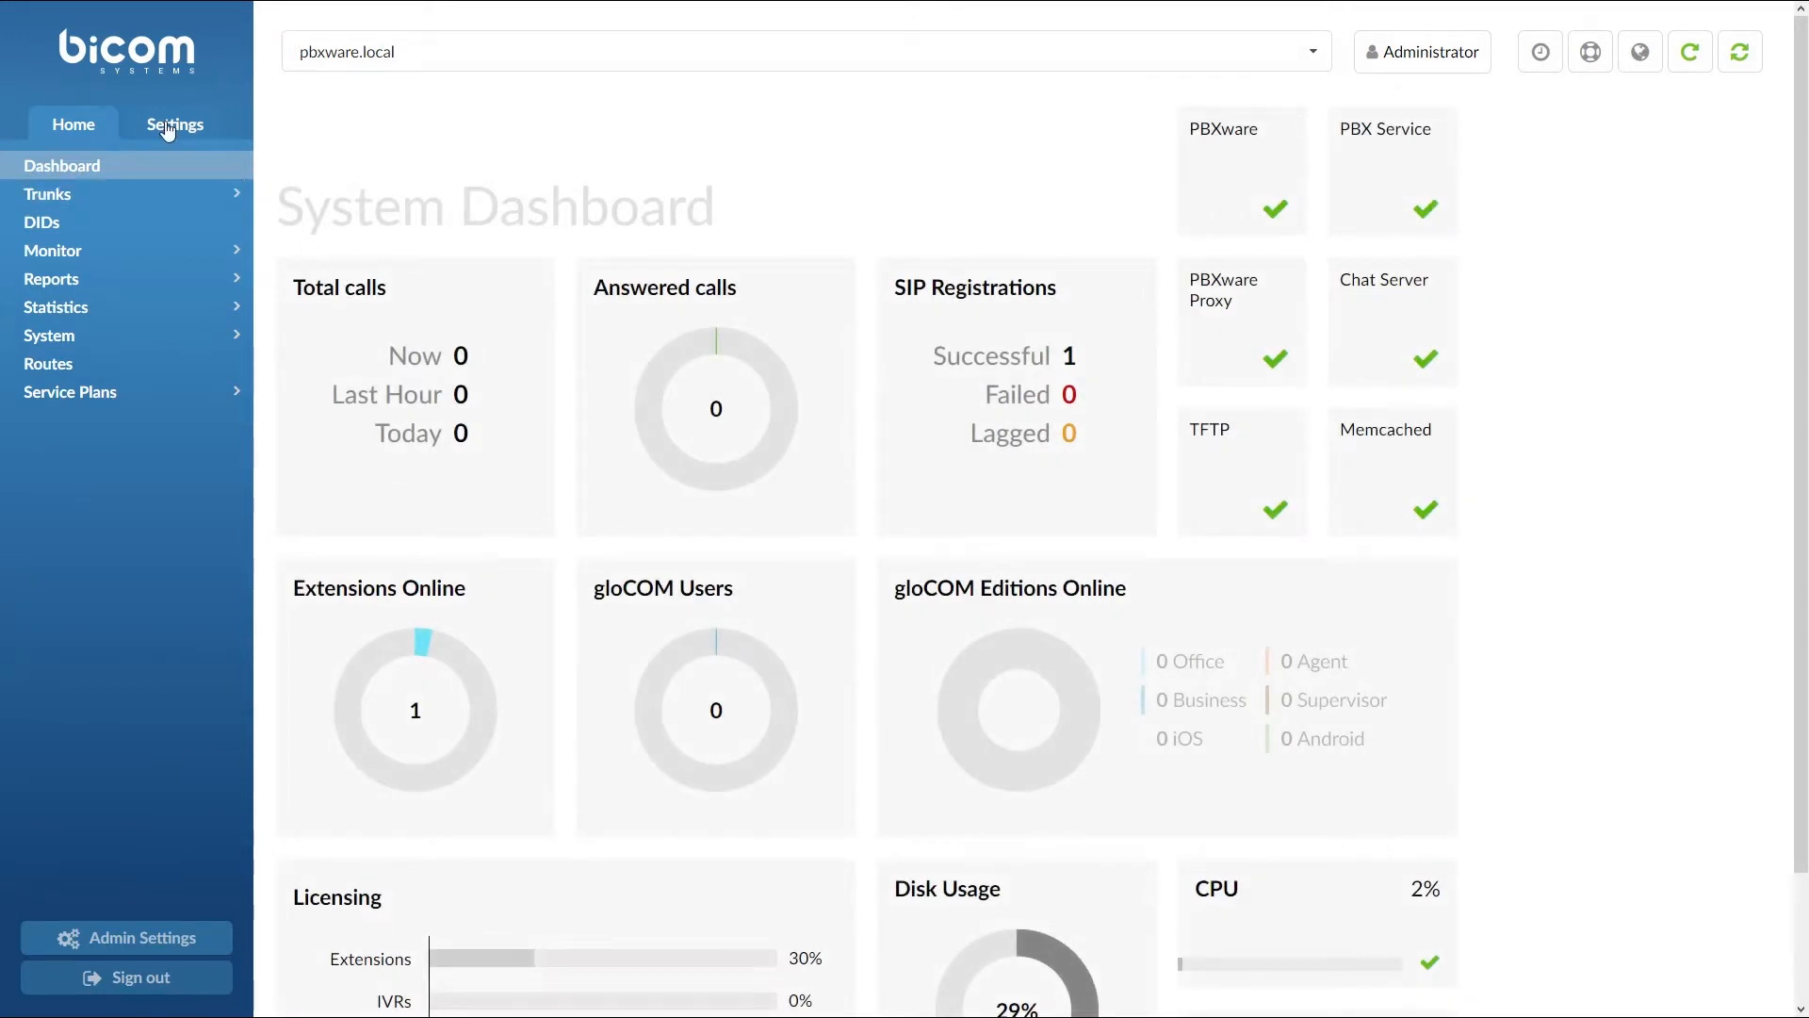
click(175, 124)
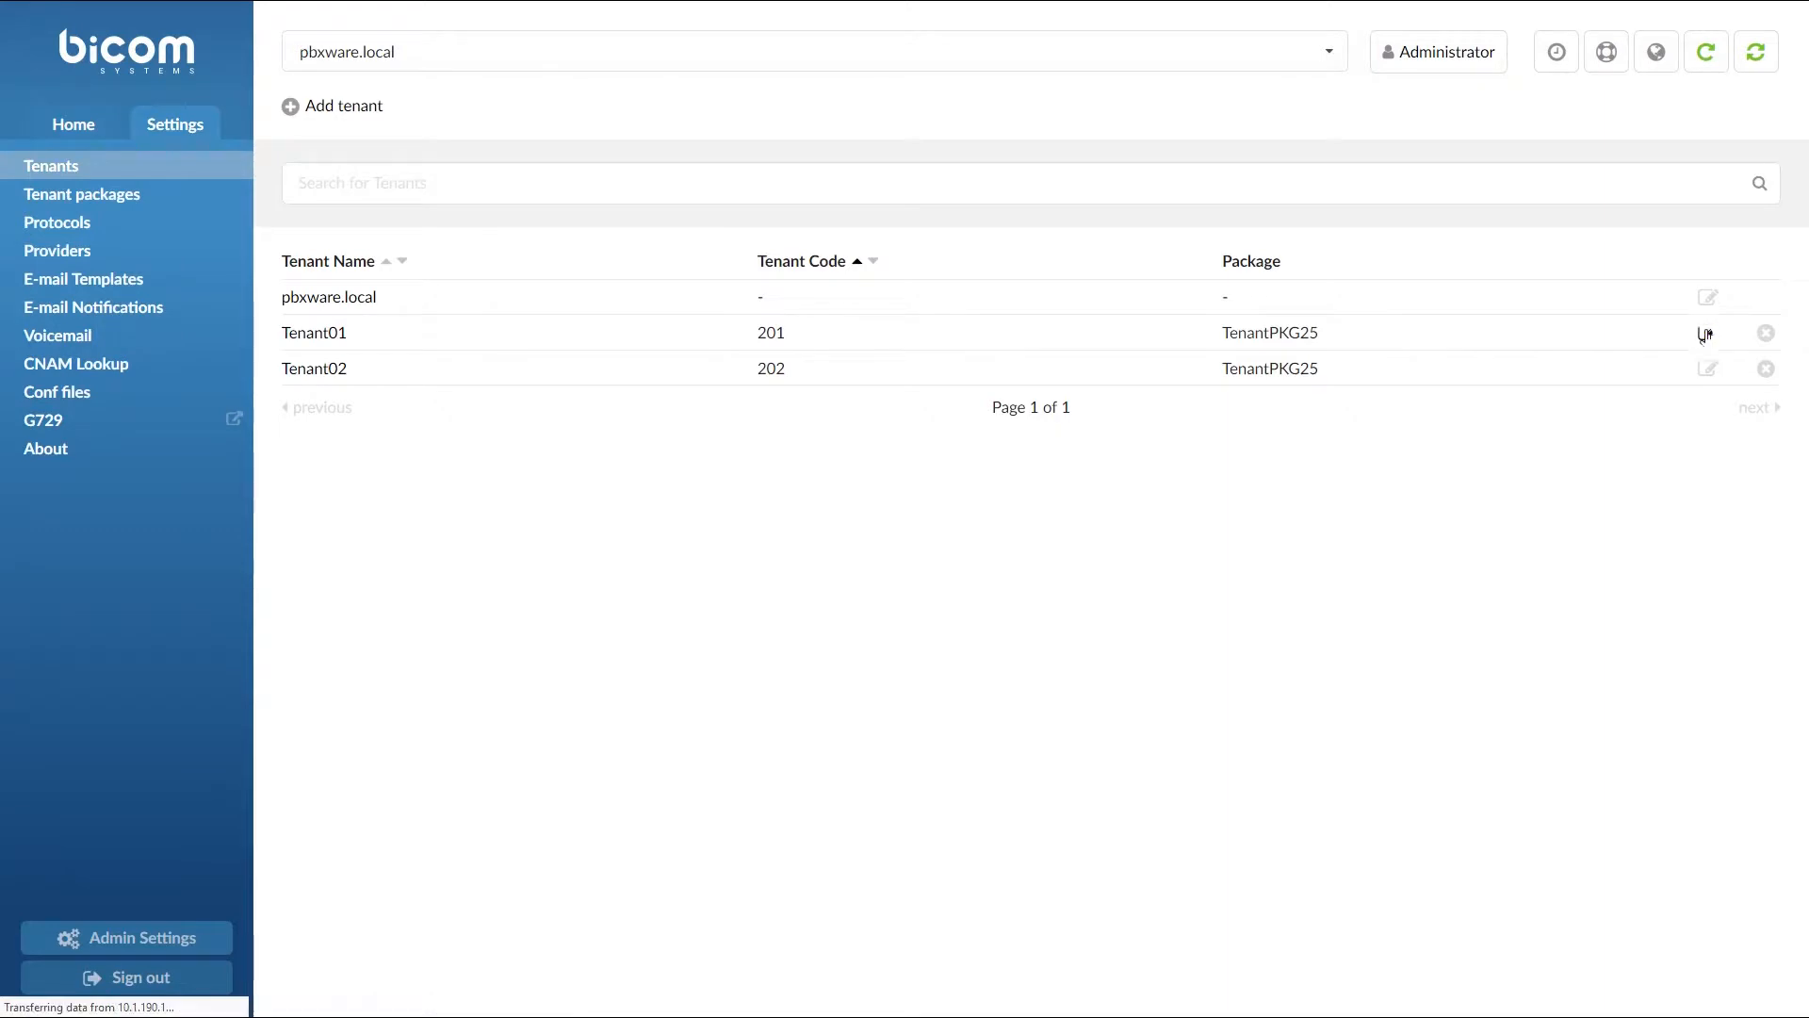
click(1709, 334)
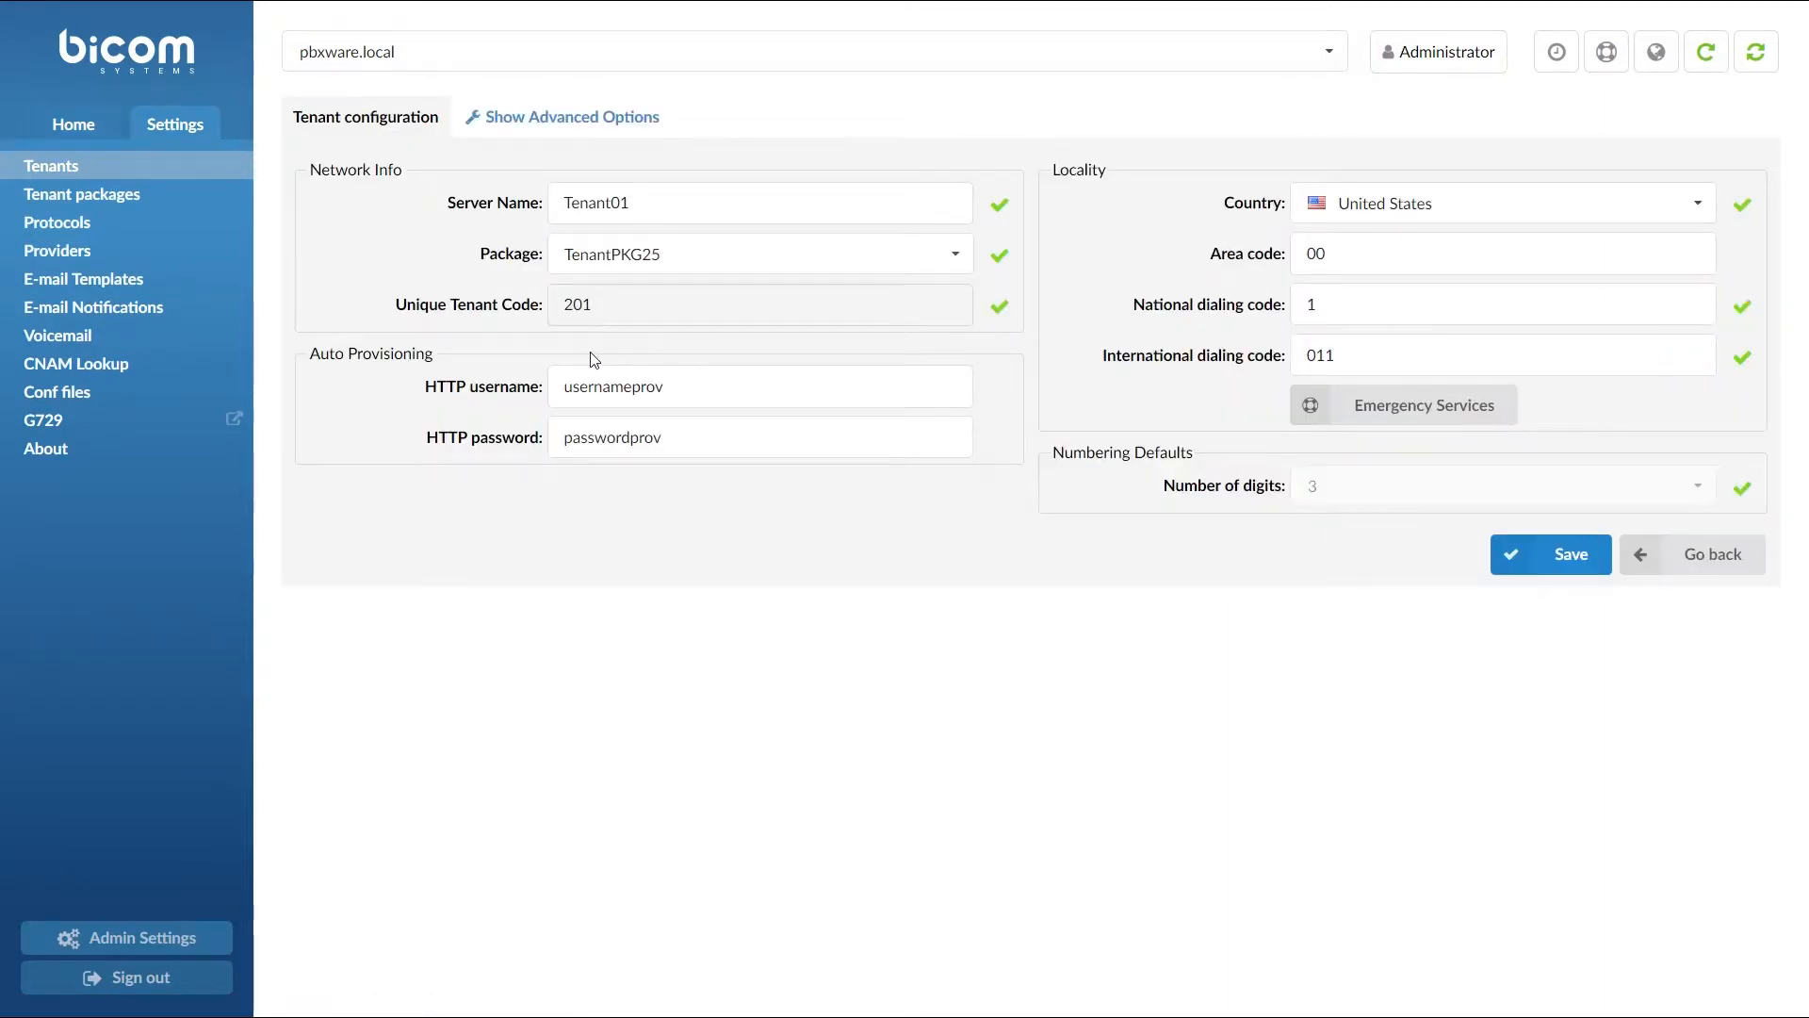
double_click(576, 437)
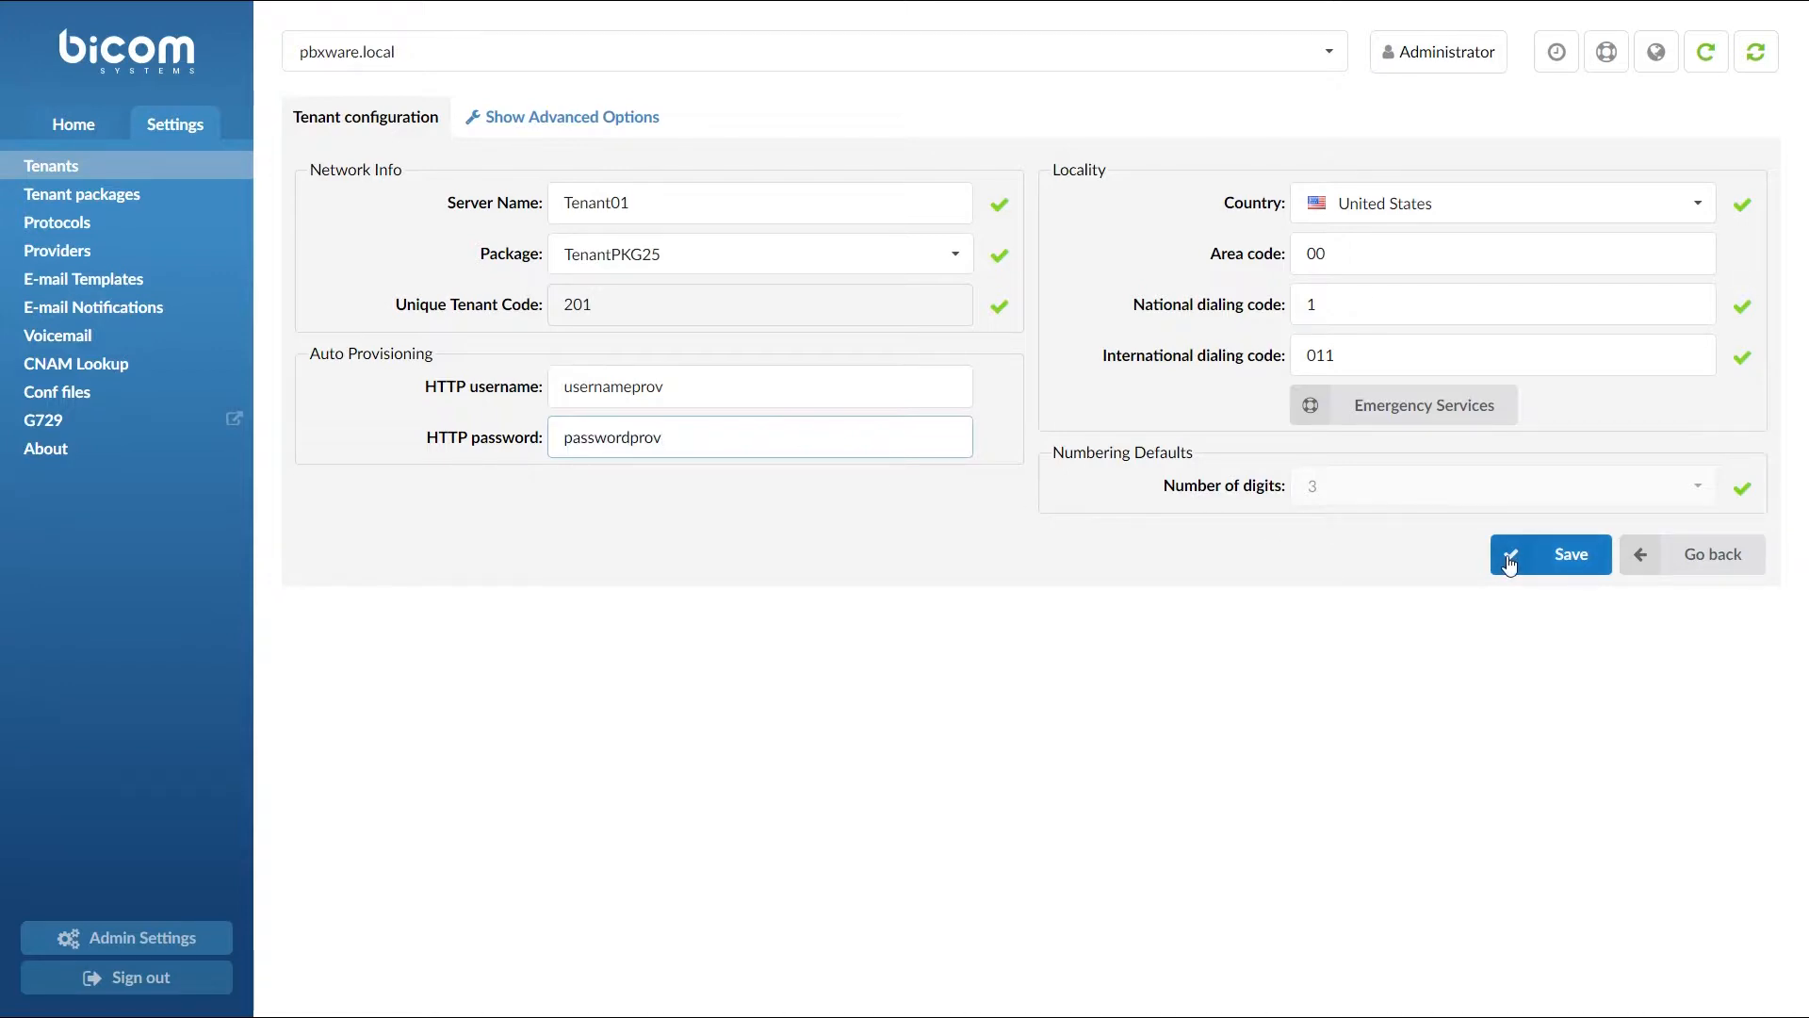
click(1551, 554)
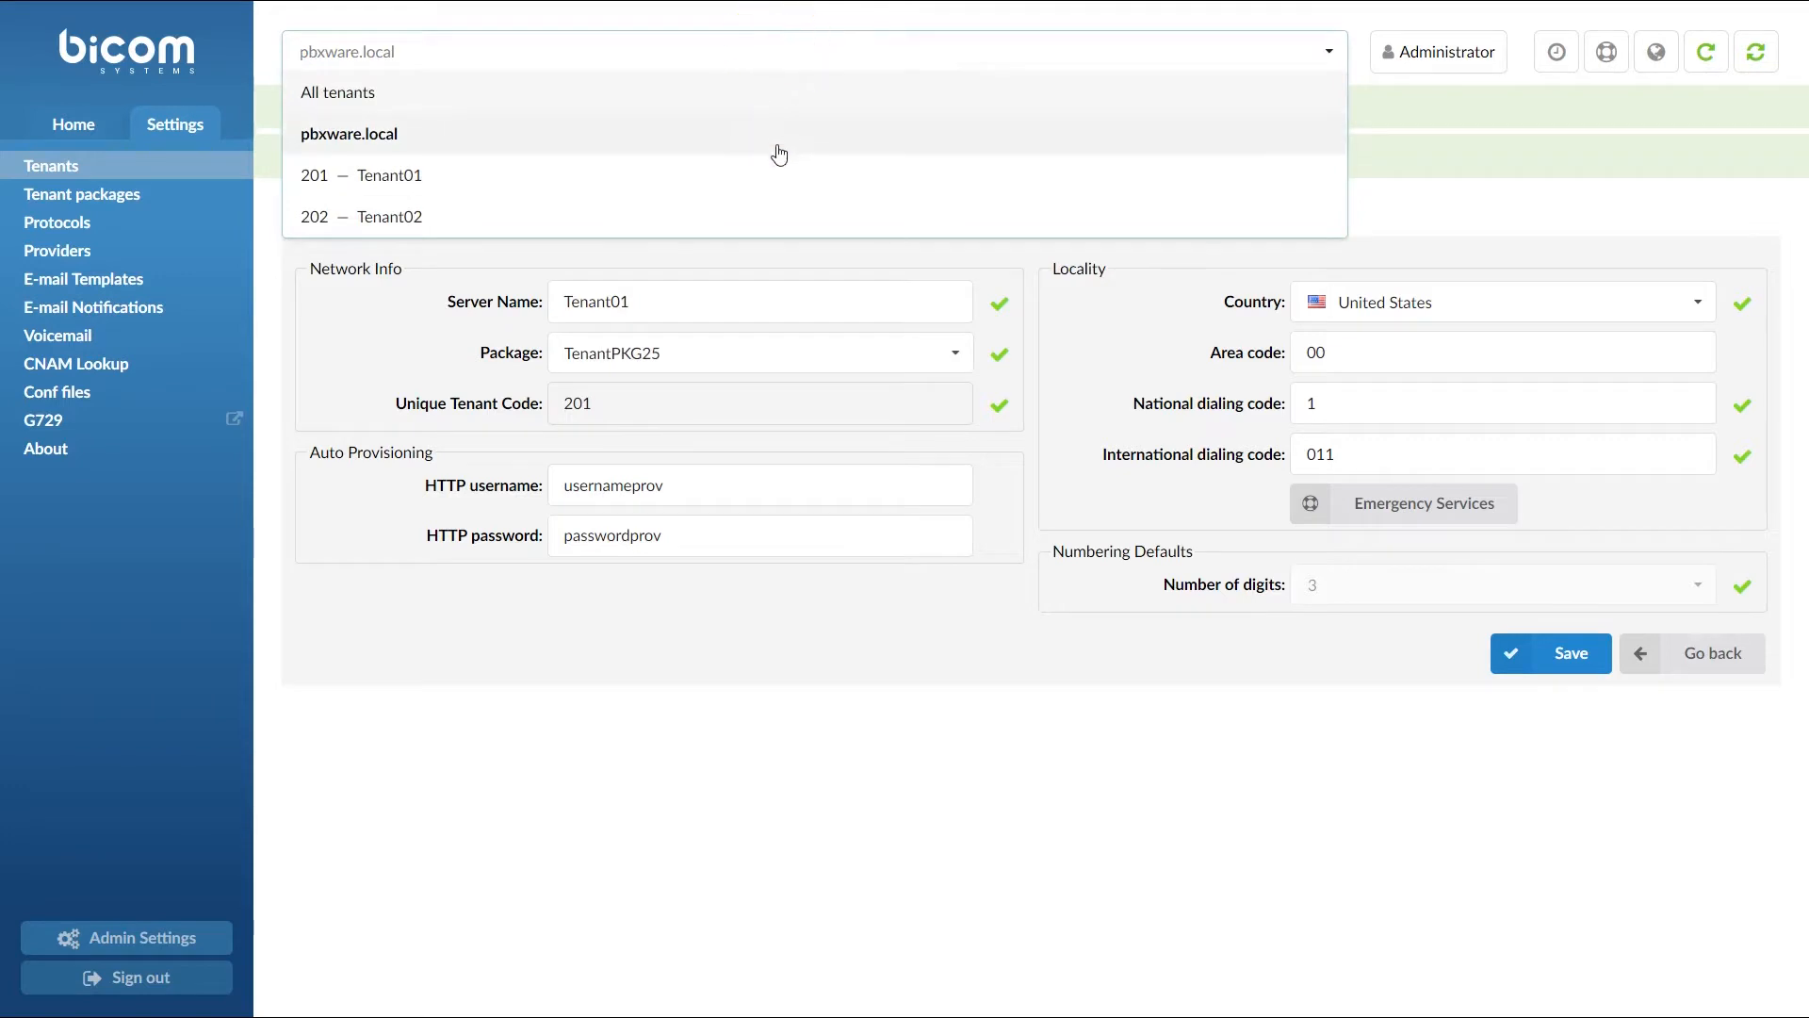
In Tenant01's Settings > UAD, search 't4' and edit the Yealink T41 user agent
click(360, 175)
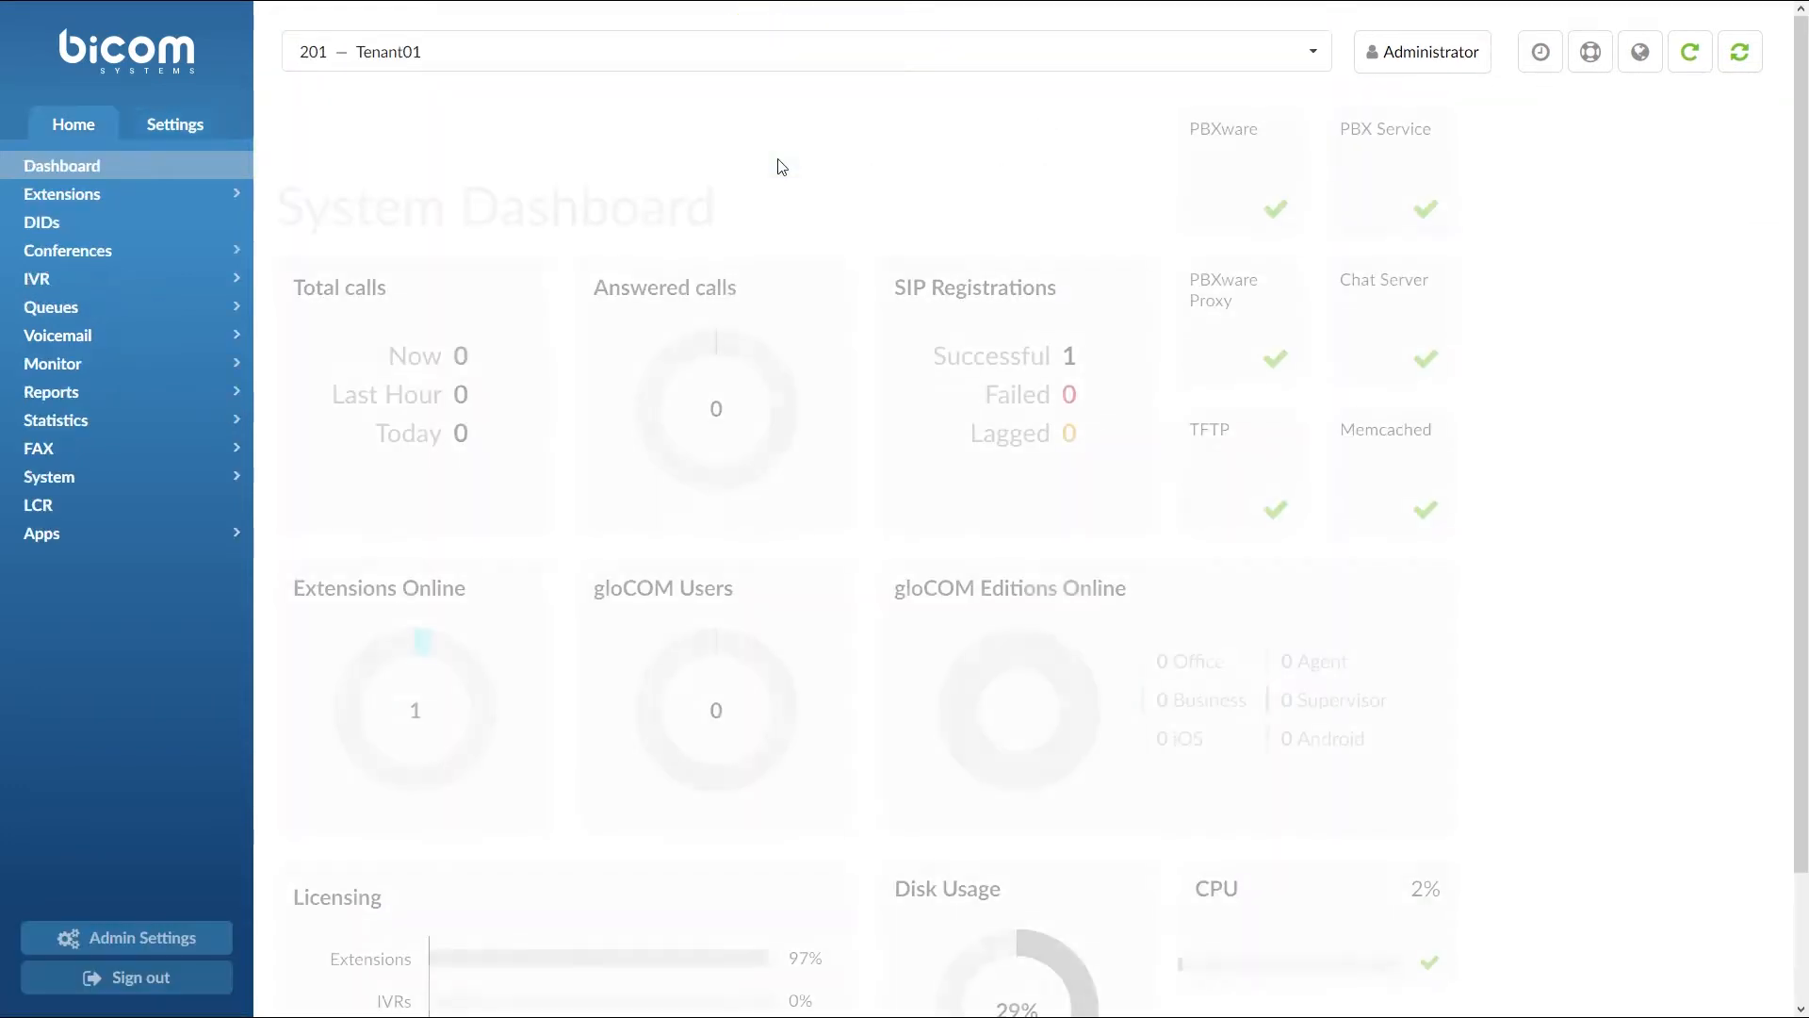
click(174, 124)
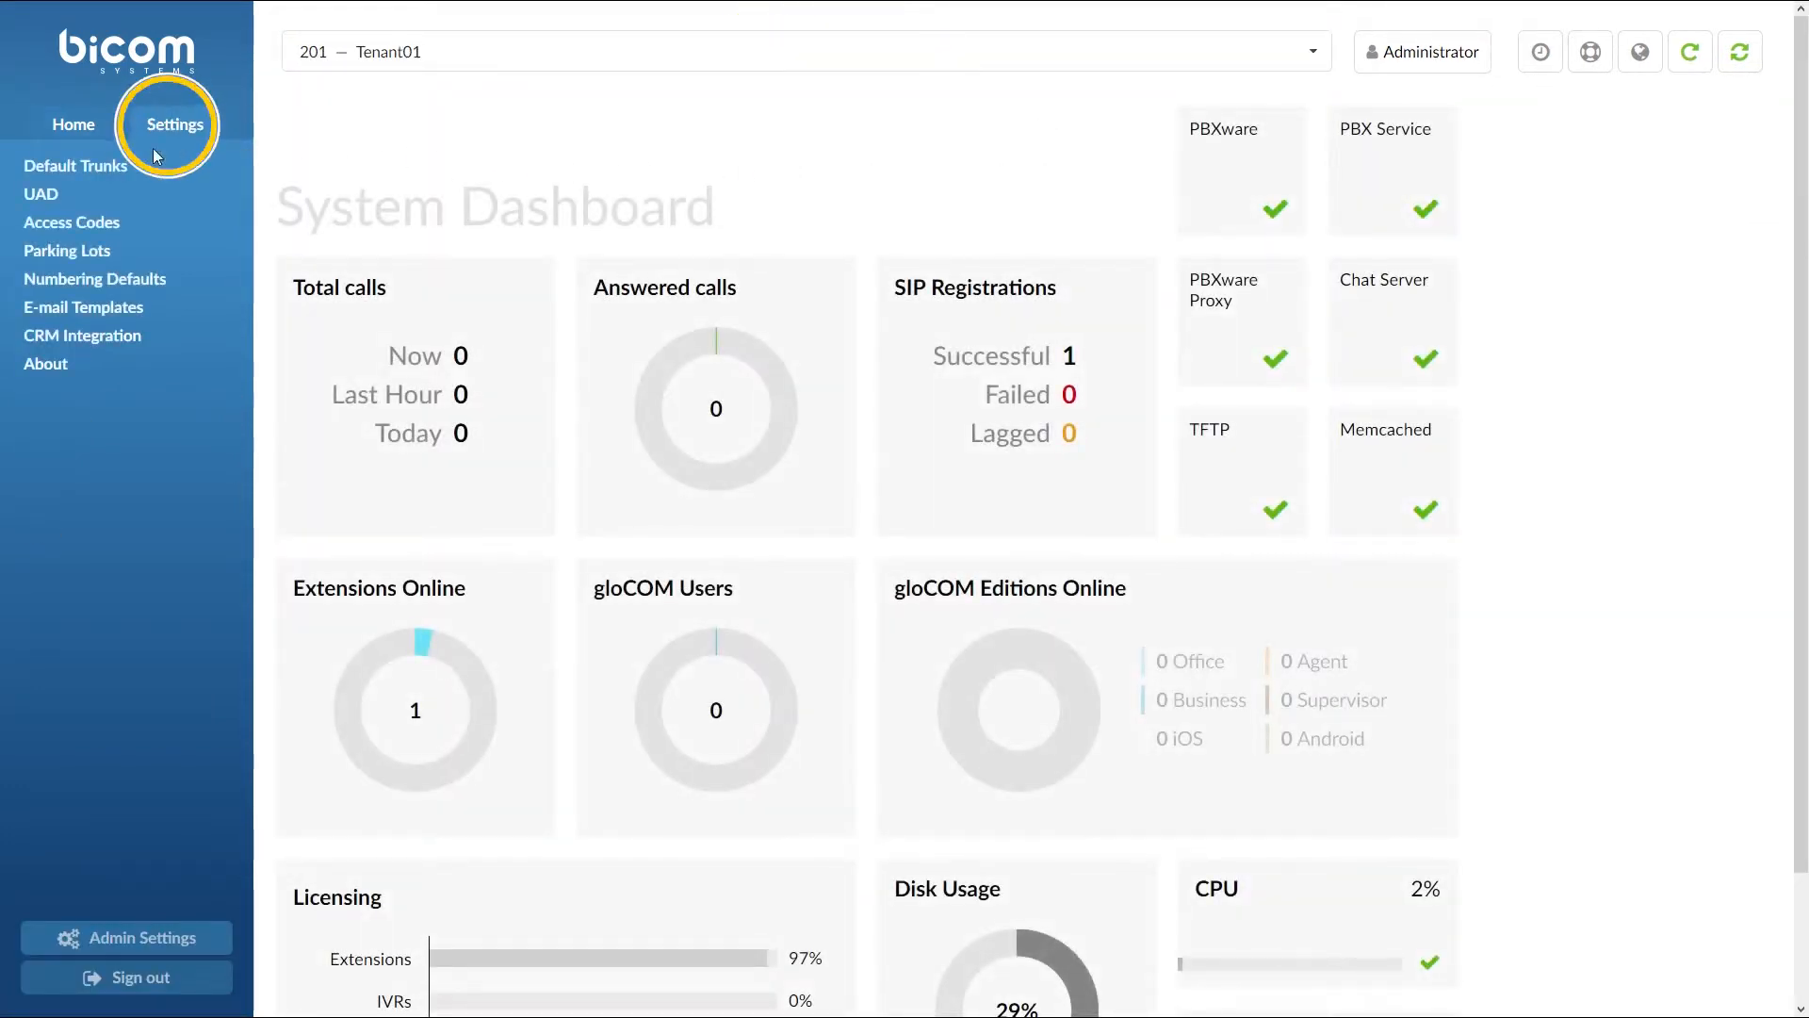
click(41, 194)
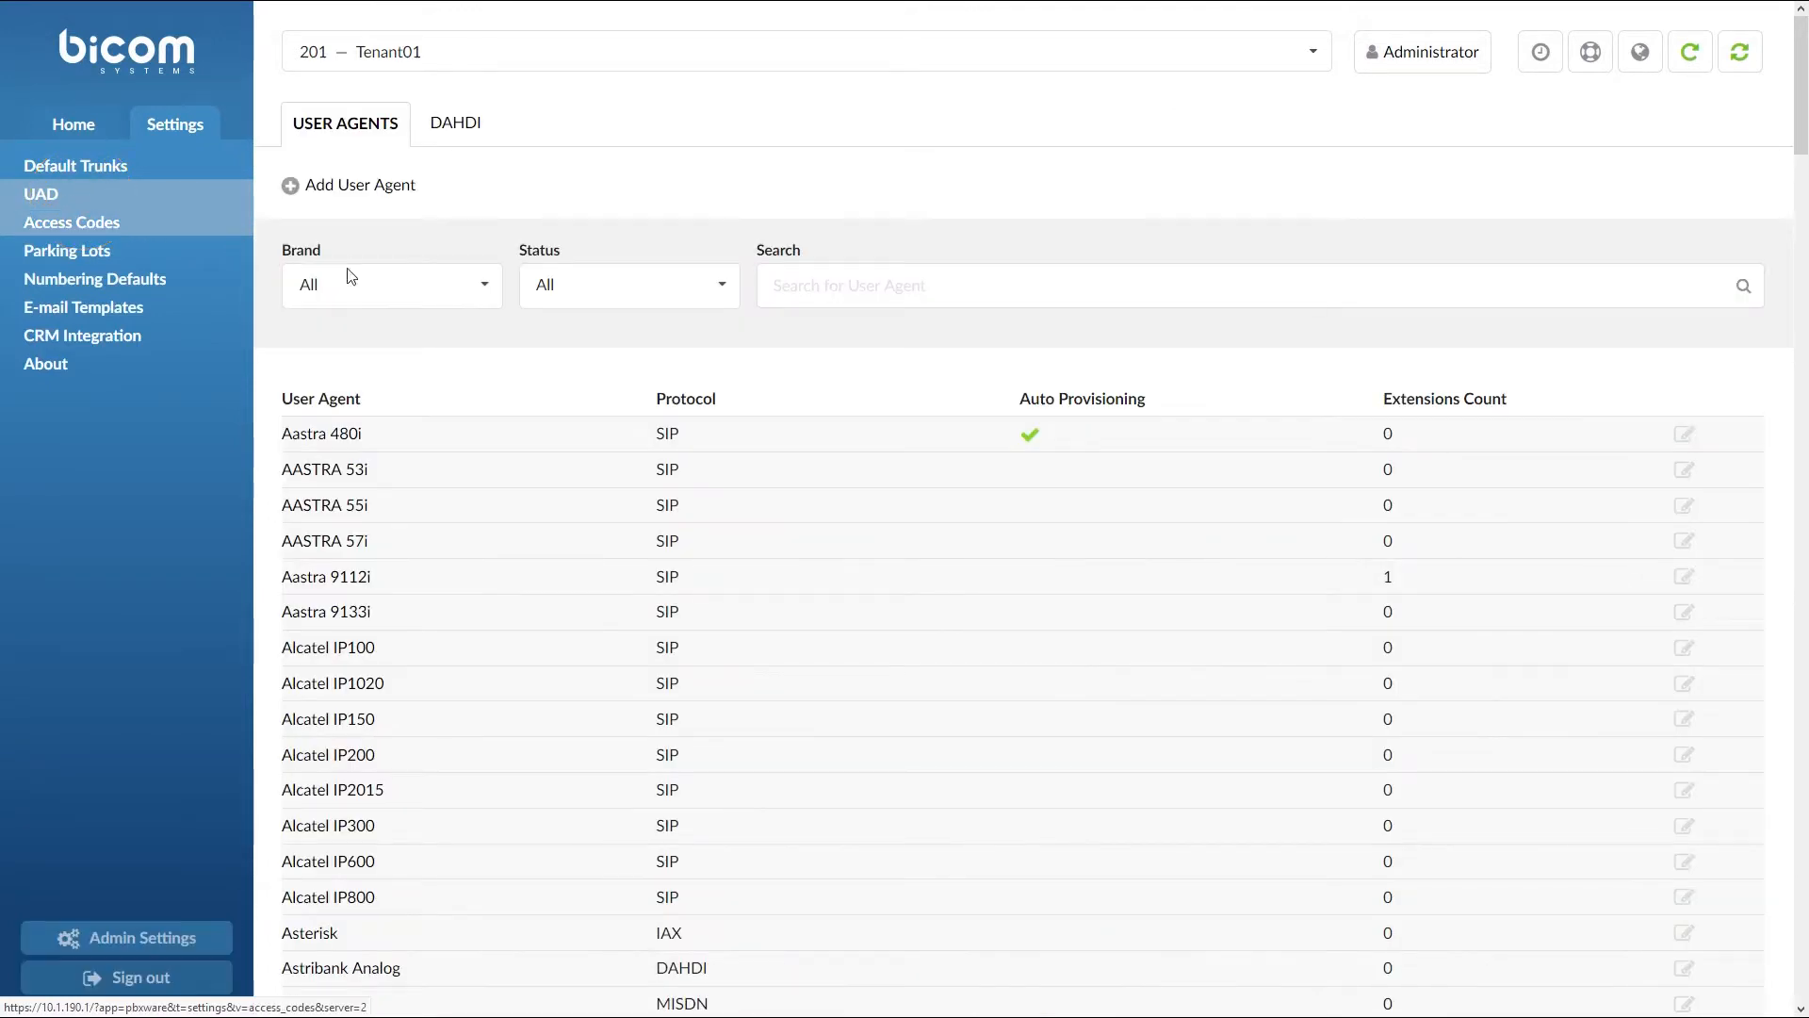
text(t41)
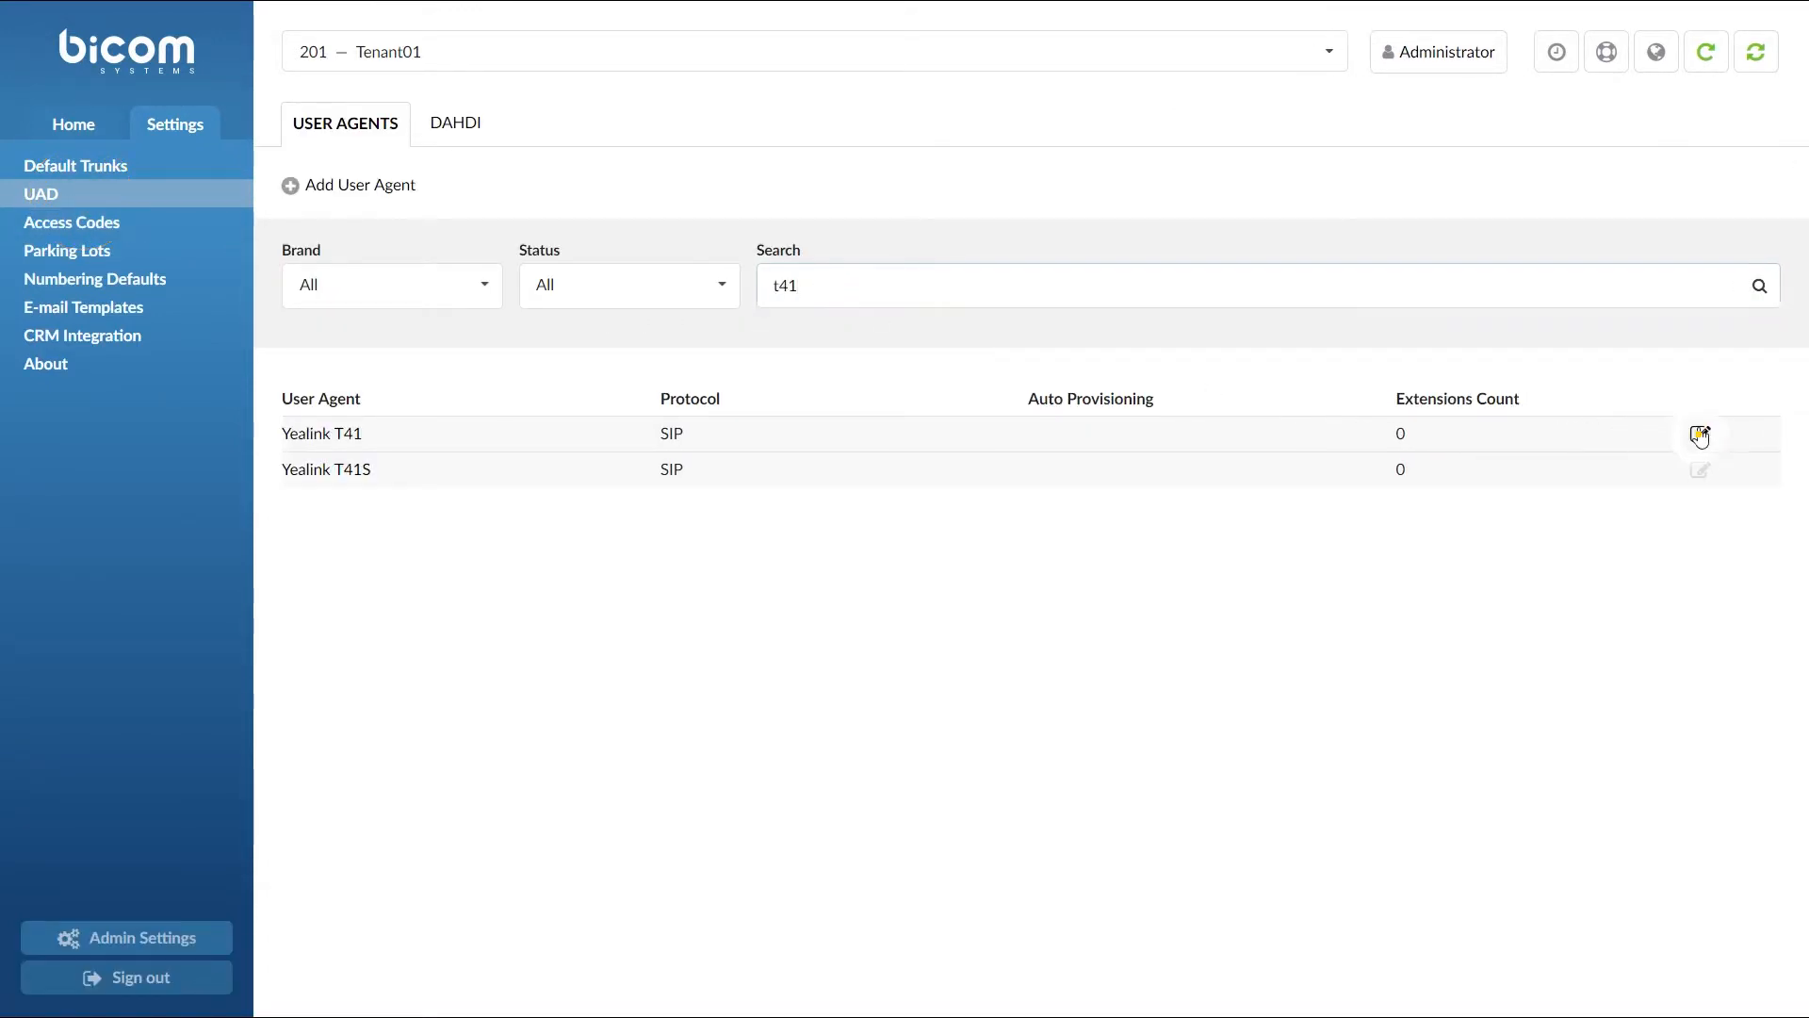
click(1695, 433)
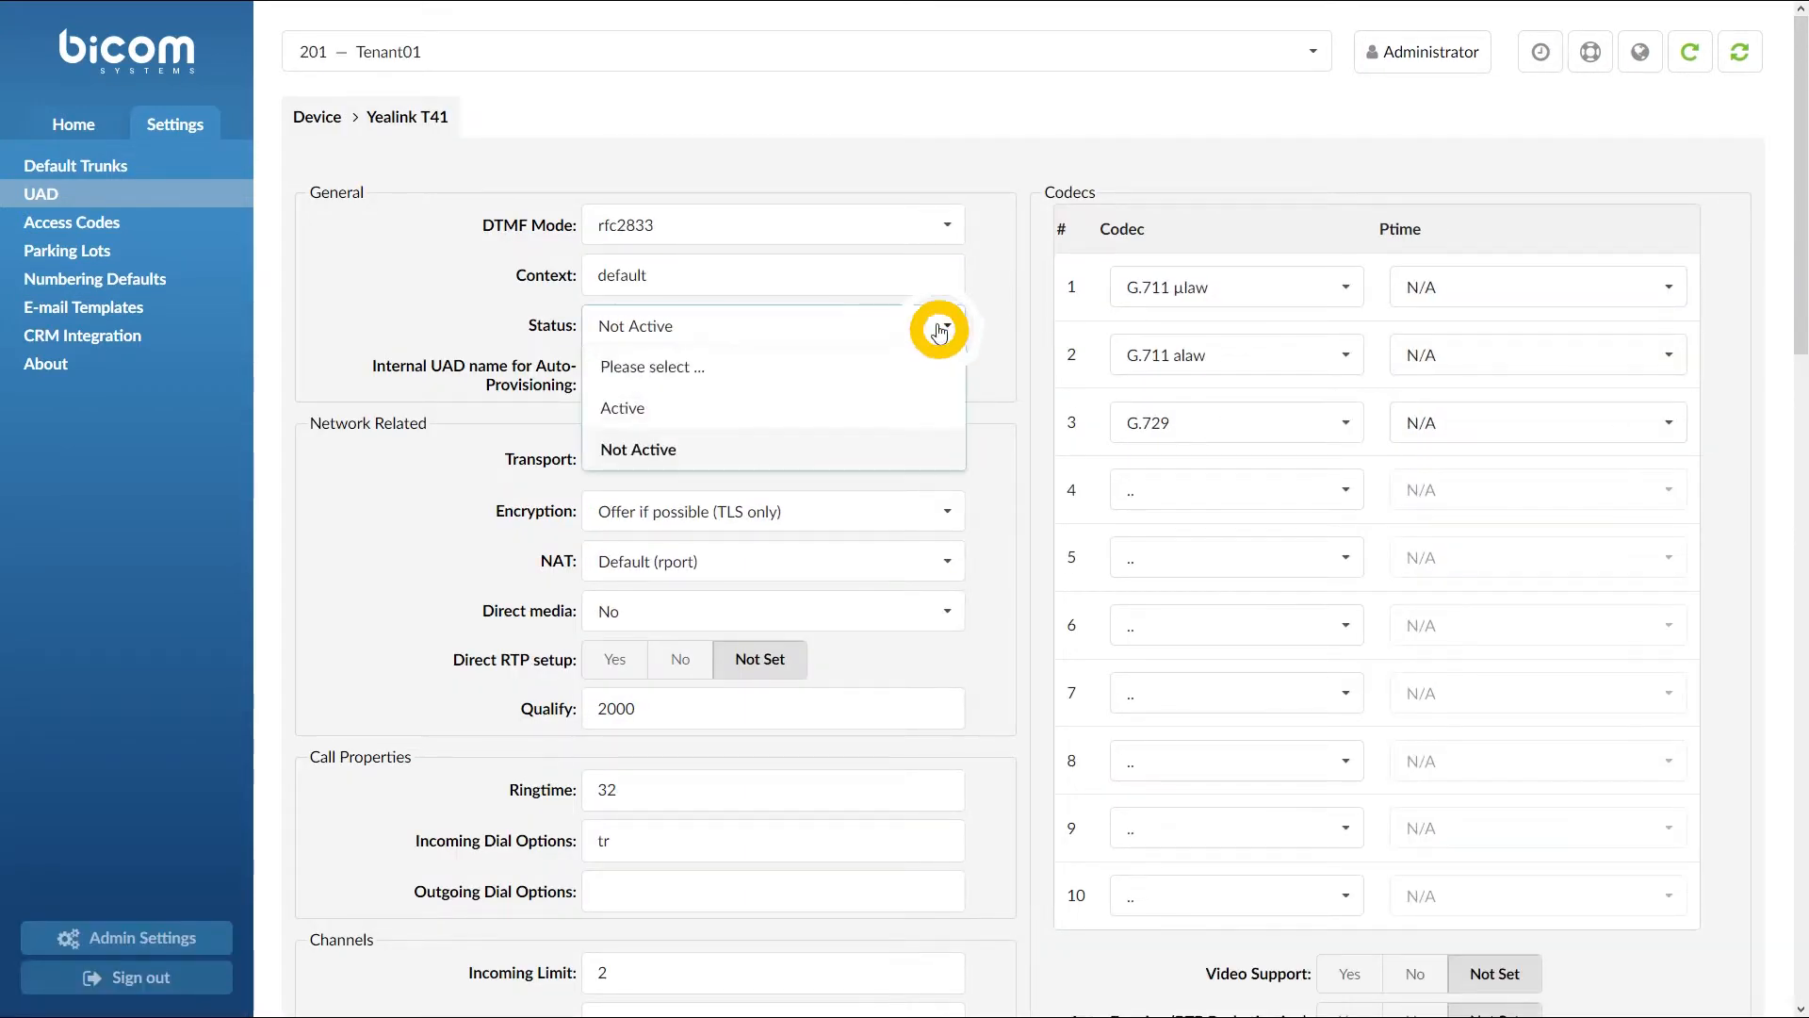
Set the Yealink T41 to Auto provisioning Yes and DHCP Yes, and save it
scroll(down, 3)
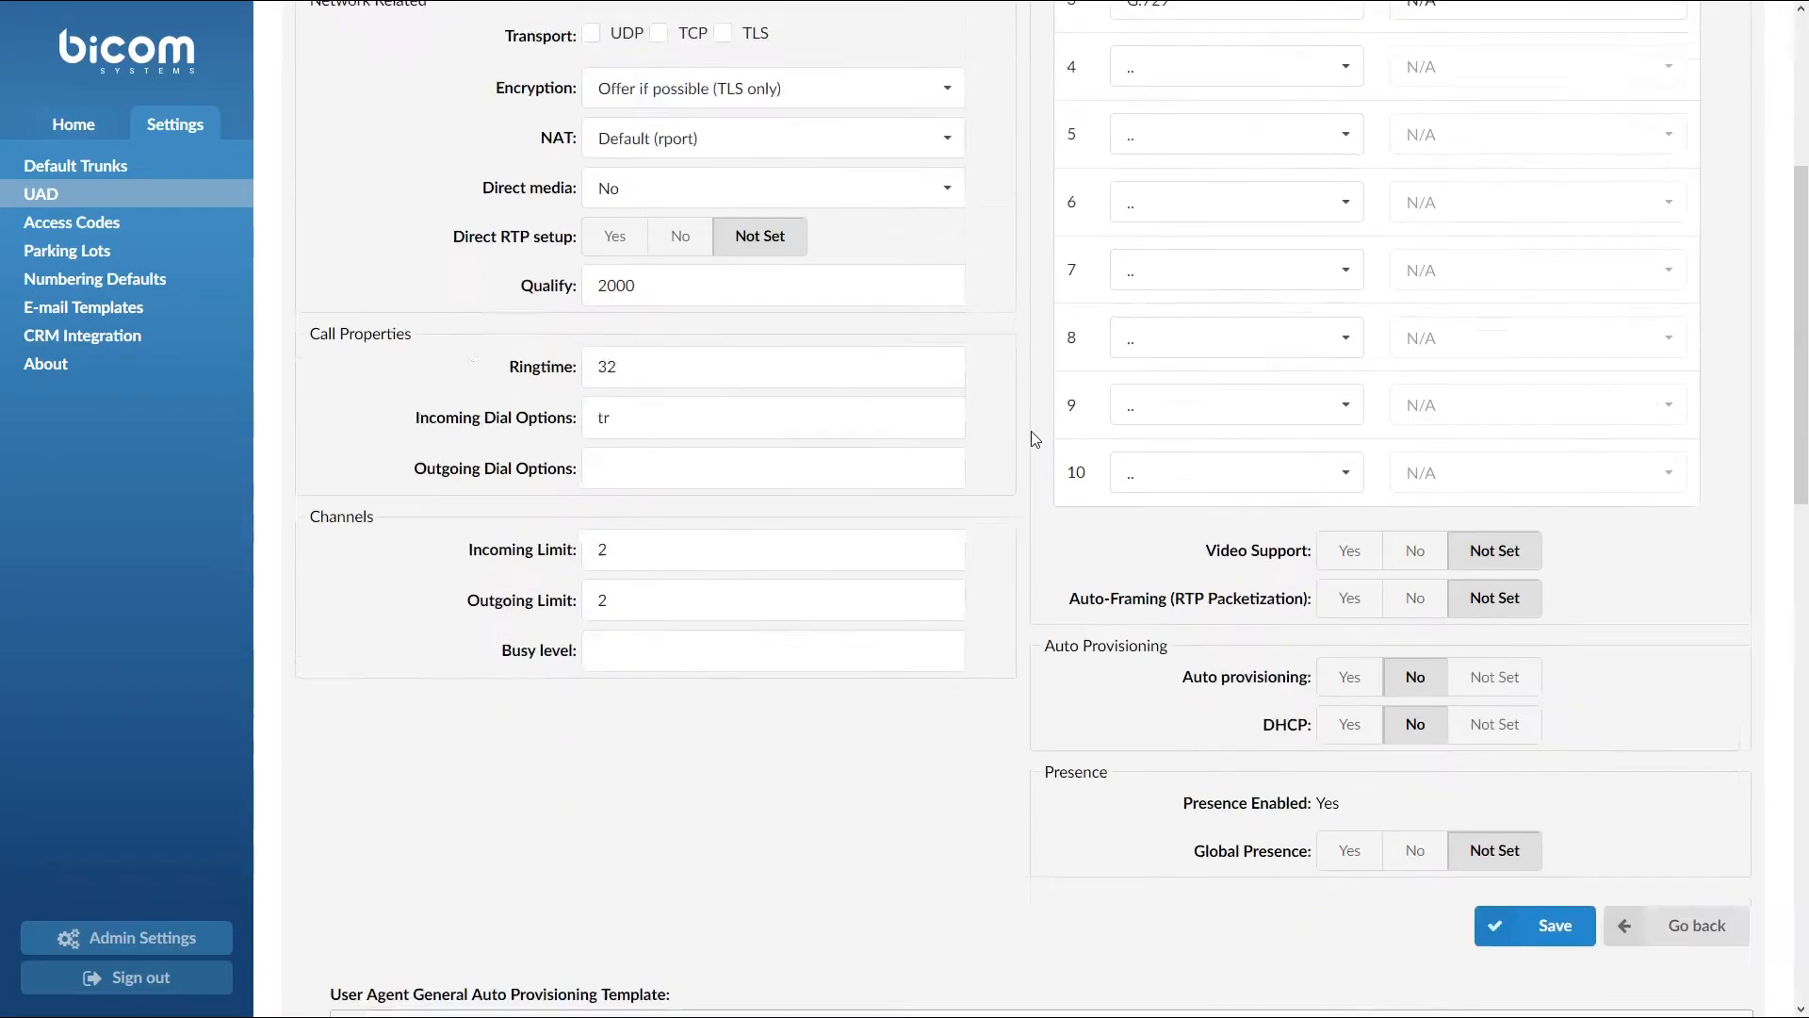
scroll(down, 3)
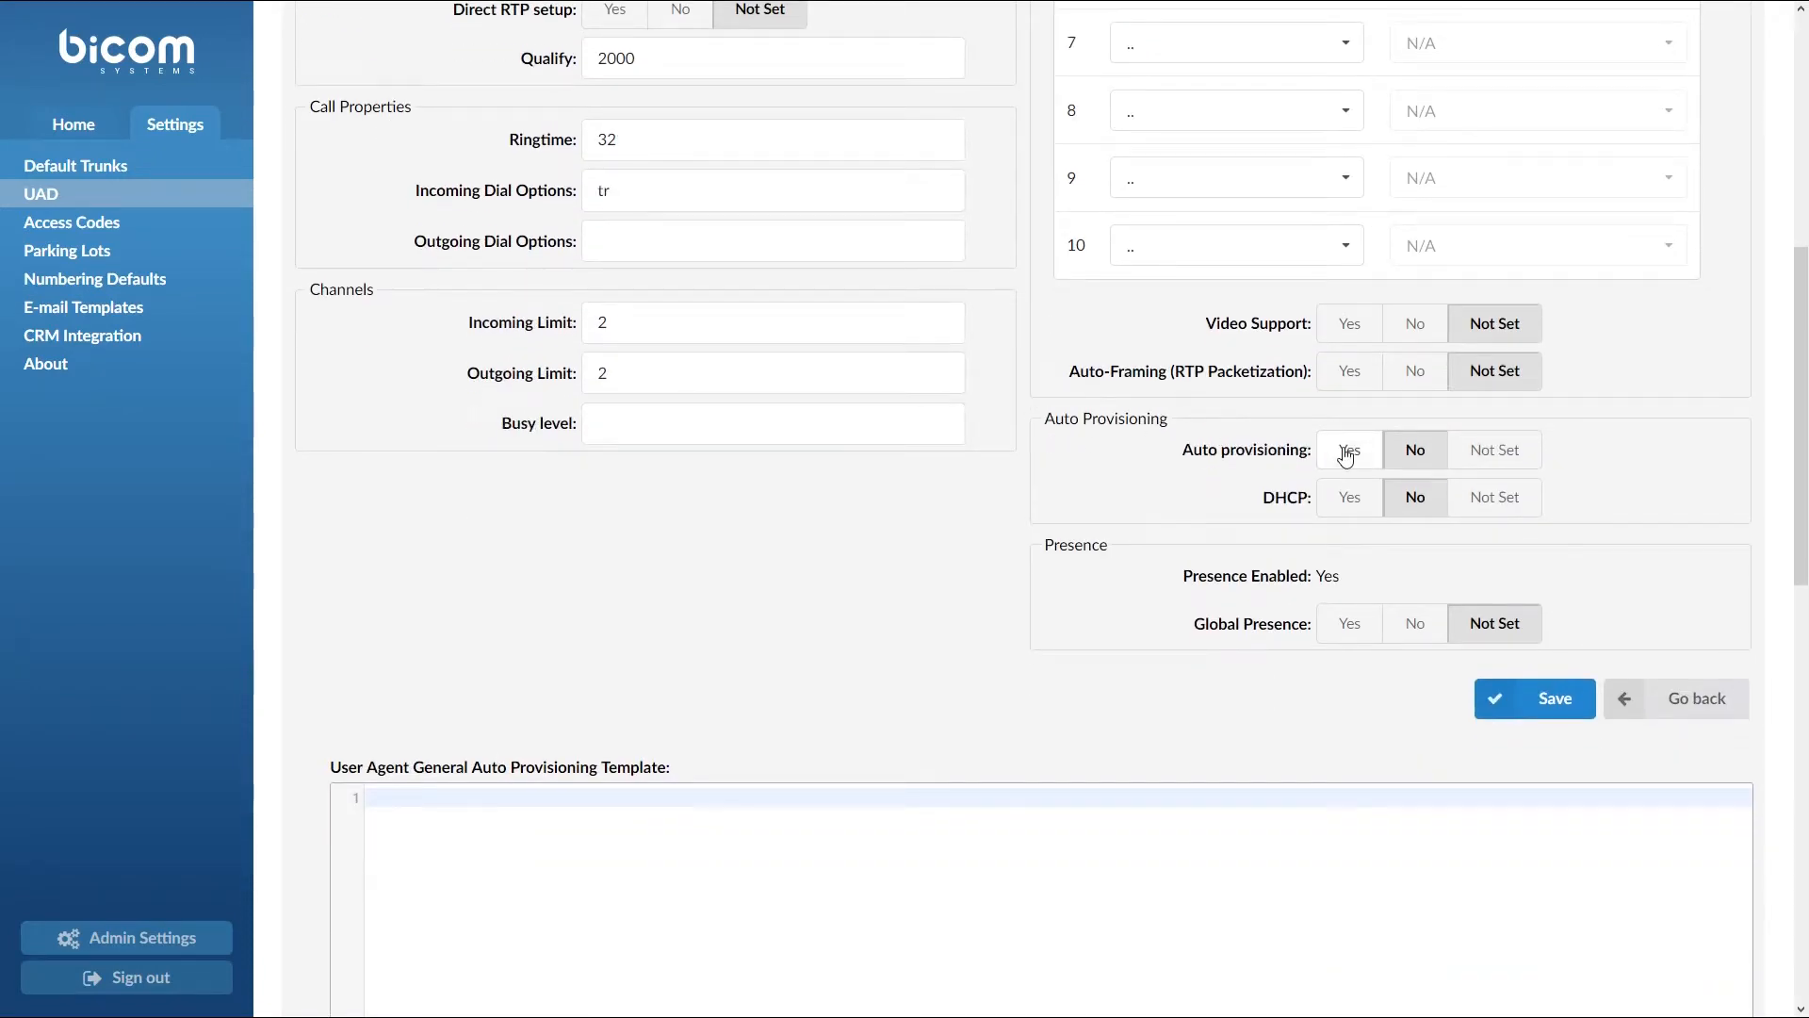
click(1349, 450)
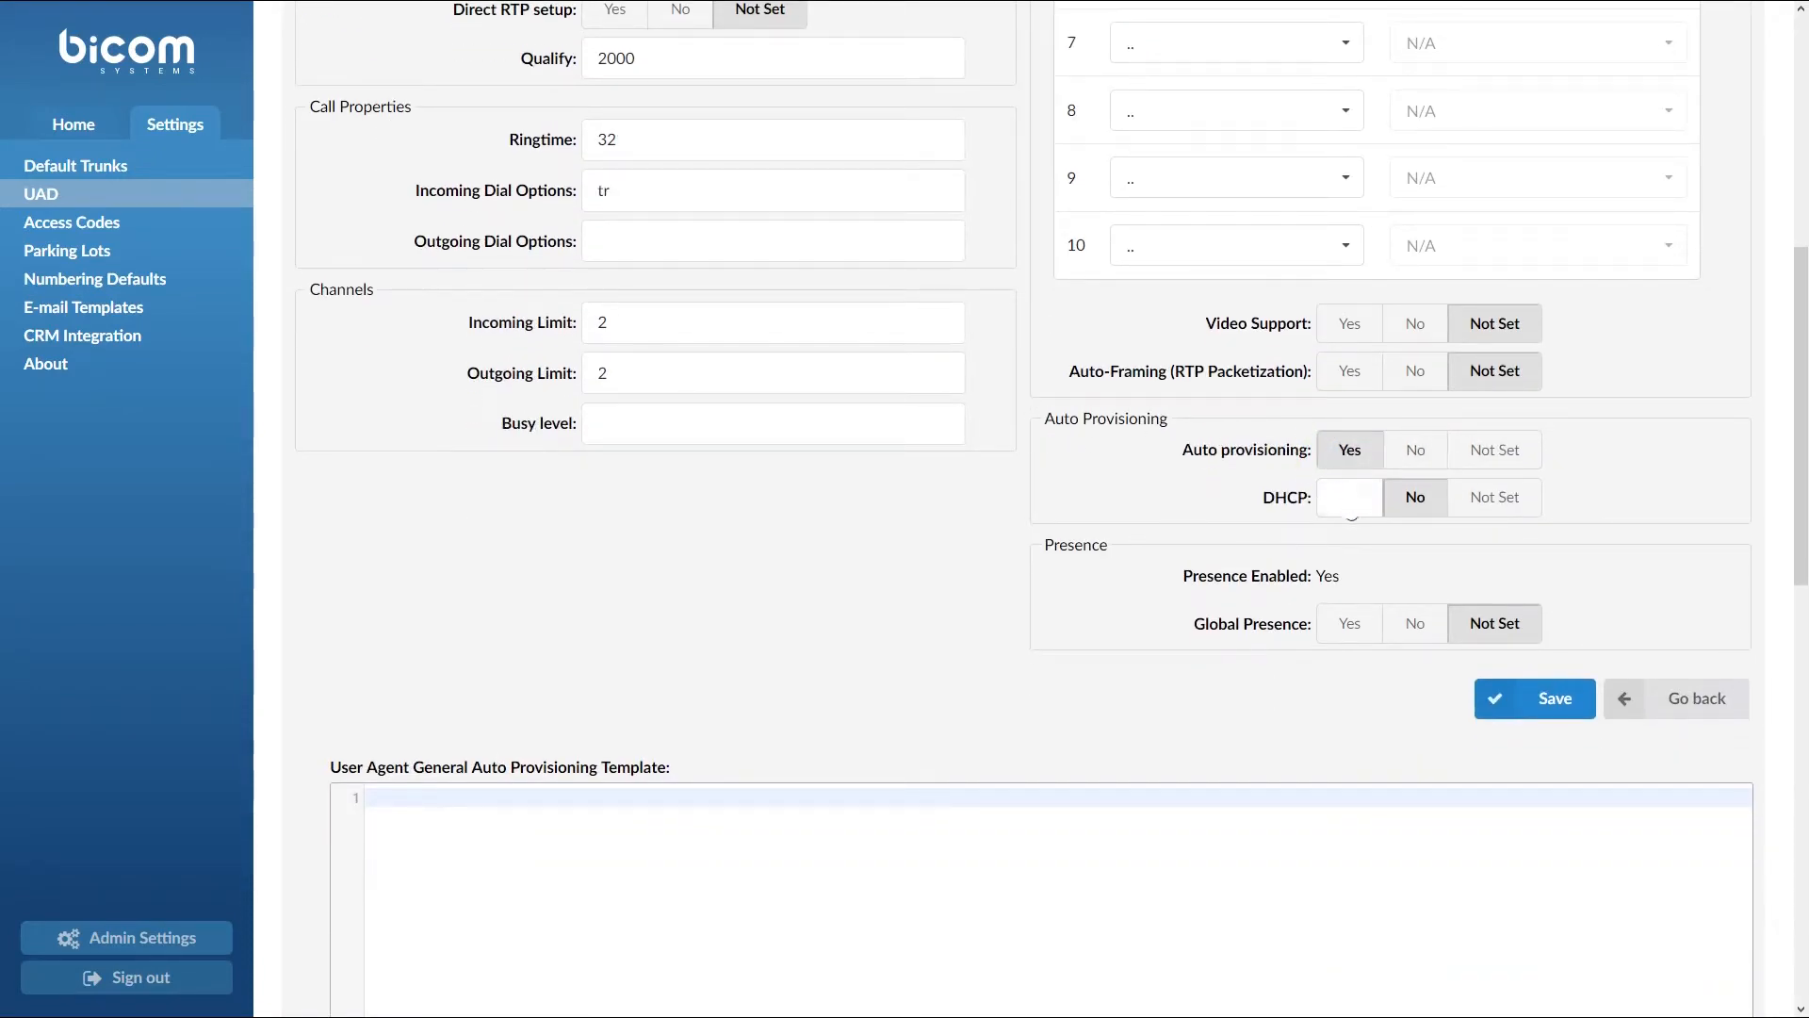
click(1350, 498)
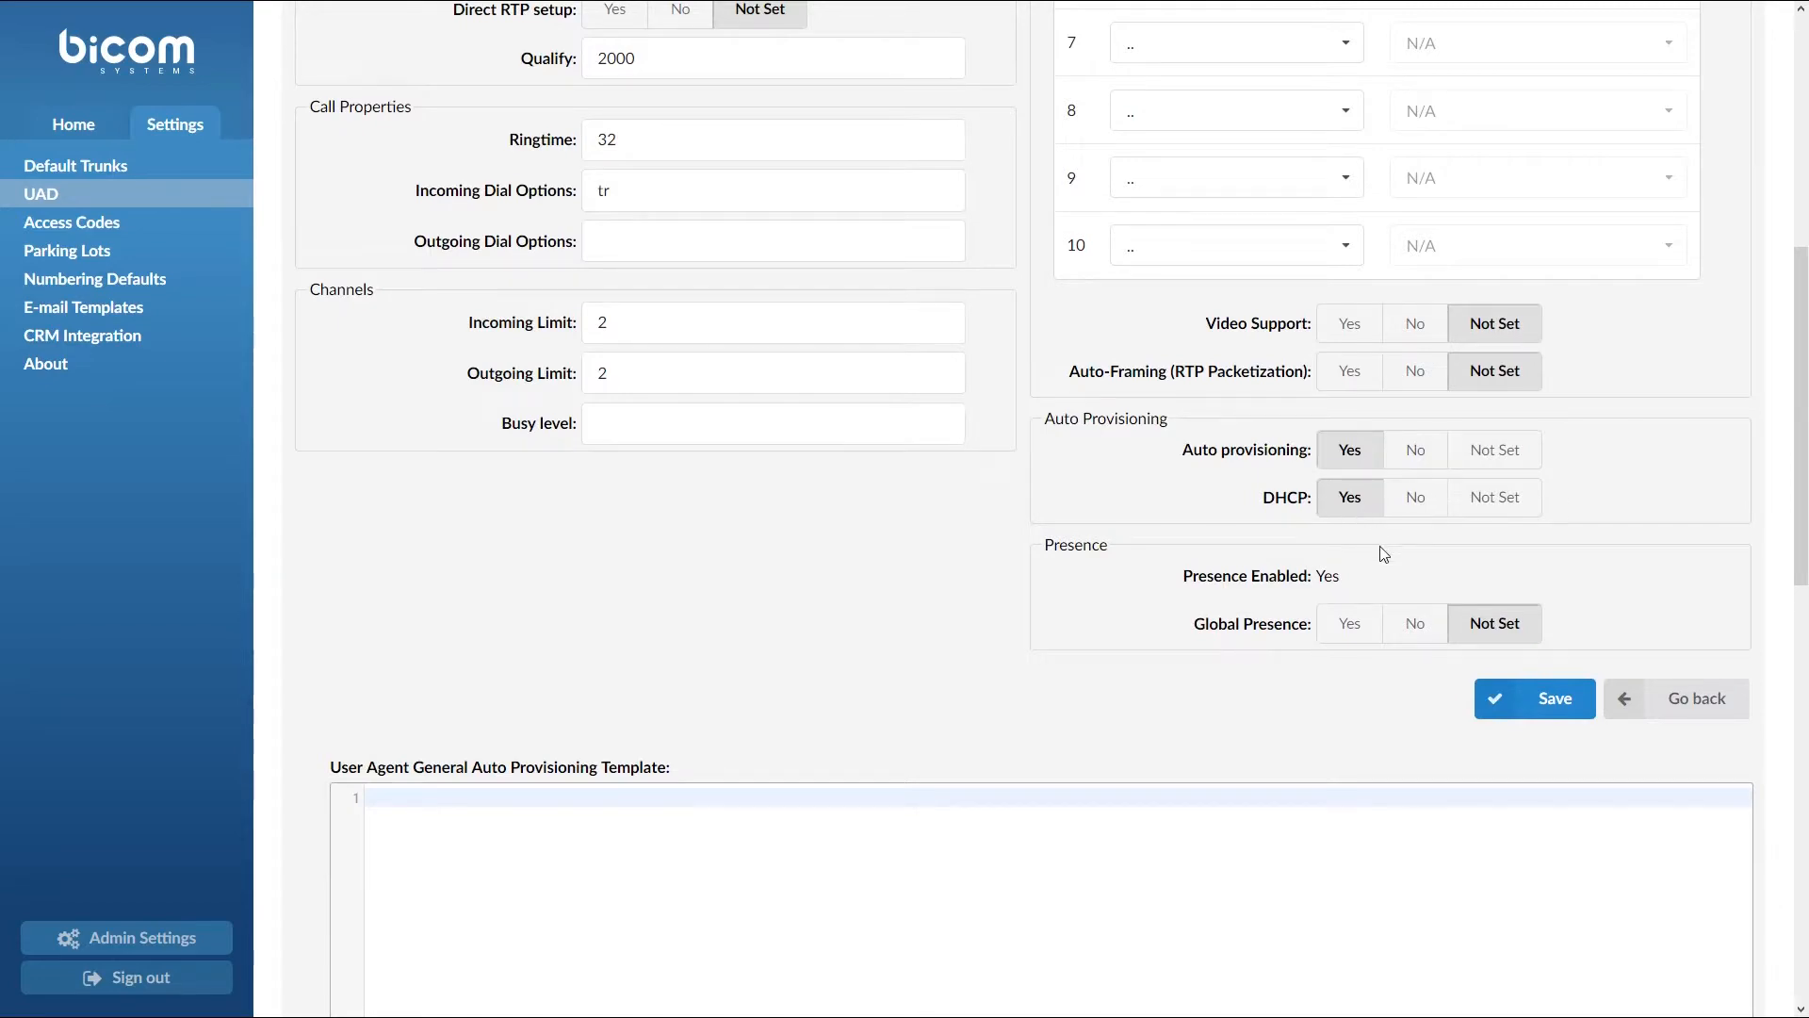
click(1534, 698)
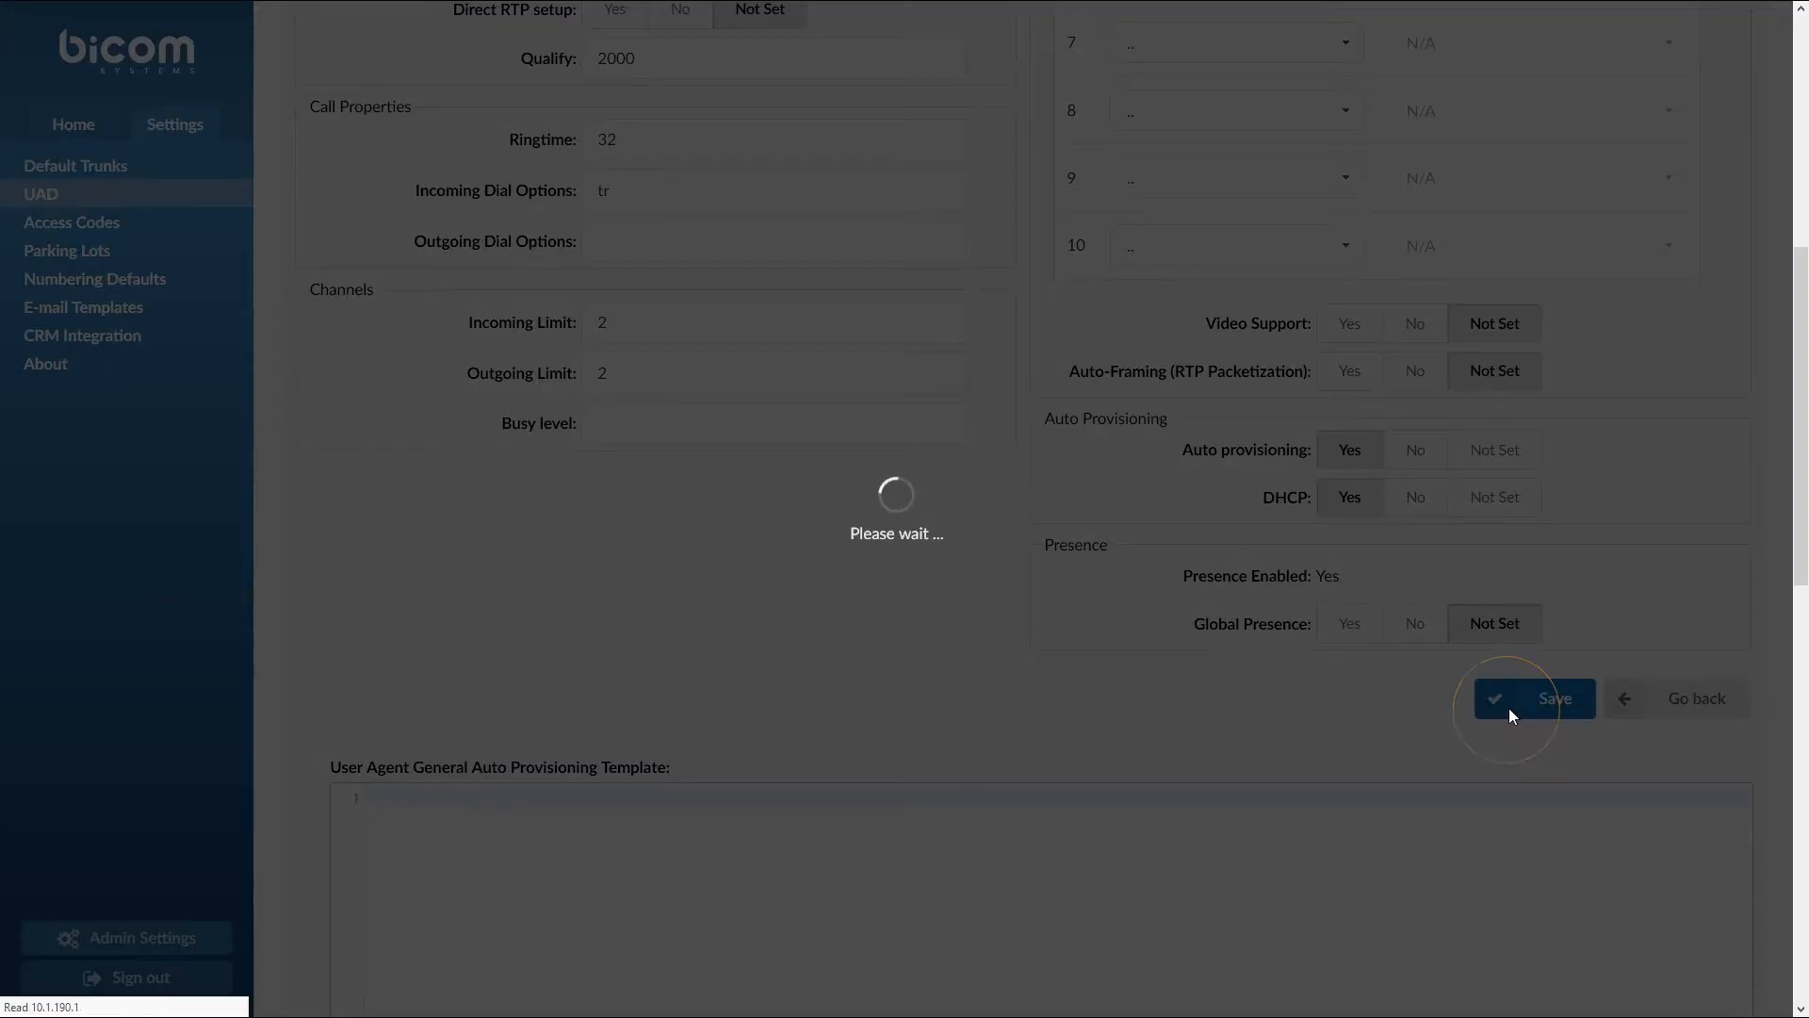
click(1535, 698)
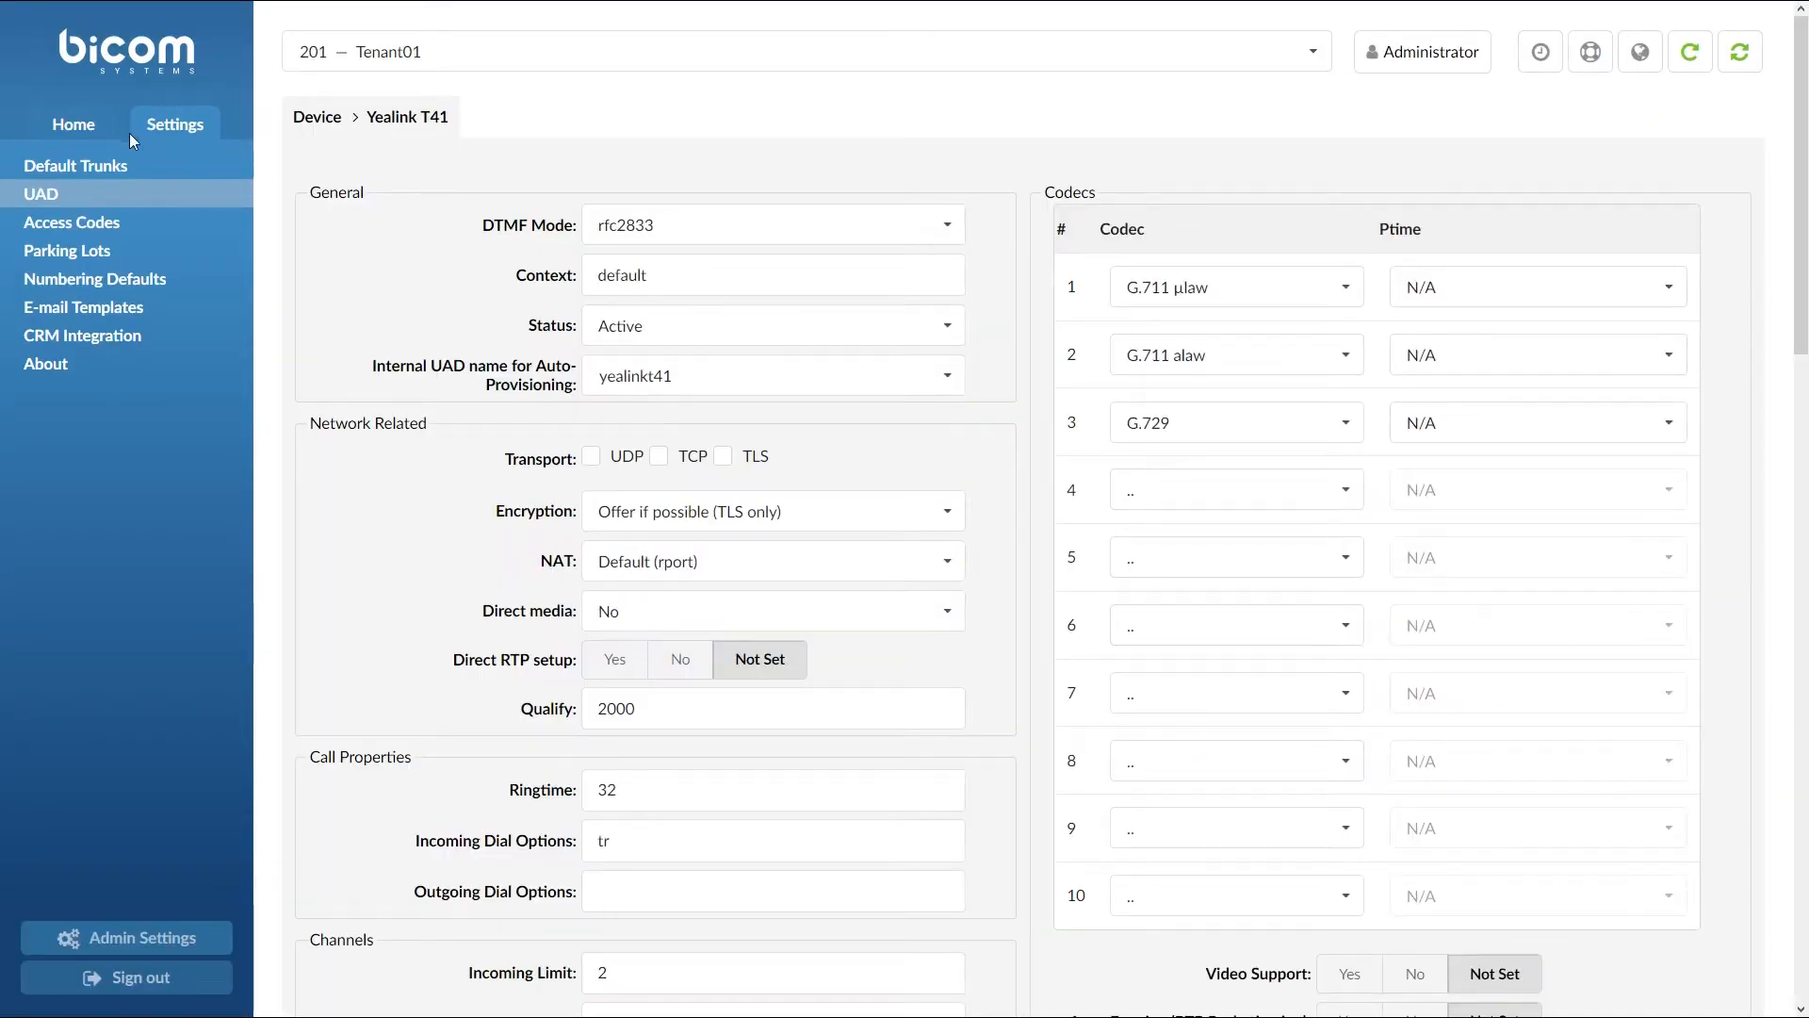
Add a new extension with UAD Yealink T41 and Location Remote, continuing to the details form
click(73, 123)
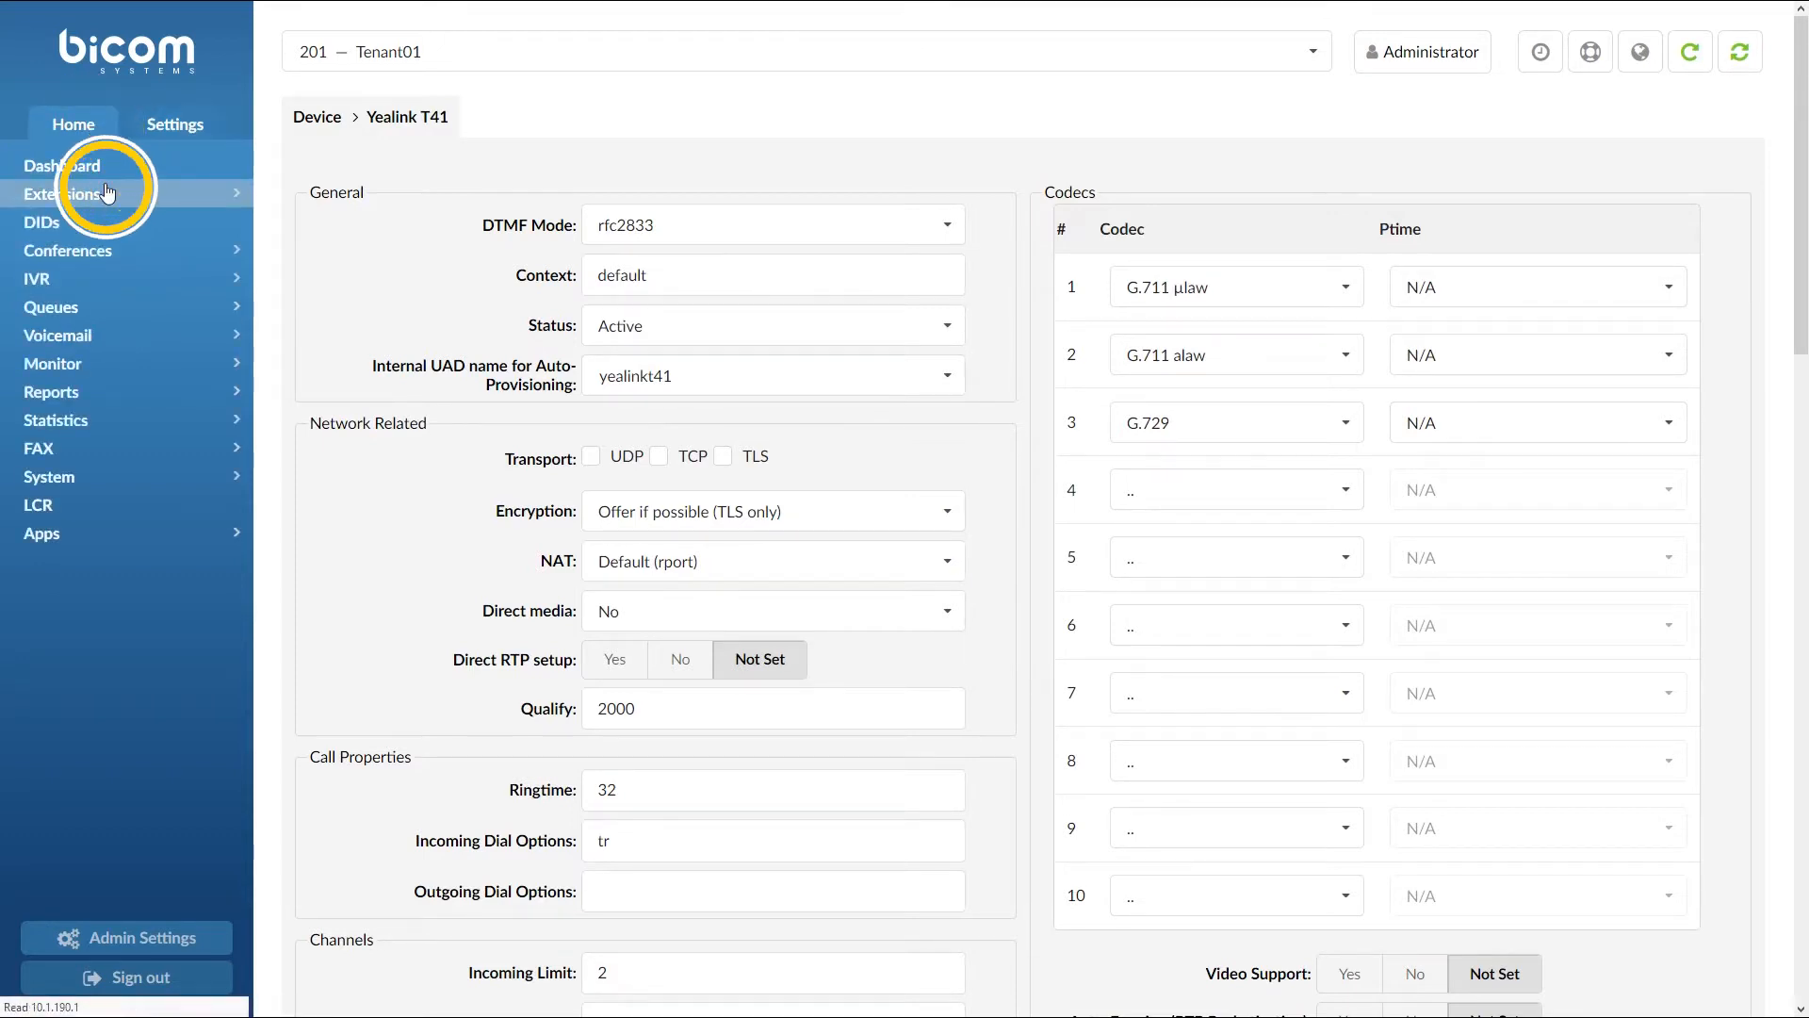
click(62, 194)
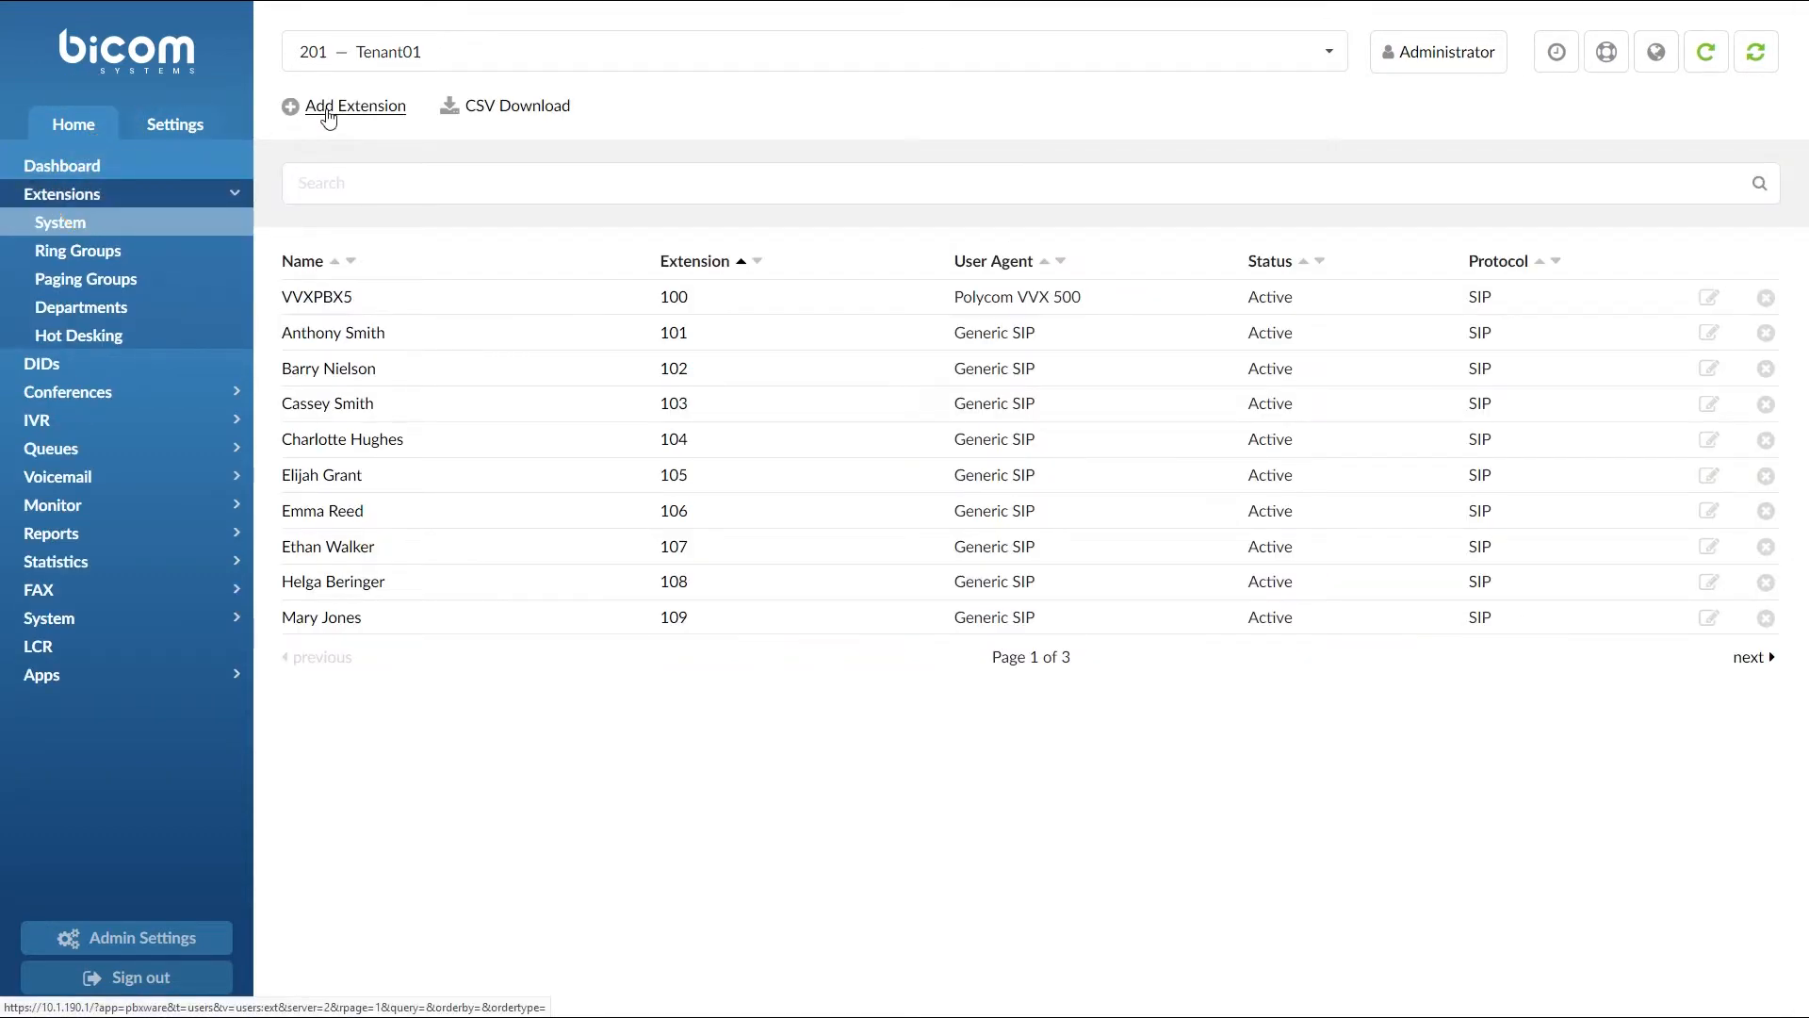
click(354, 106)
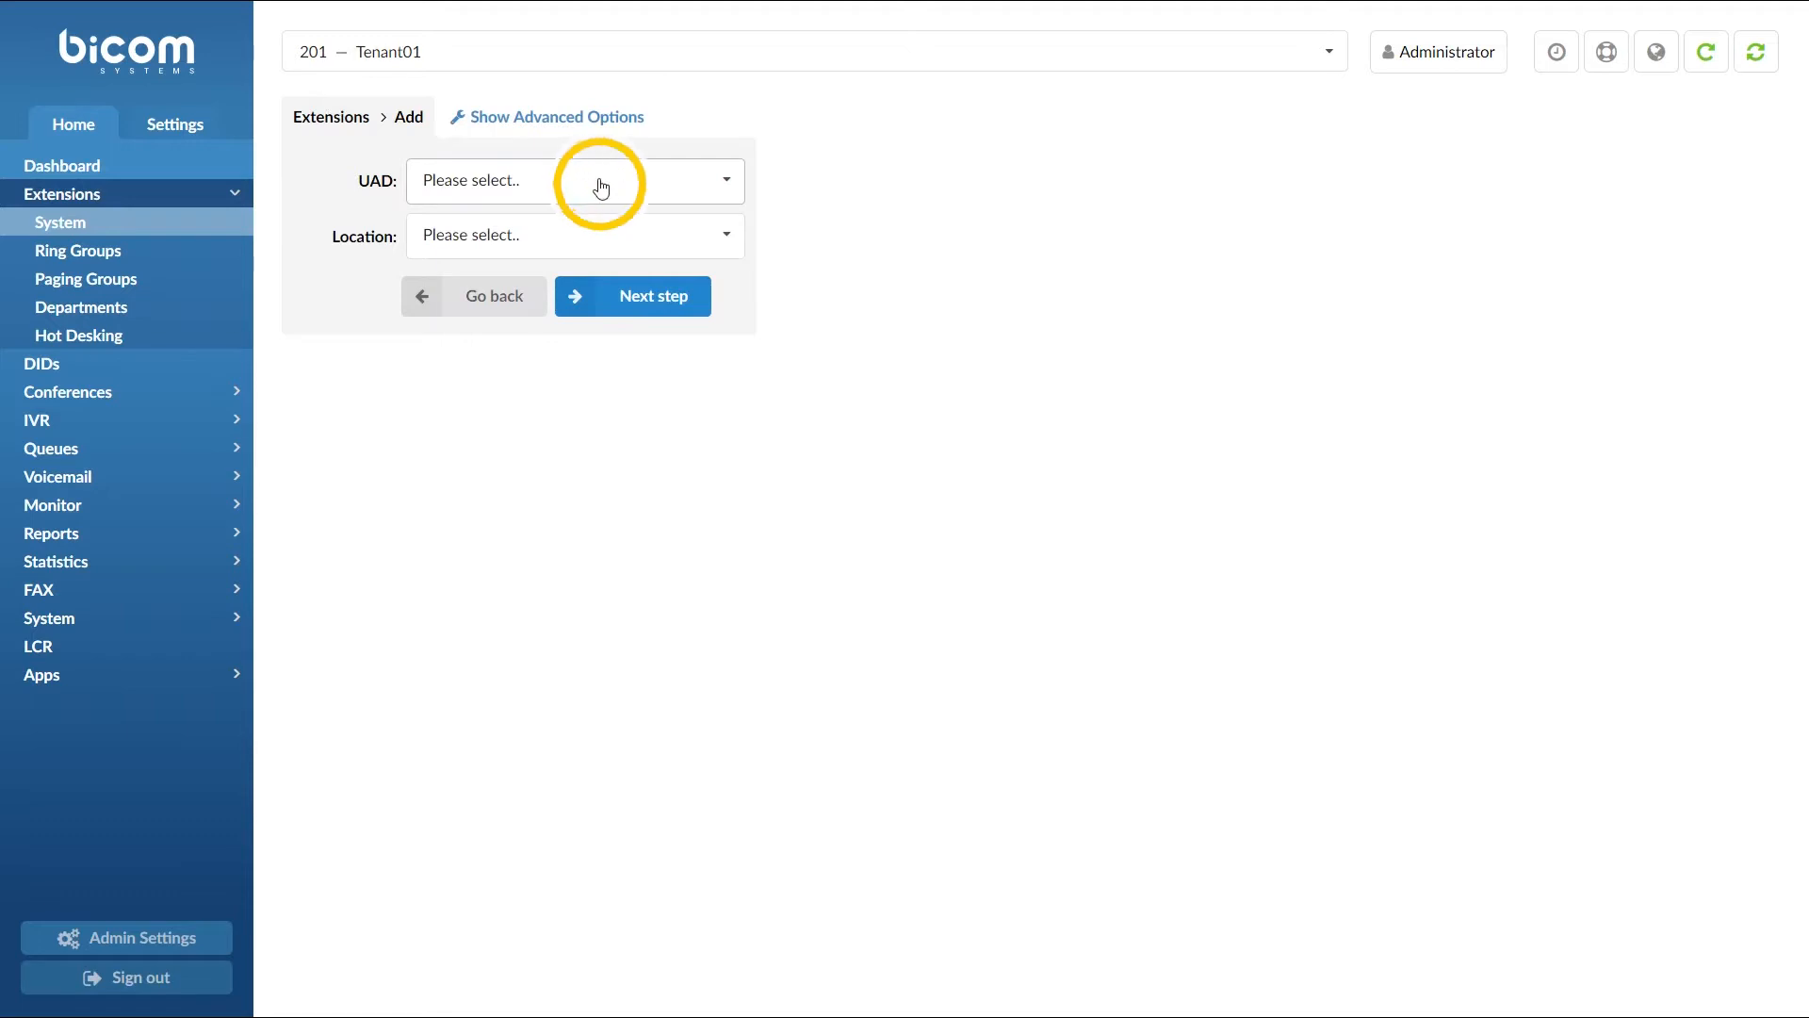
click(603, 181)
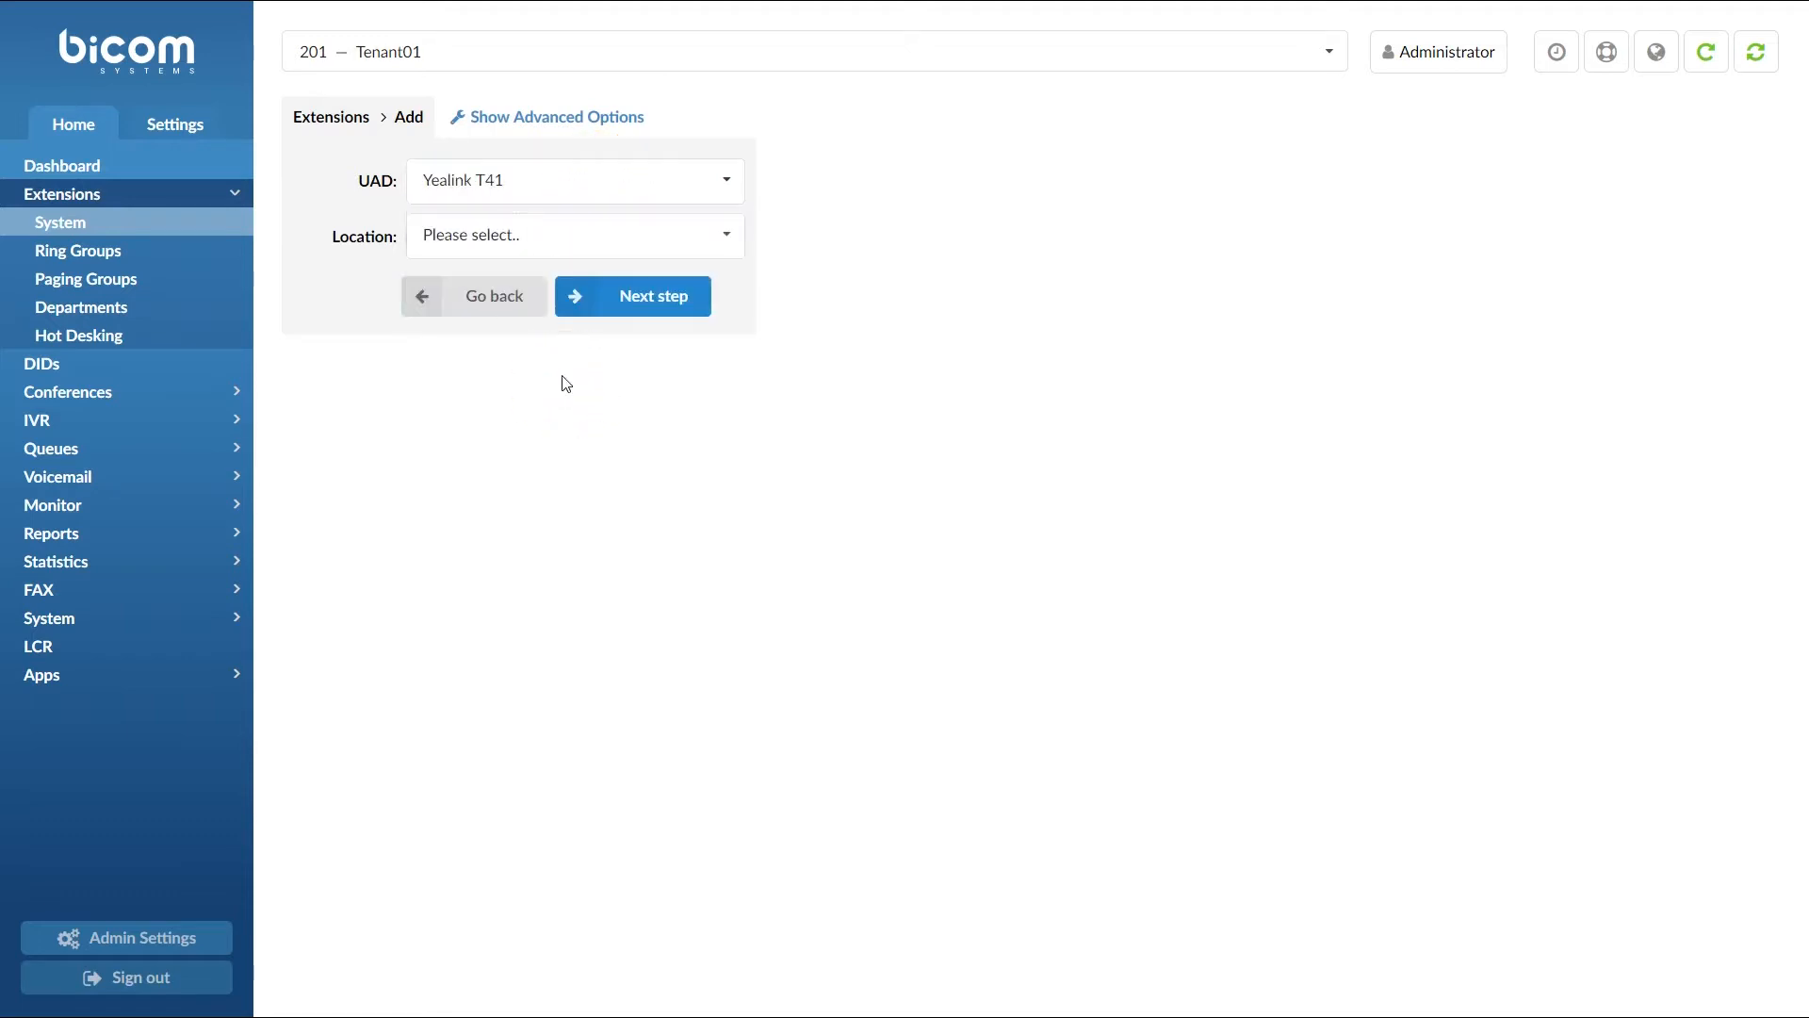
click(574, 235)
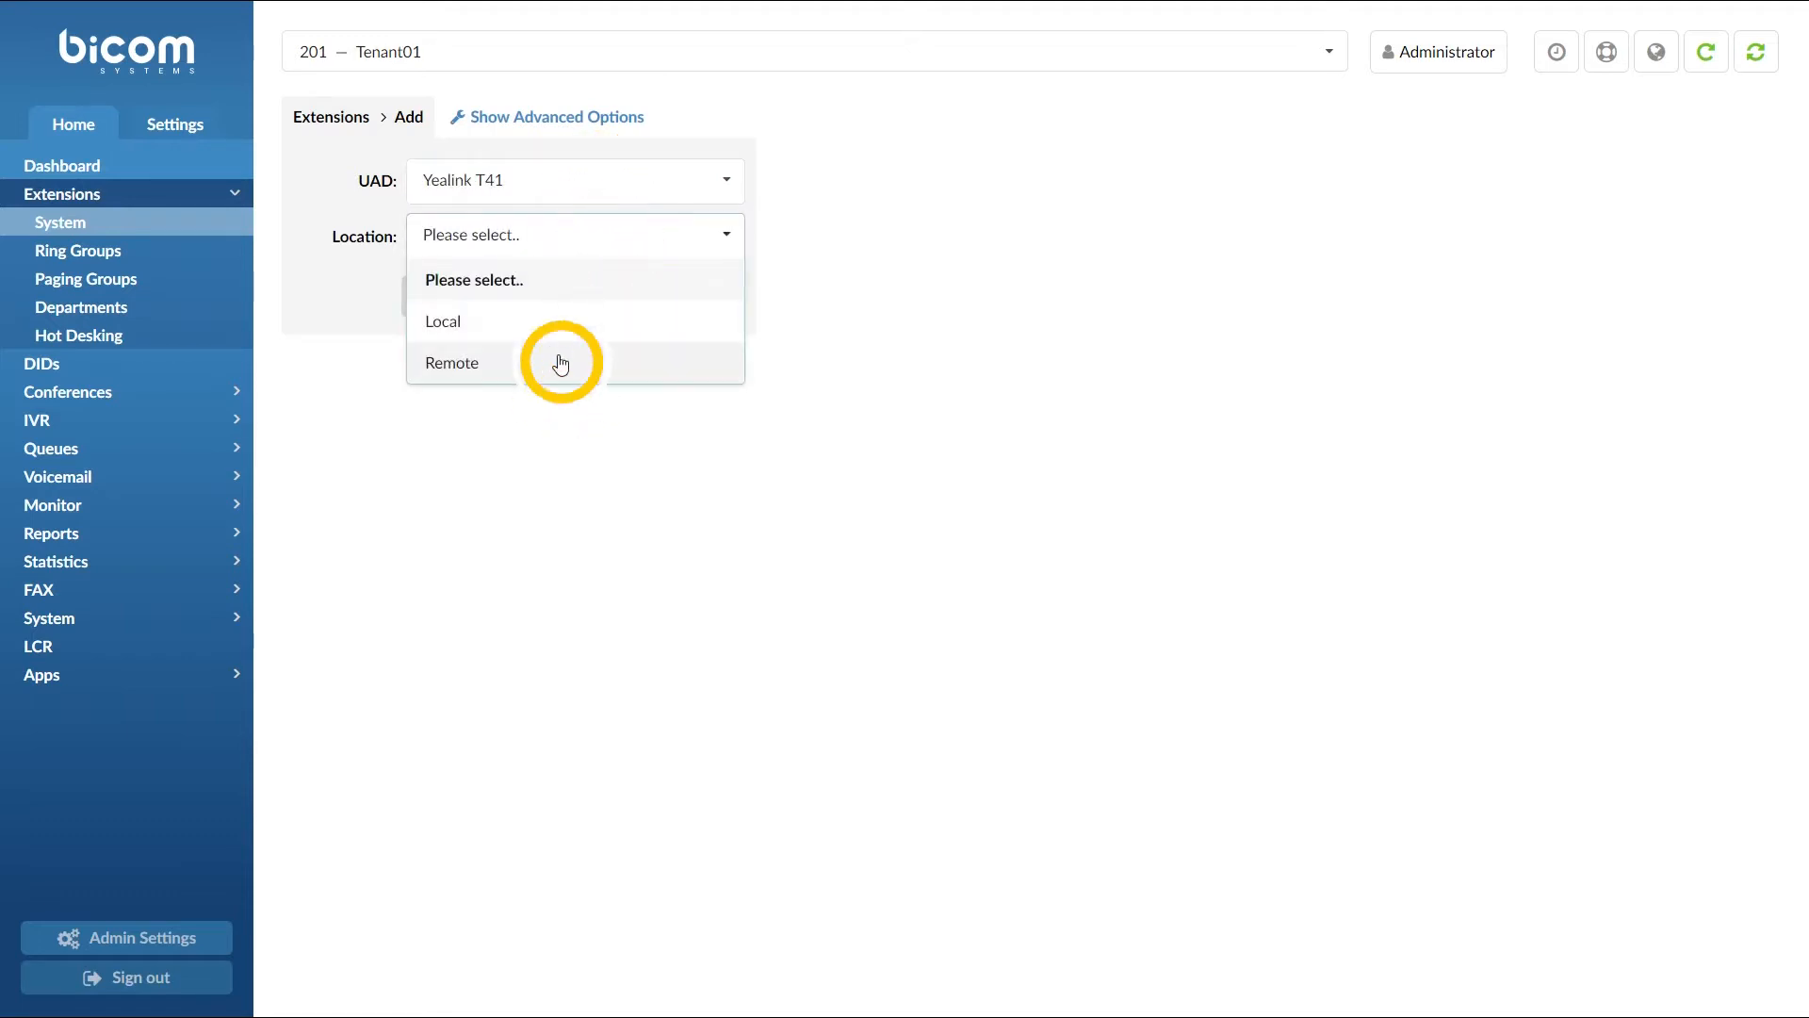
click(451, 362)
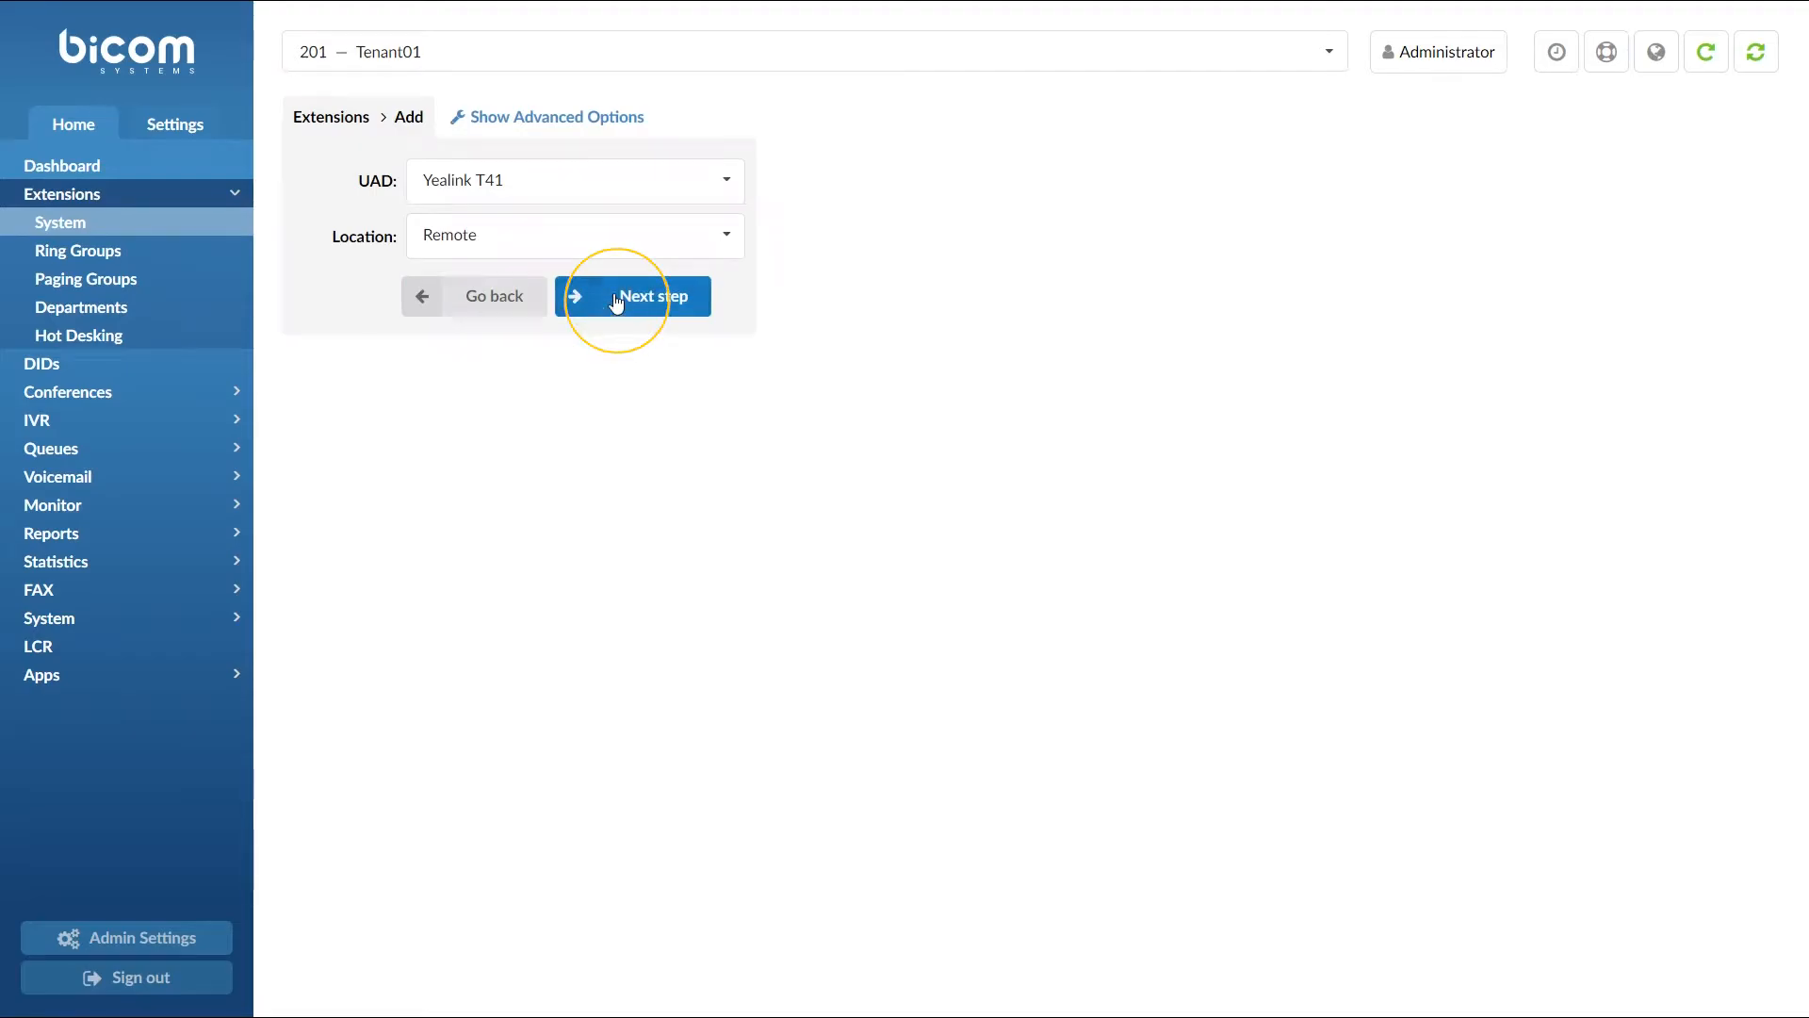
click(634, 296)
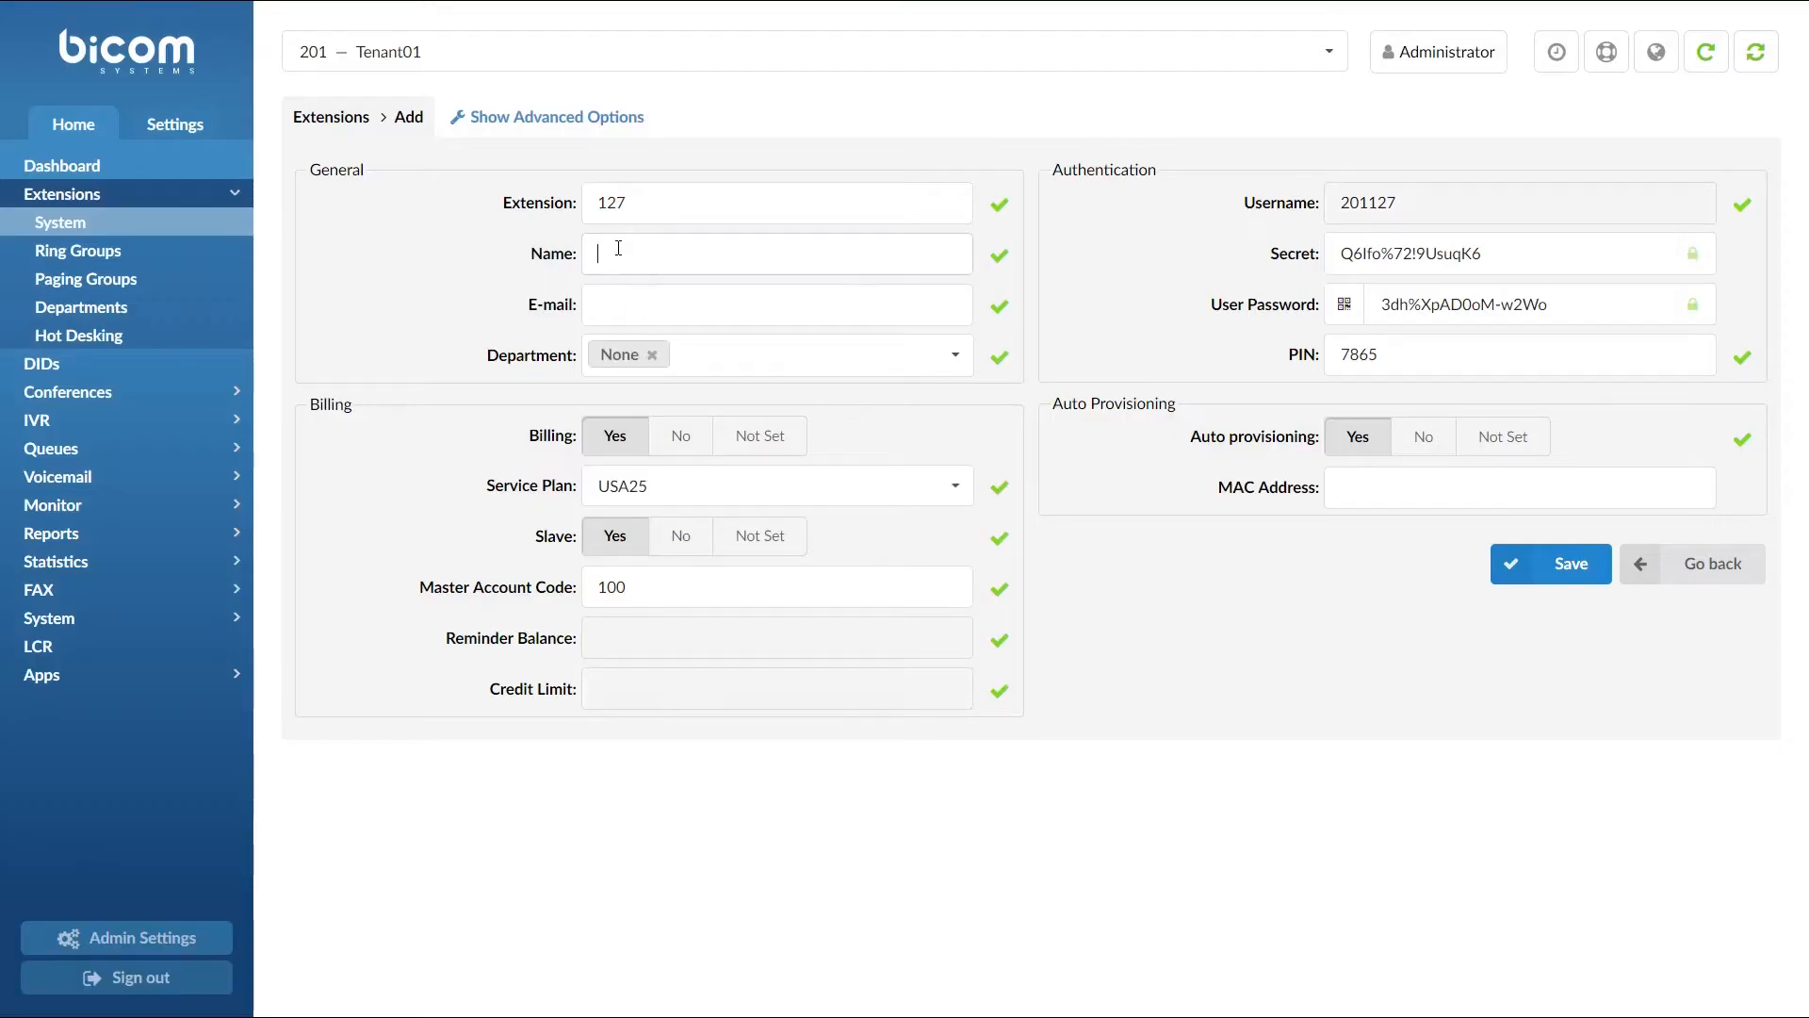
text(test)
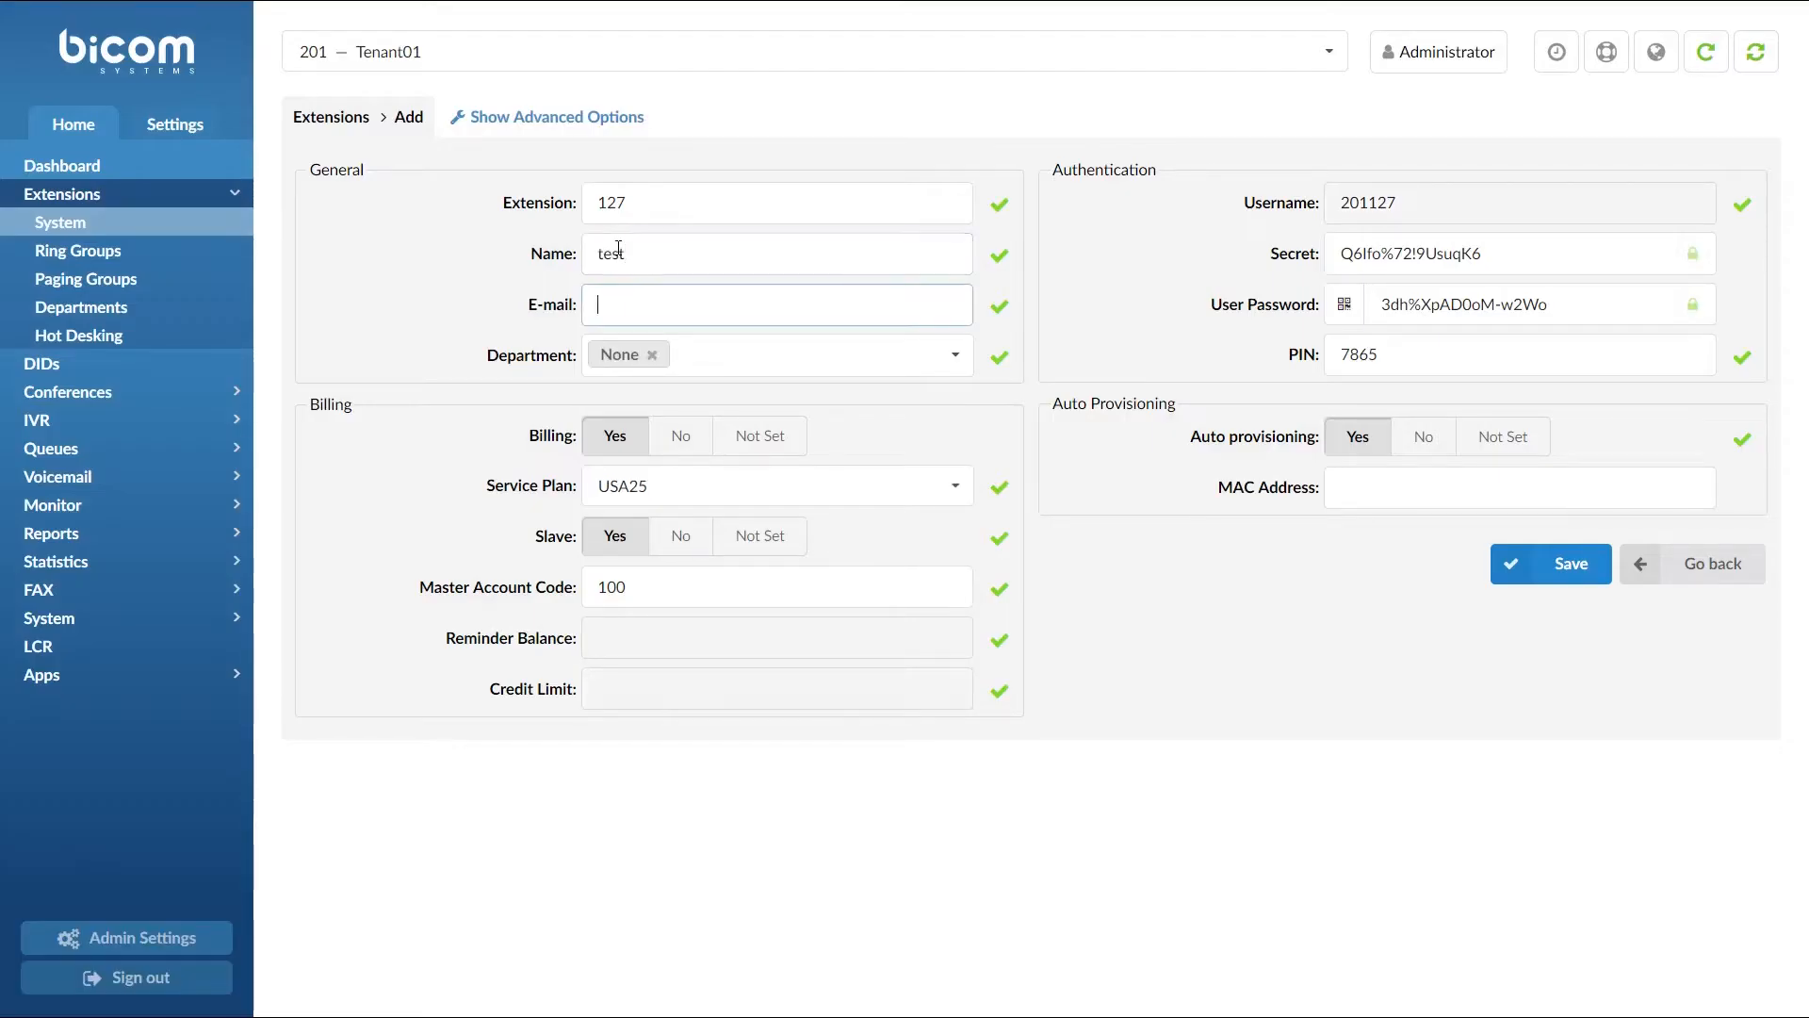
text(test@)
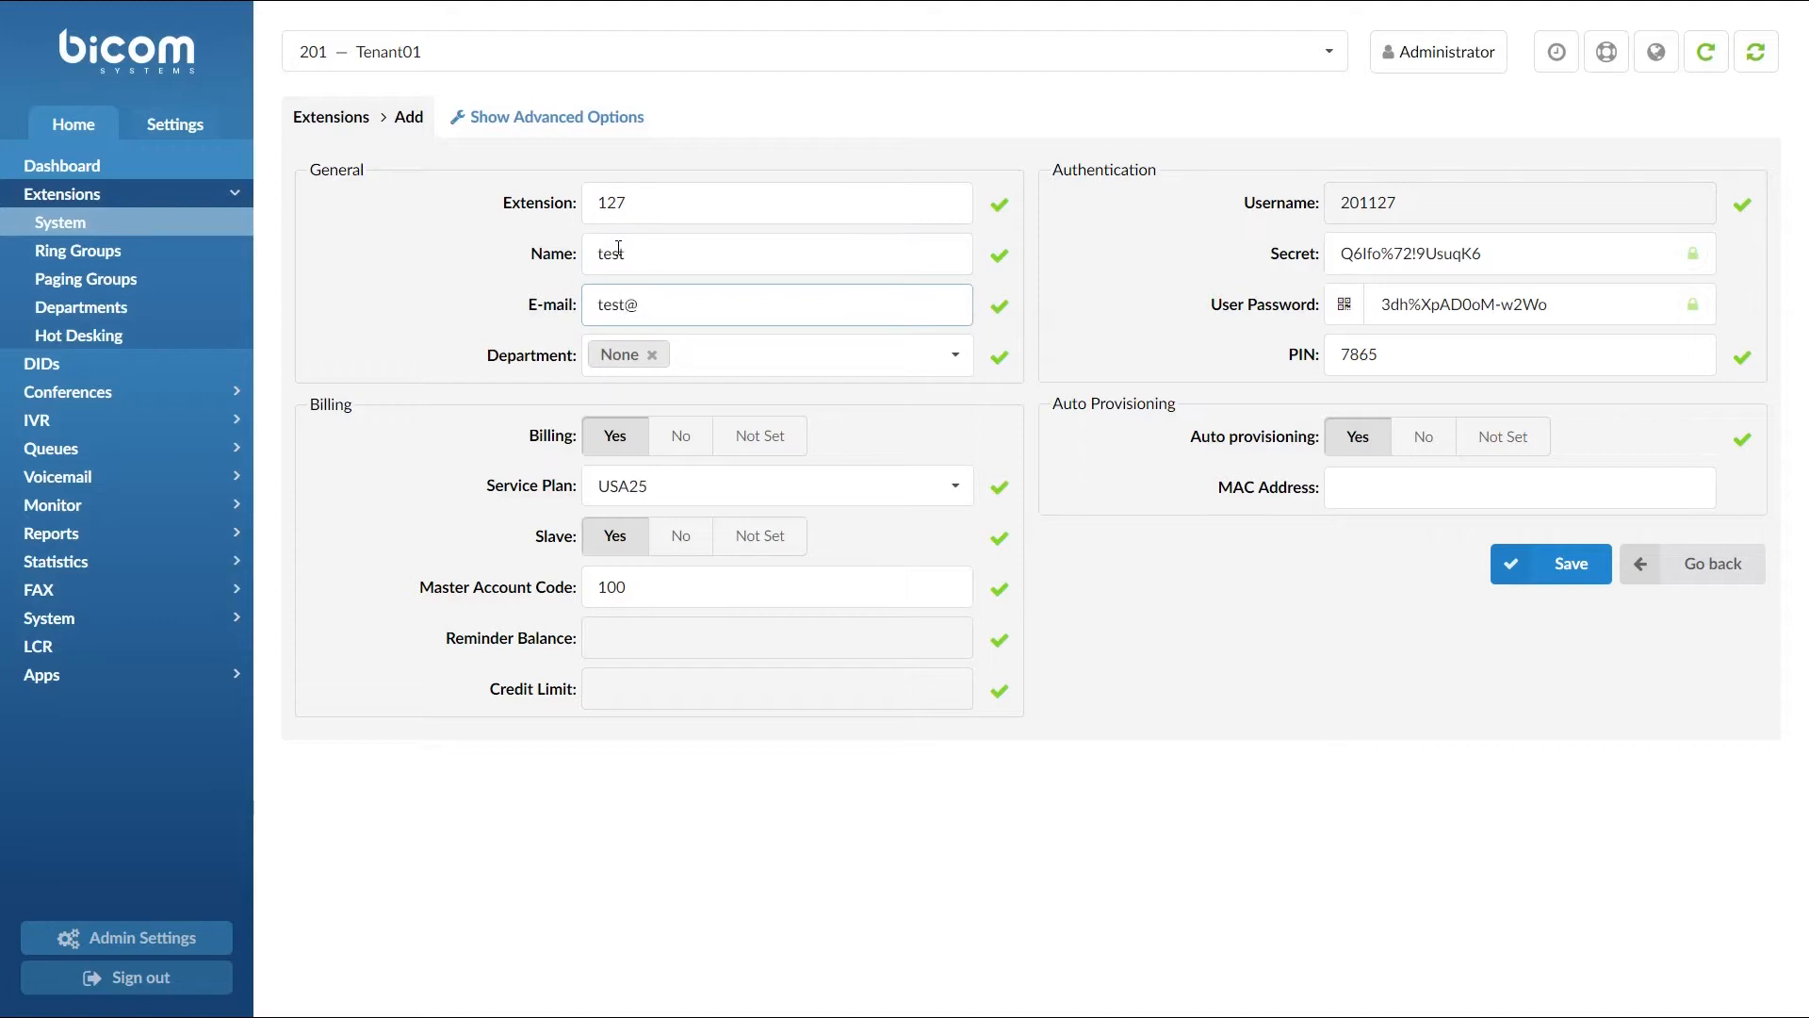
text(example.com,)
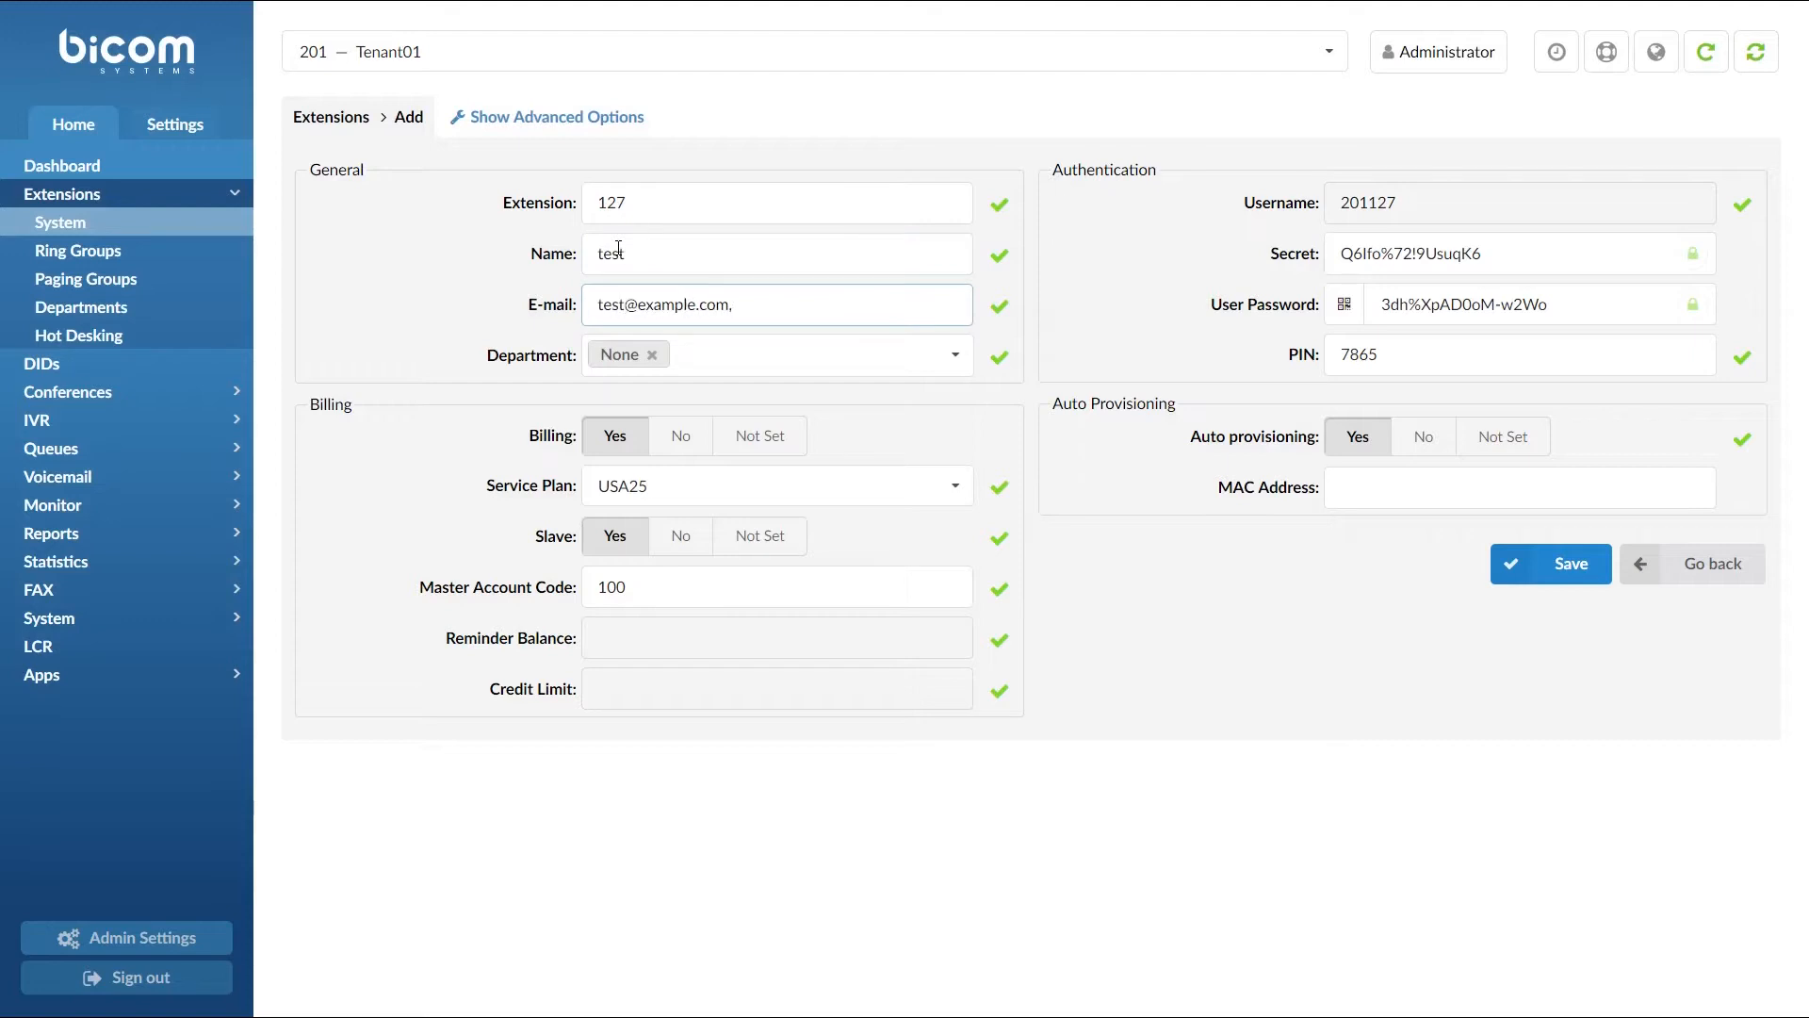